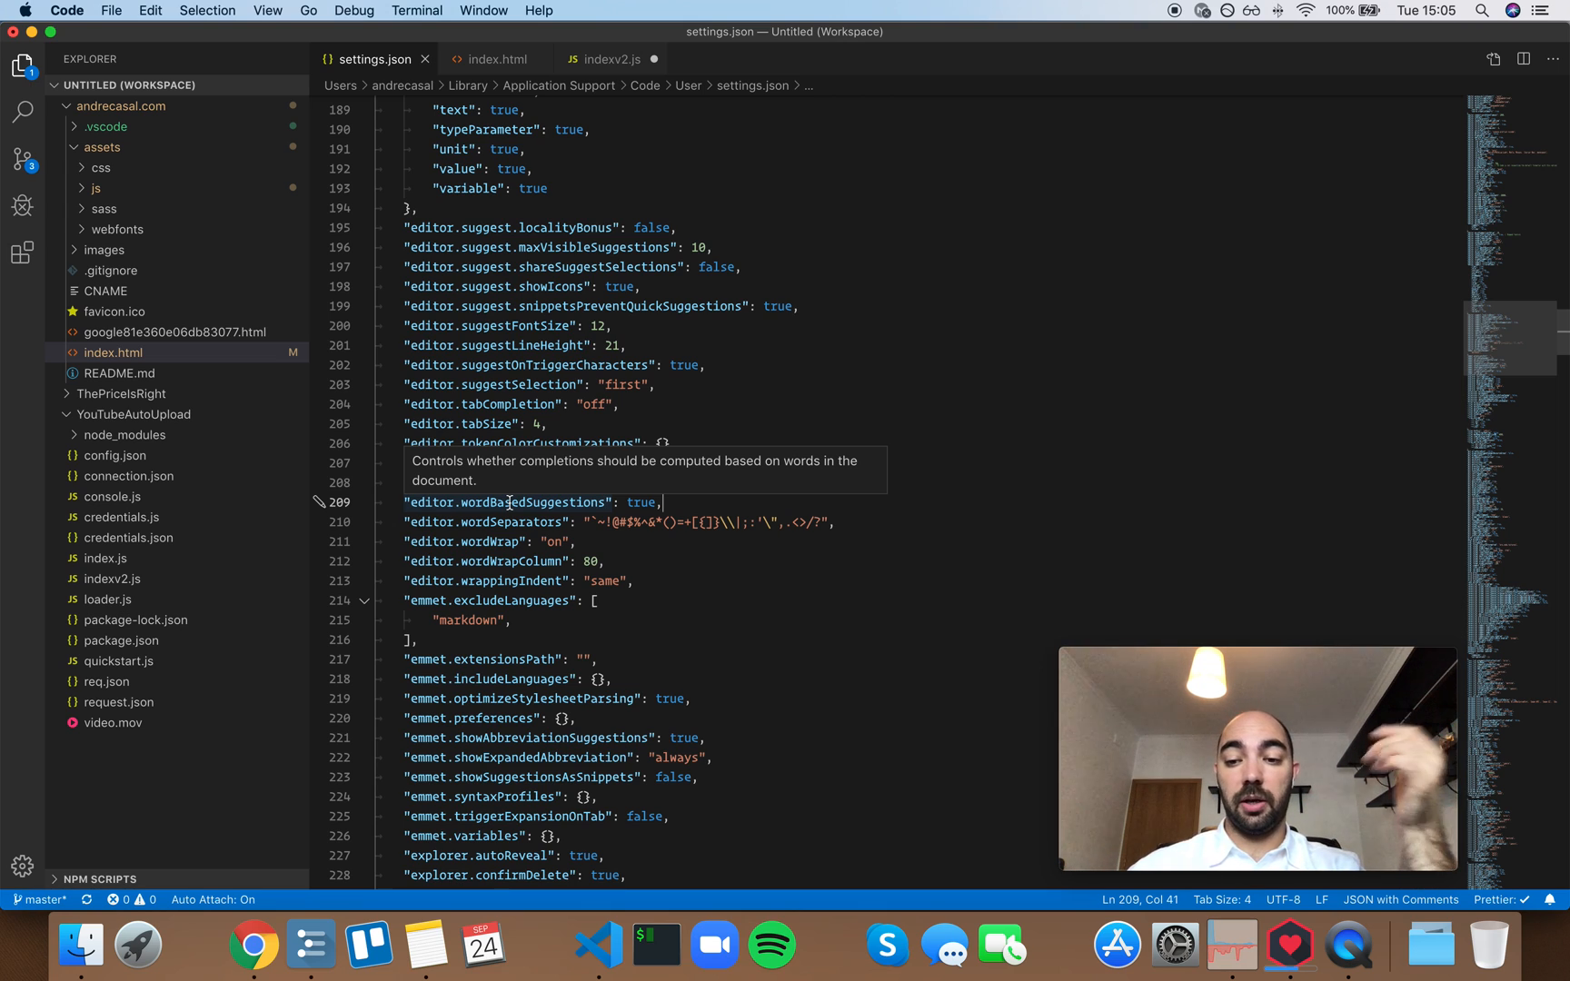
# In indexv2.js, add a new line reading log inside processVideo to show its word completions
pyautogui.click(607, 60)
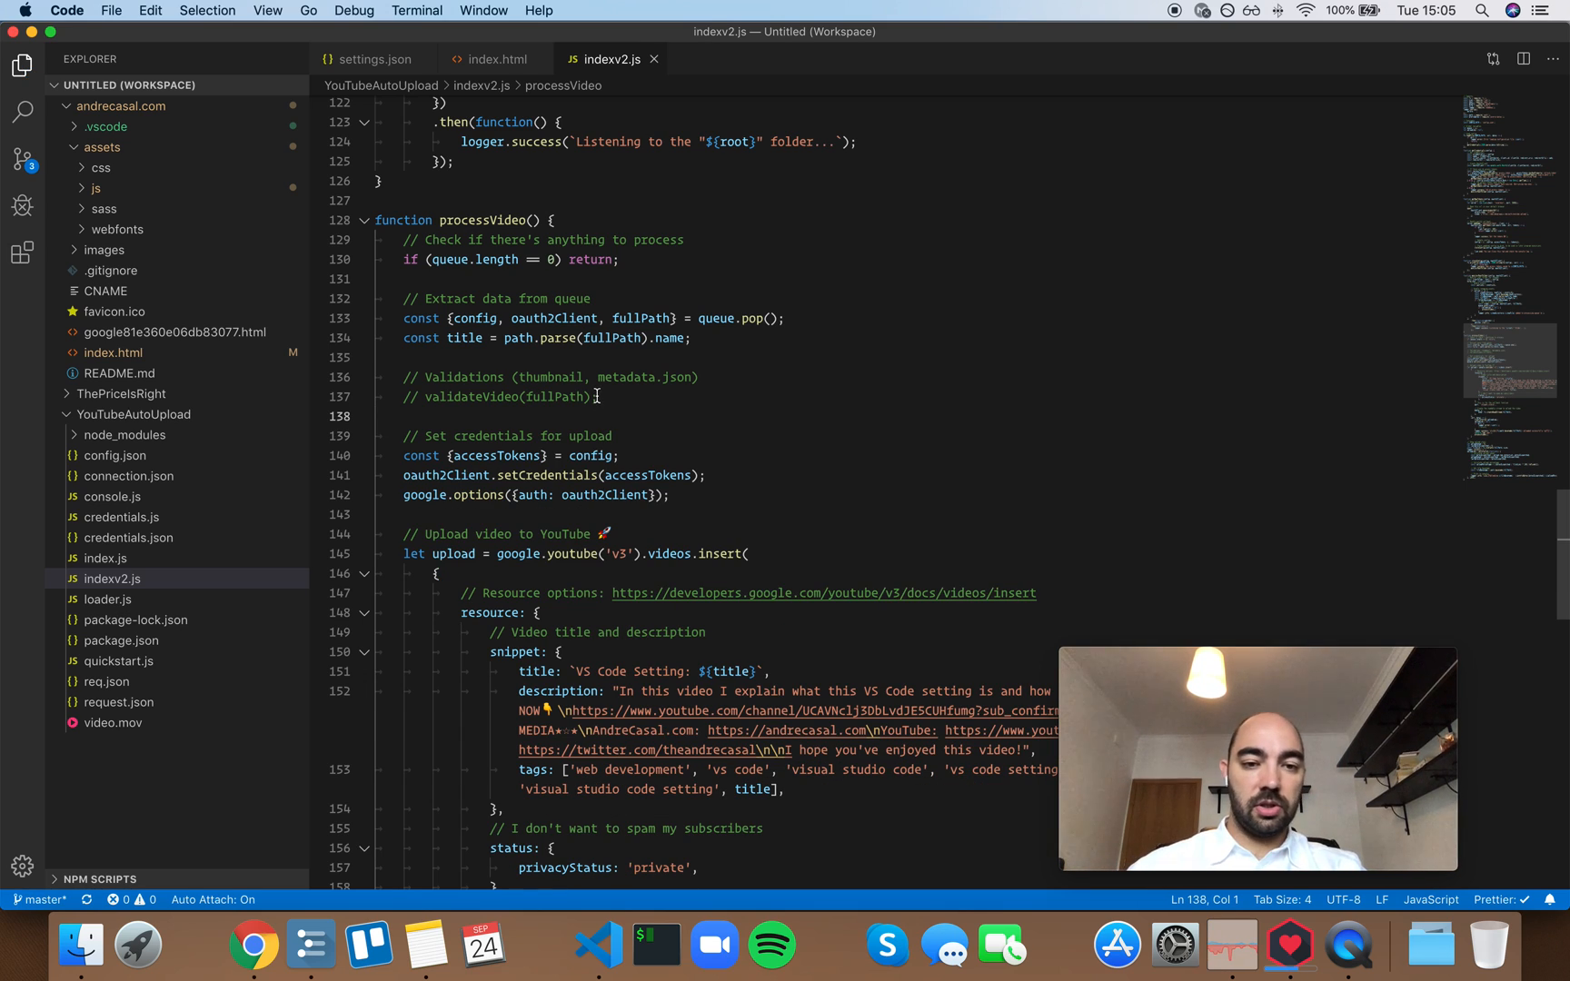
pyautogui.press('enter')
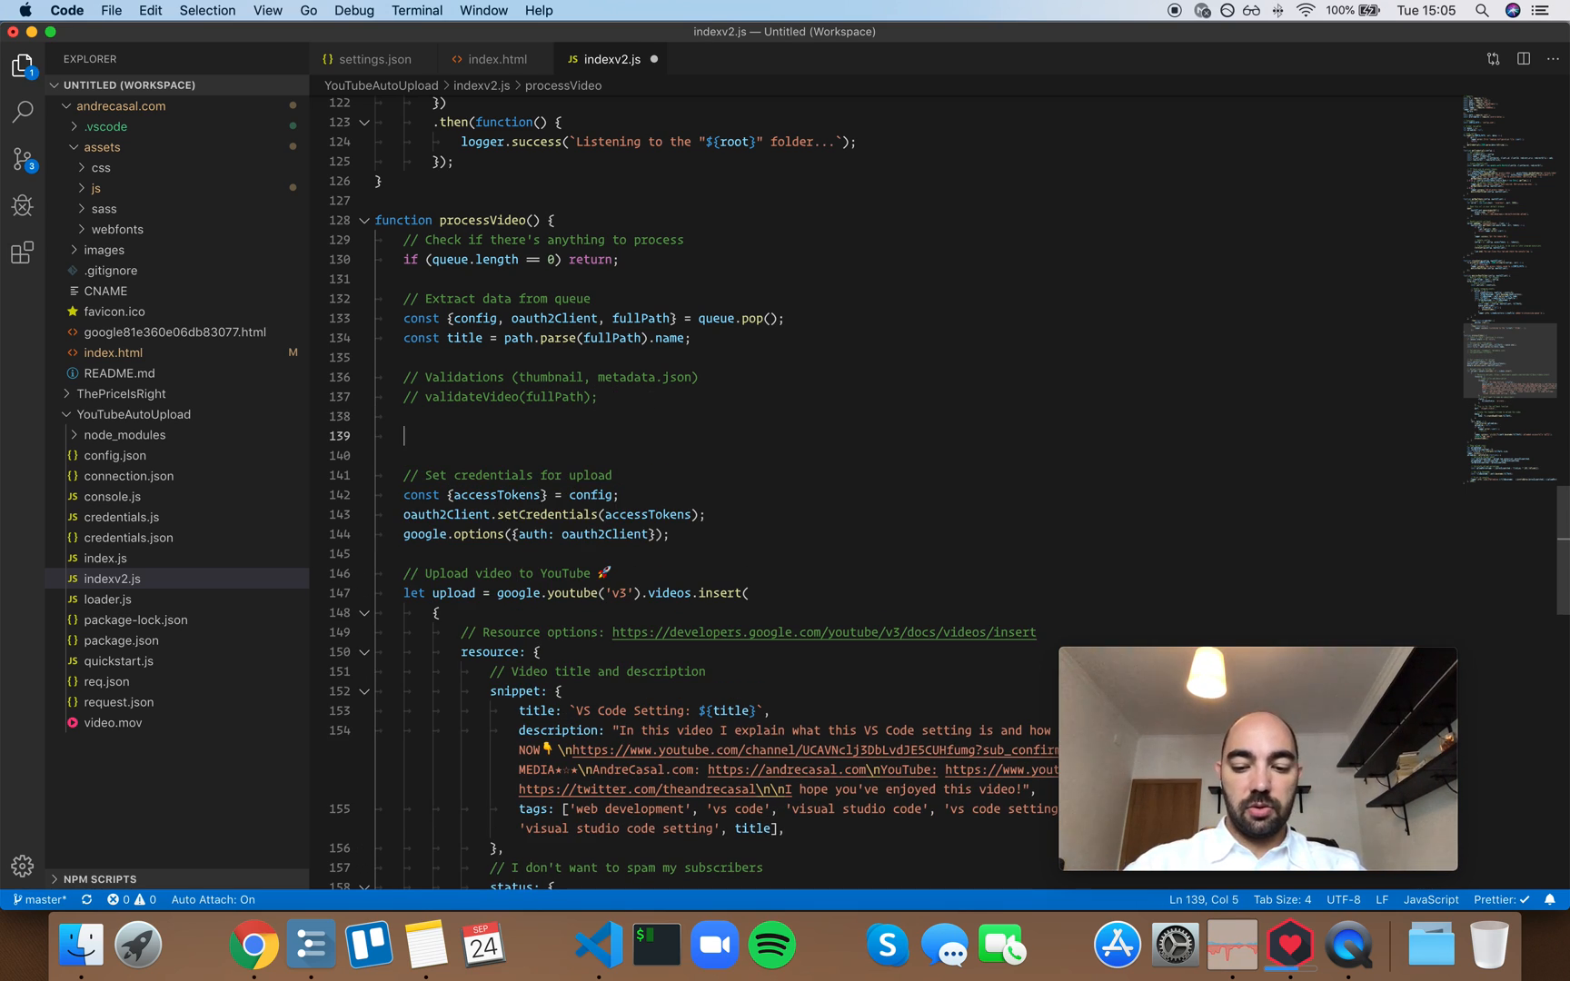
pyautogui.write('log')
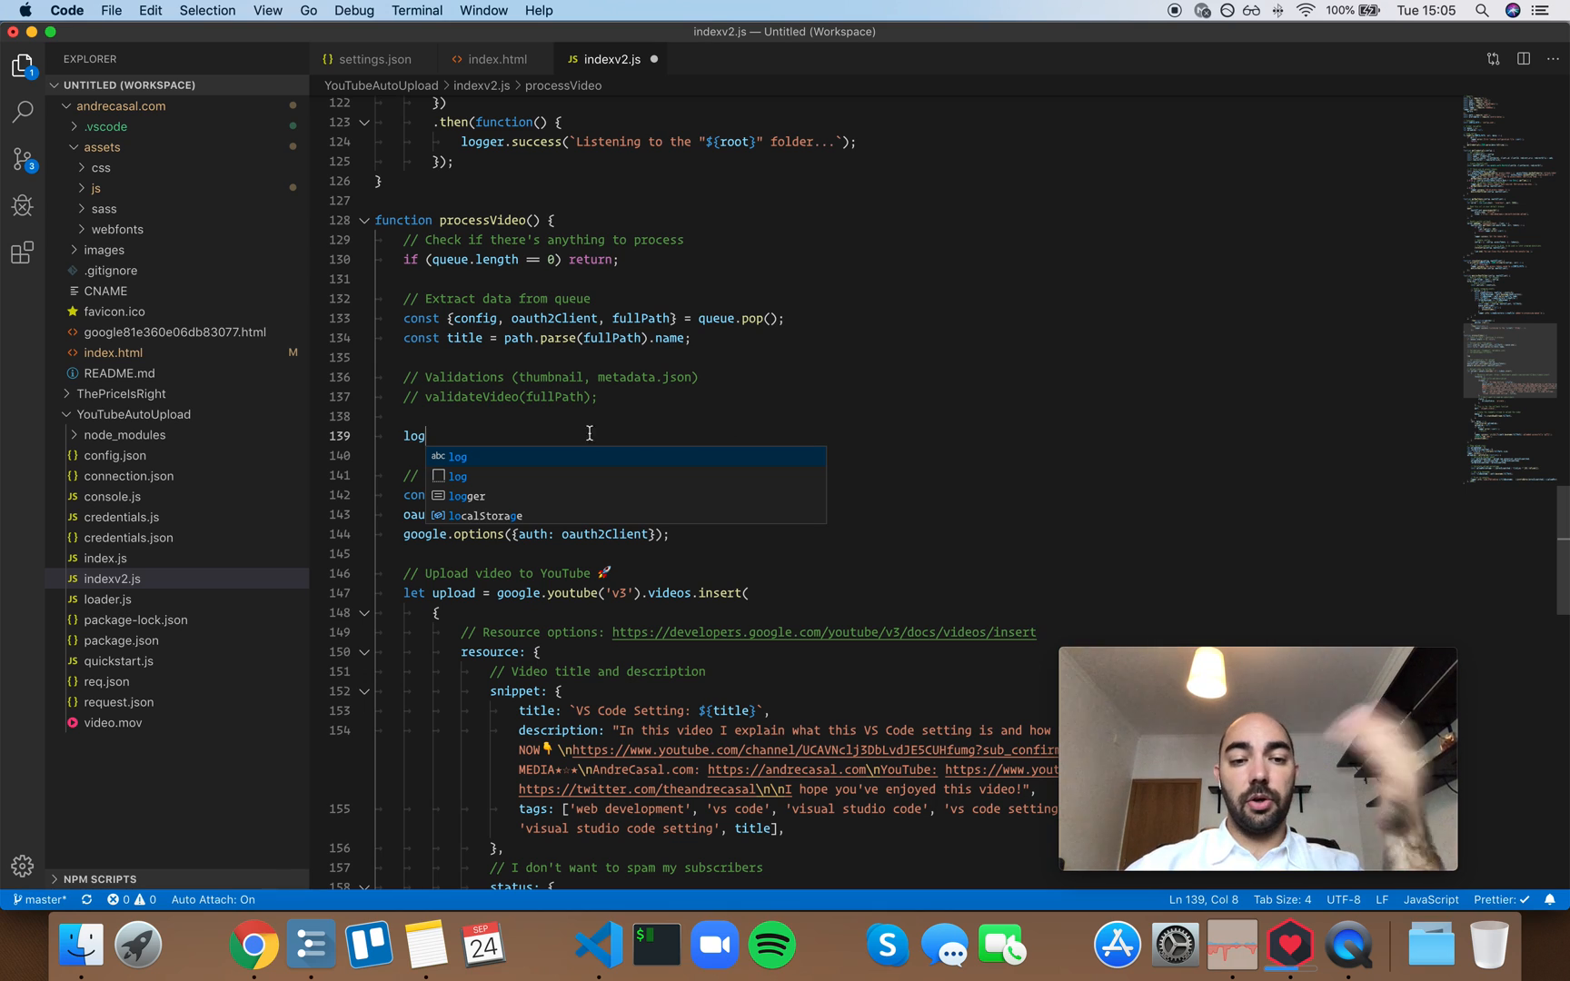
pyautogui.moveTo(491, 467)
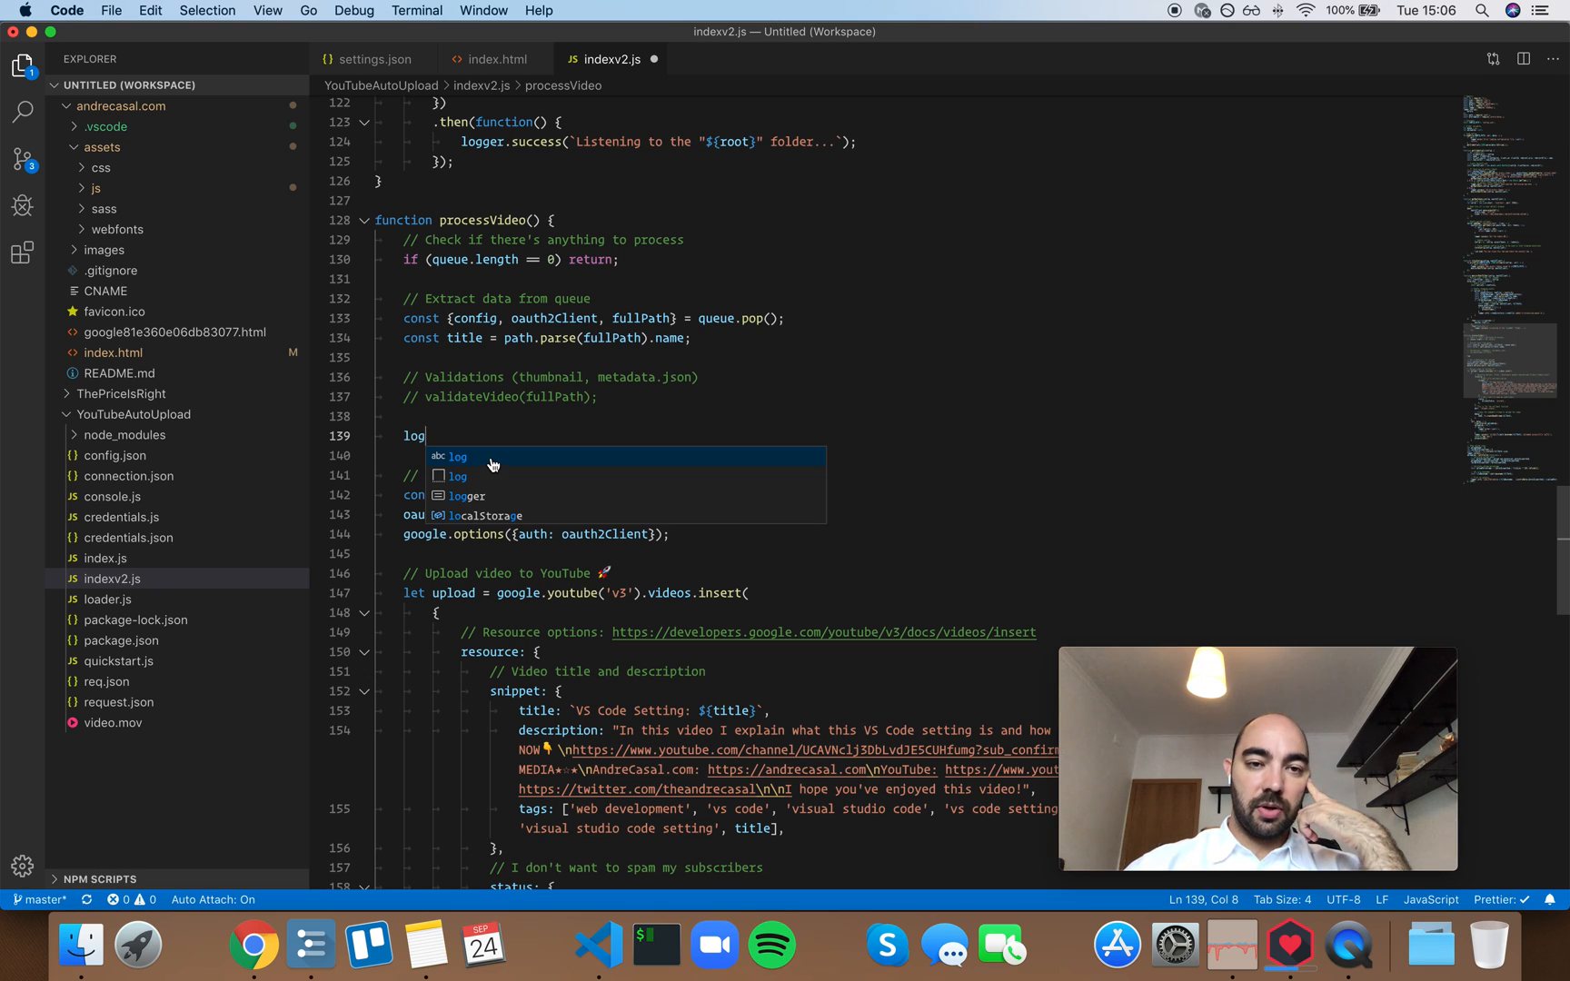
pyautogui.moveTo(498, 374)
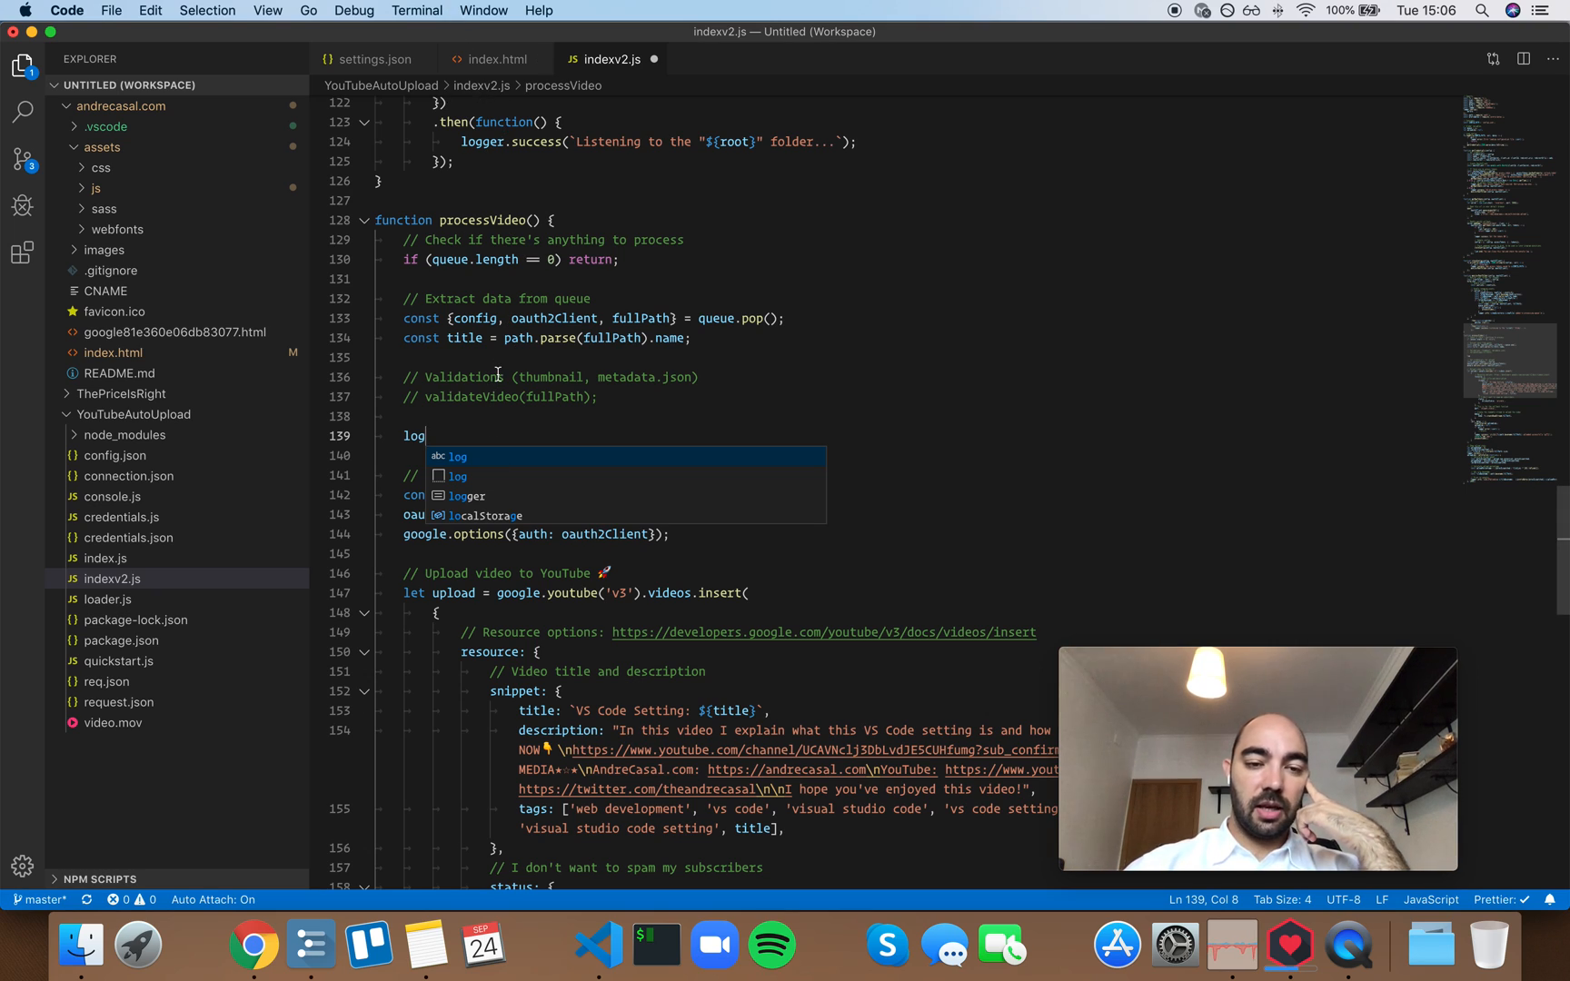
# In index.html, expand a span with Emmet inside the tutoring-session link and start its btn class
pyautogui.click(493, 60)
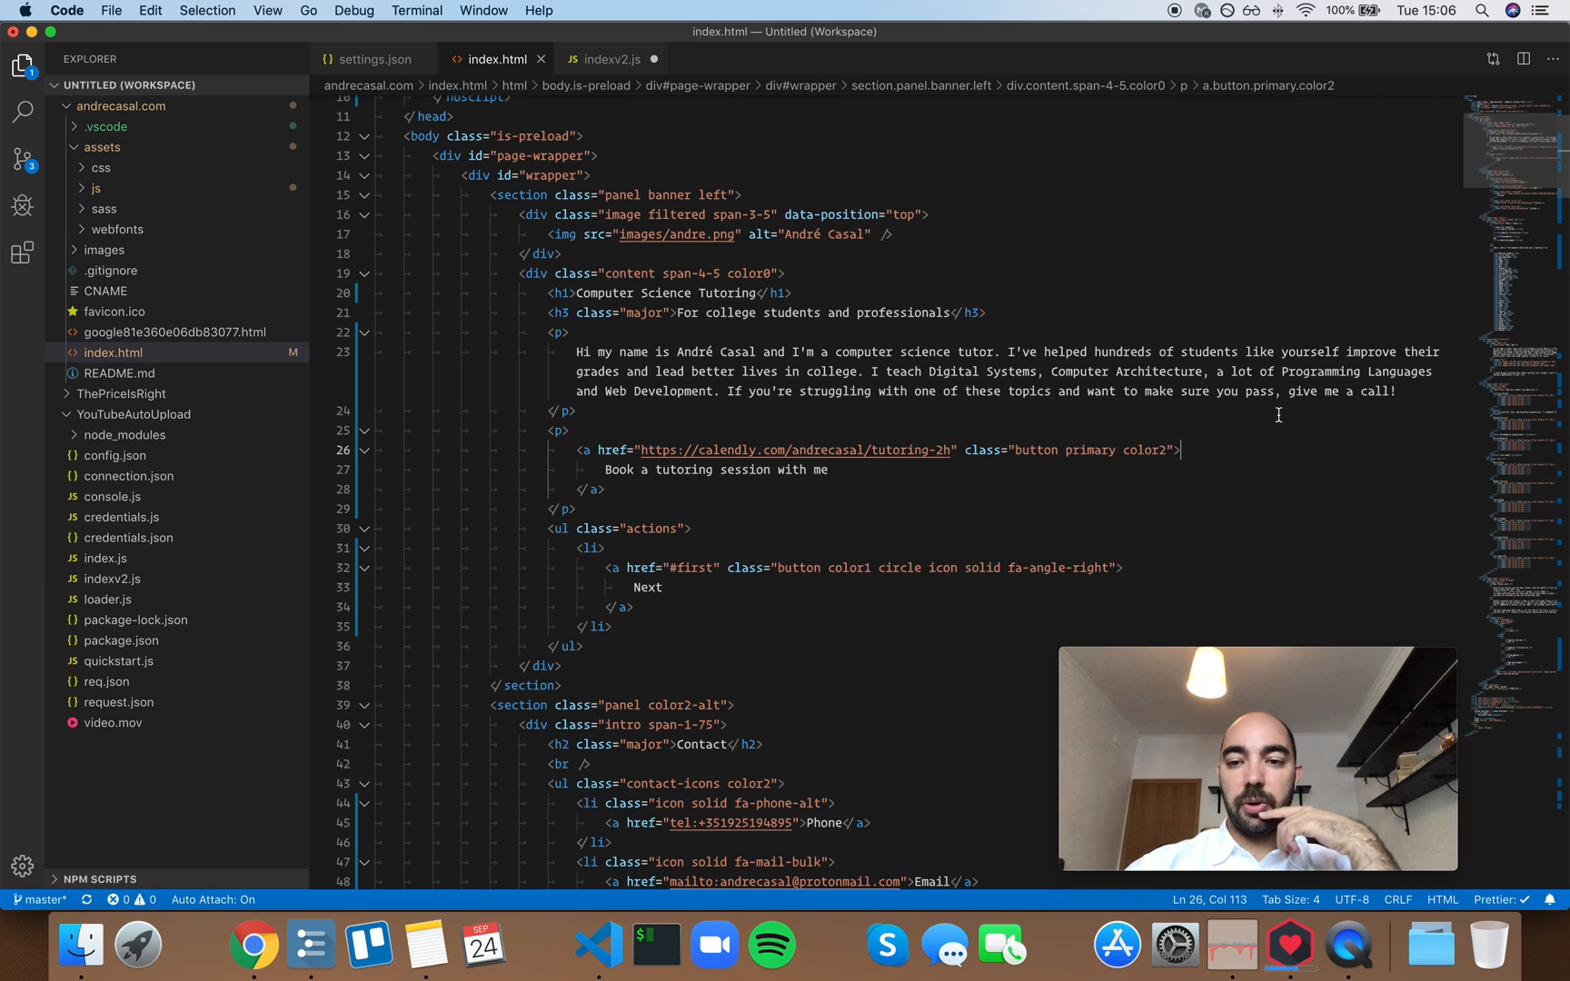
pyautogui.write('span.')
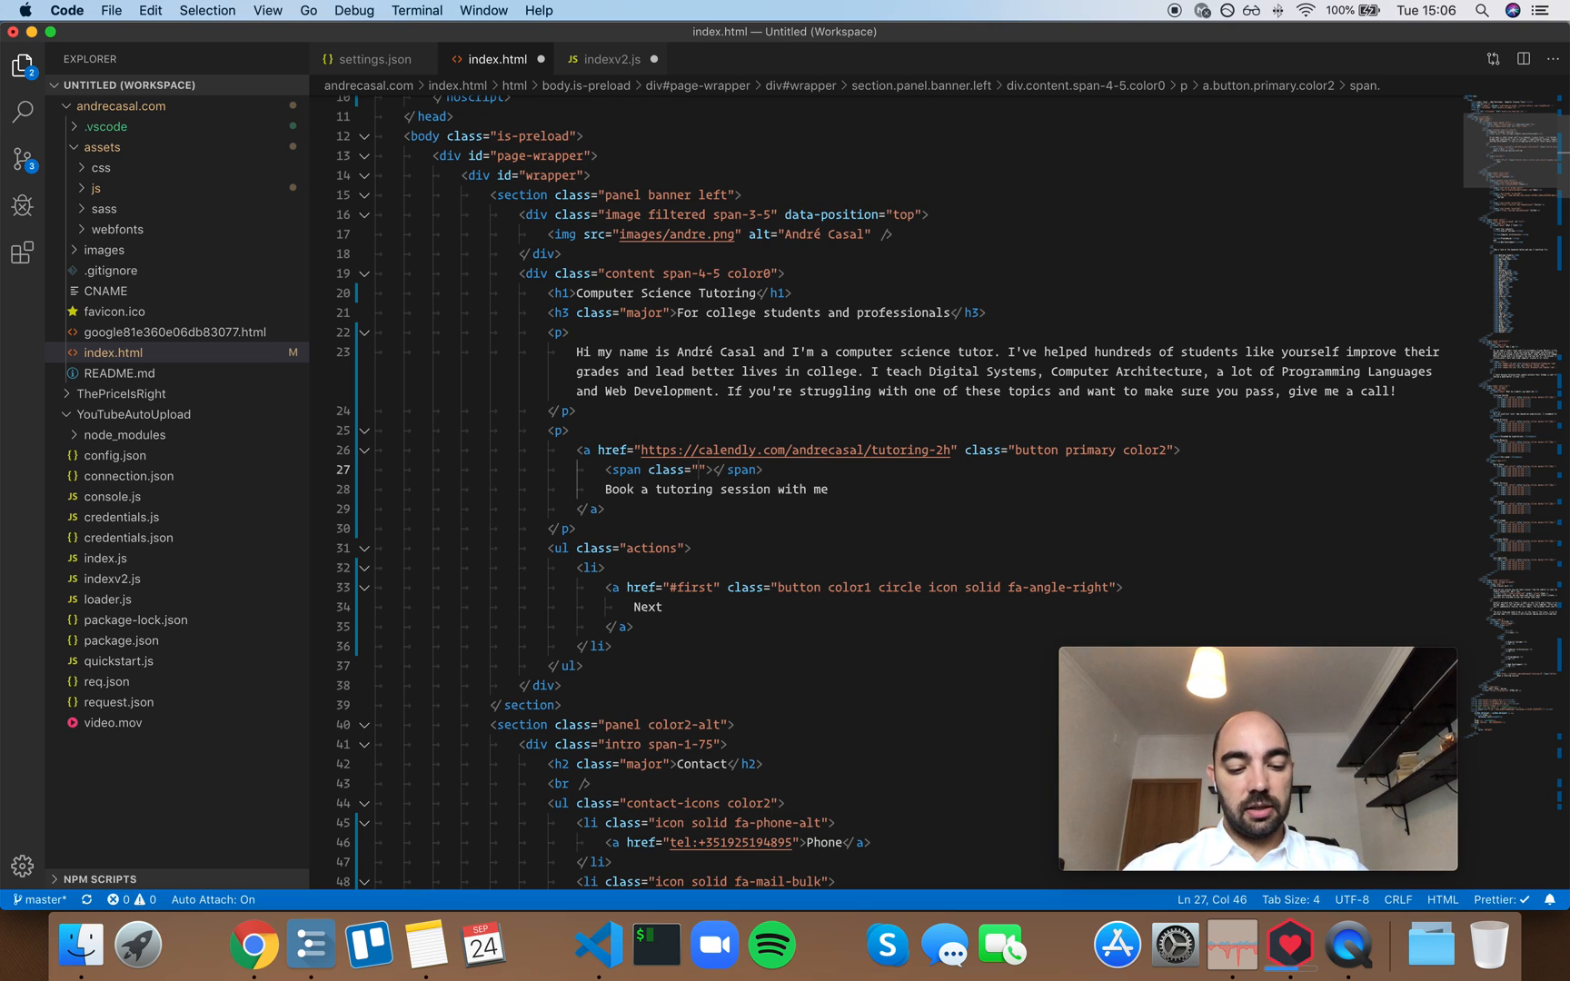
pyautogui.write('bt')
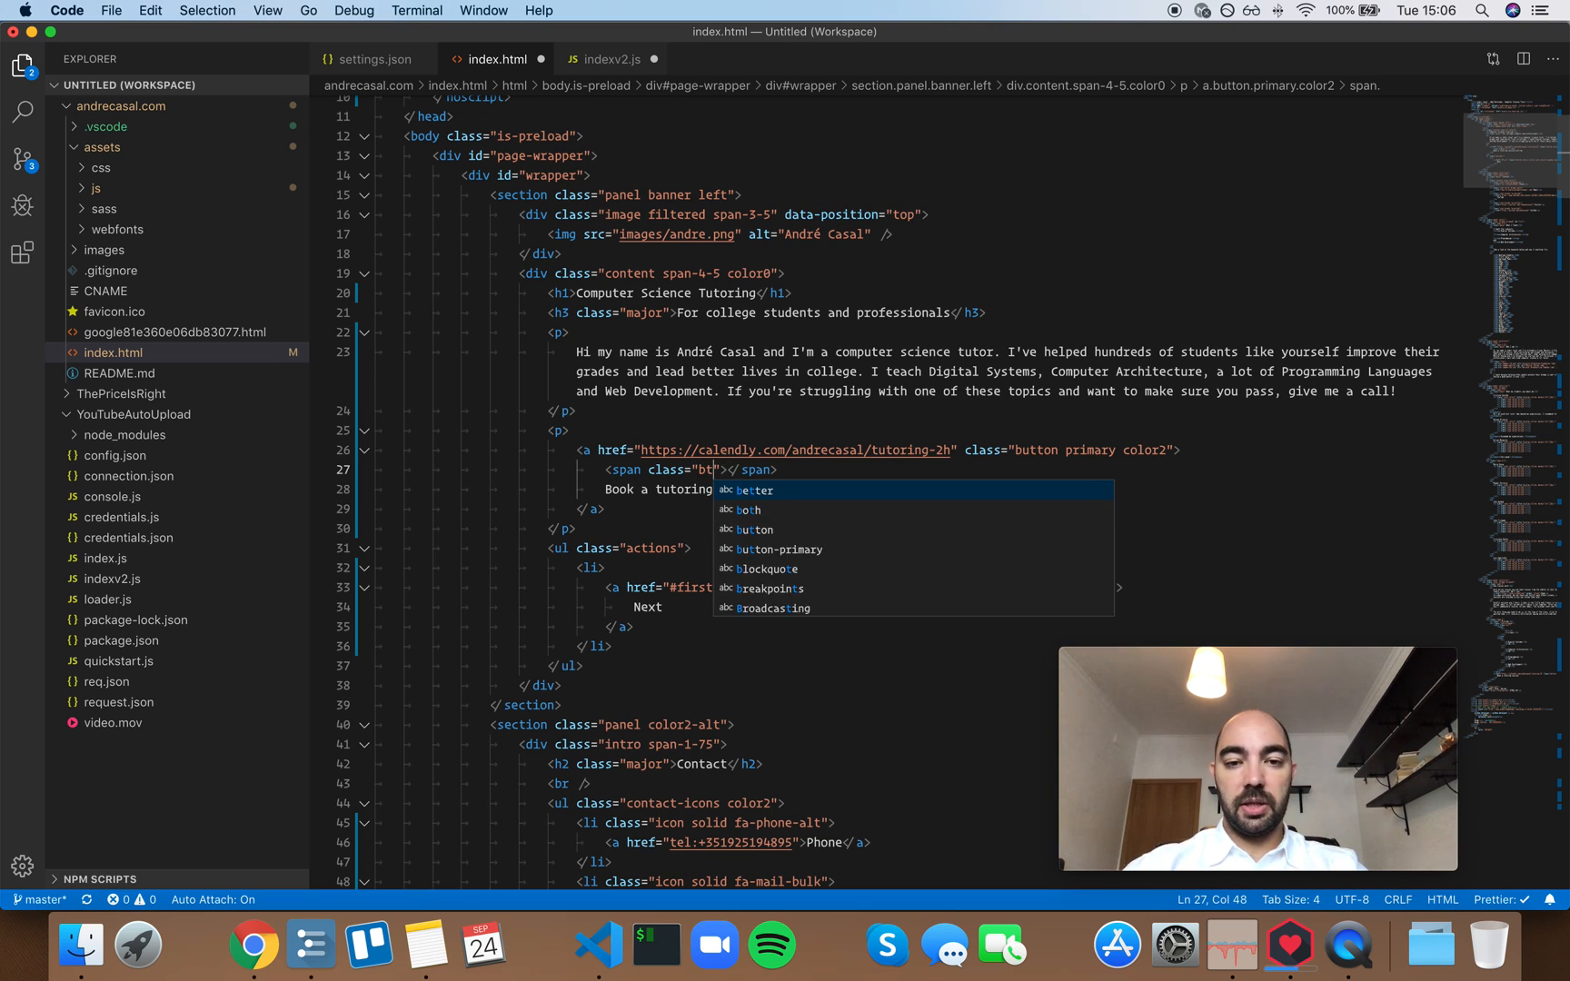
pyautogui.write('n prm')
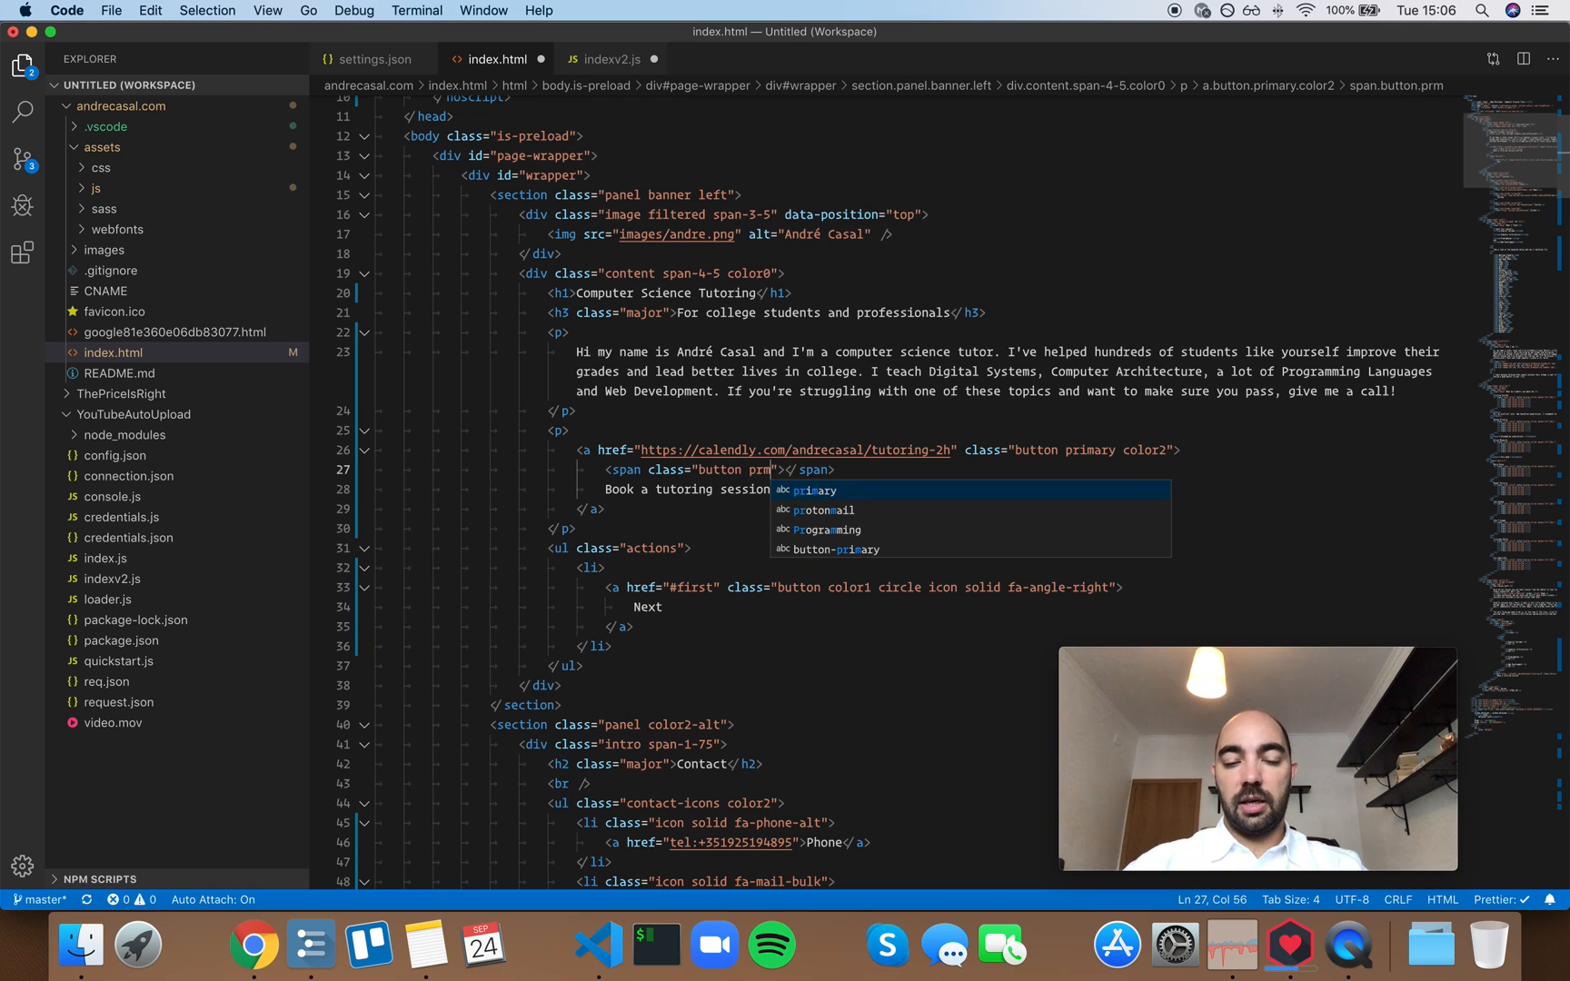
# Accept primary as the second class, discard a clr2 attempt and leave the partial class clr
pyautogui.press('Tab')
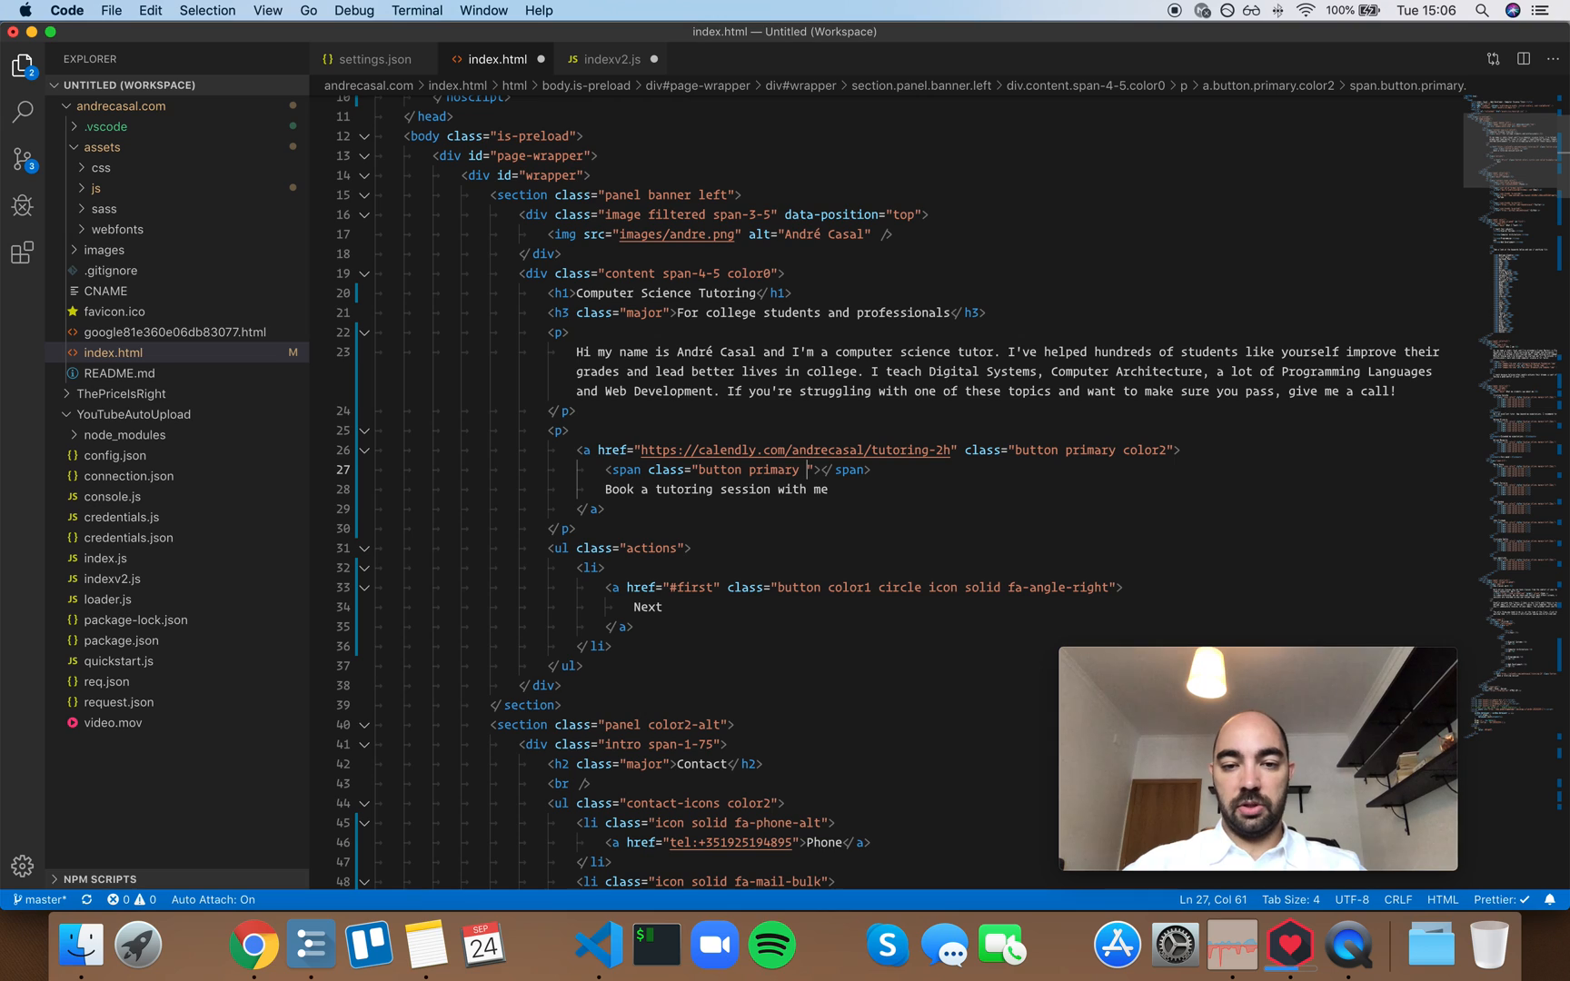
pyautogui.write('clr2')
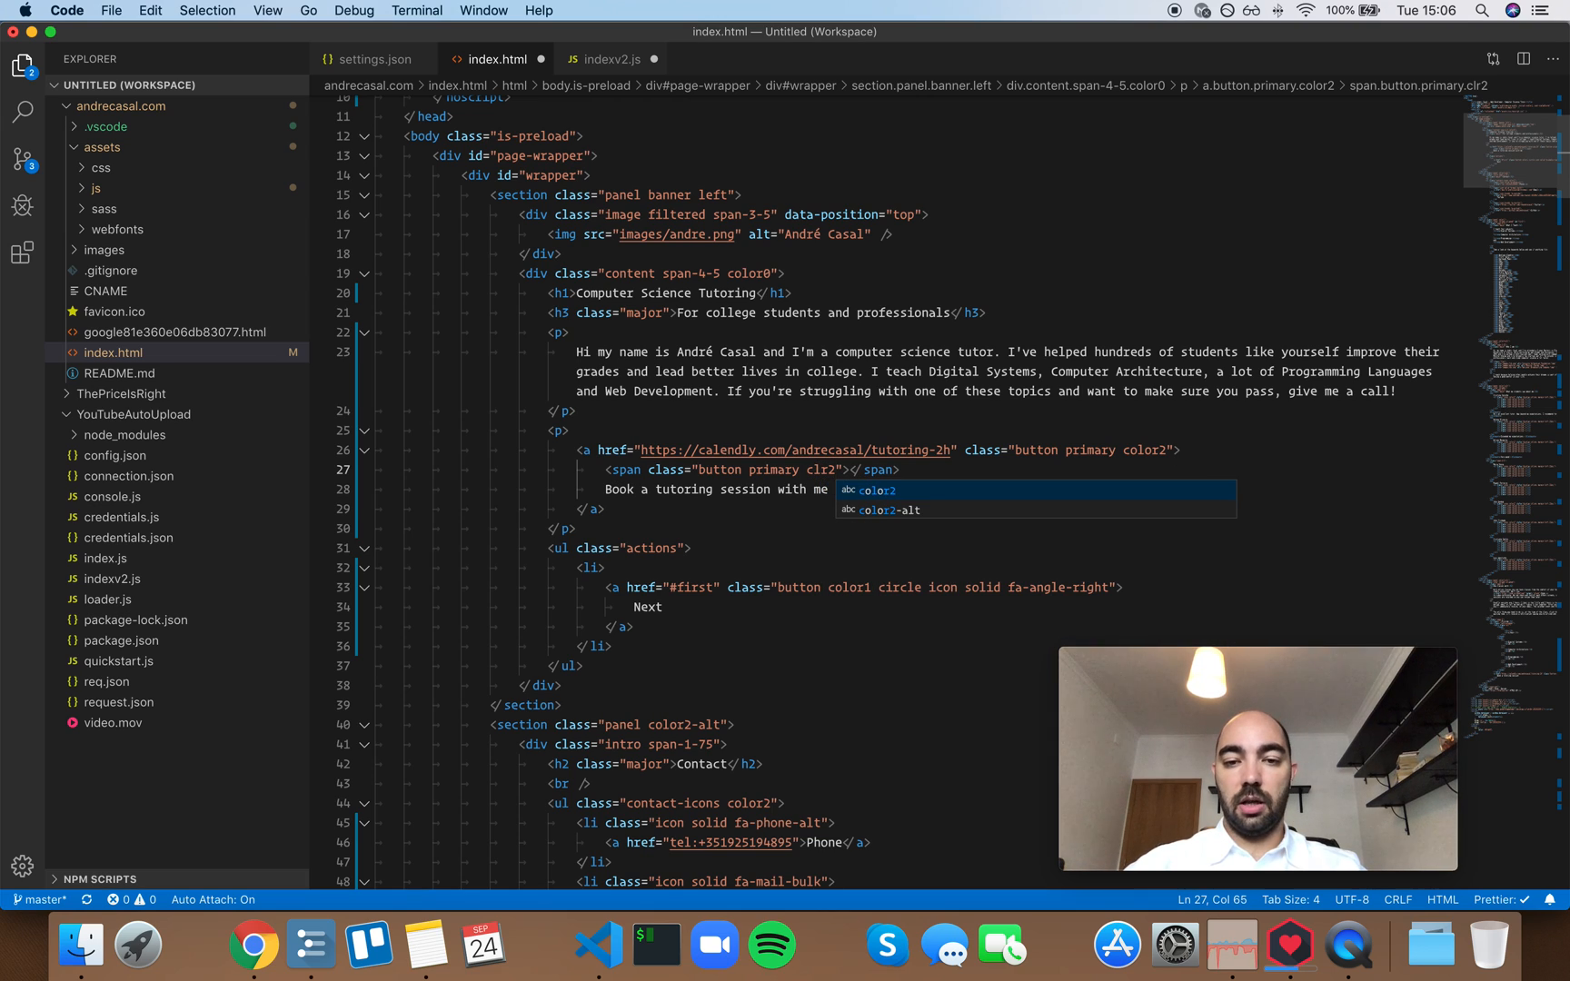
pyautogui.press('Backspace')
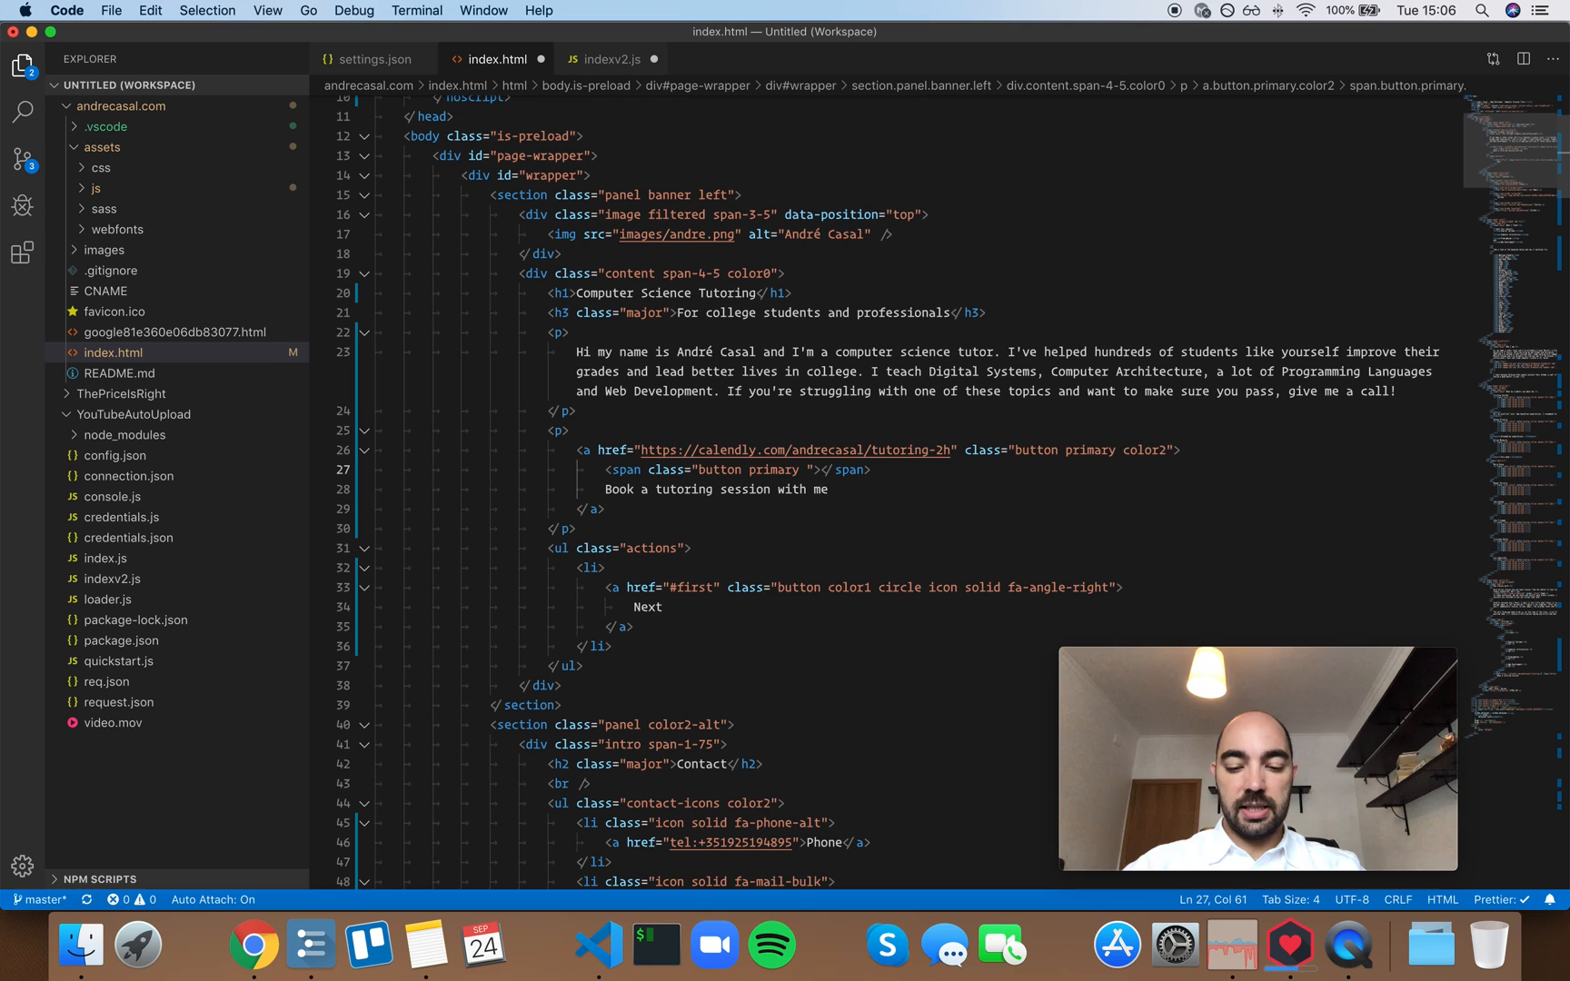
pyautogui.write('clr')
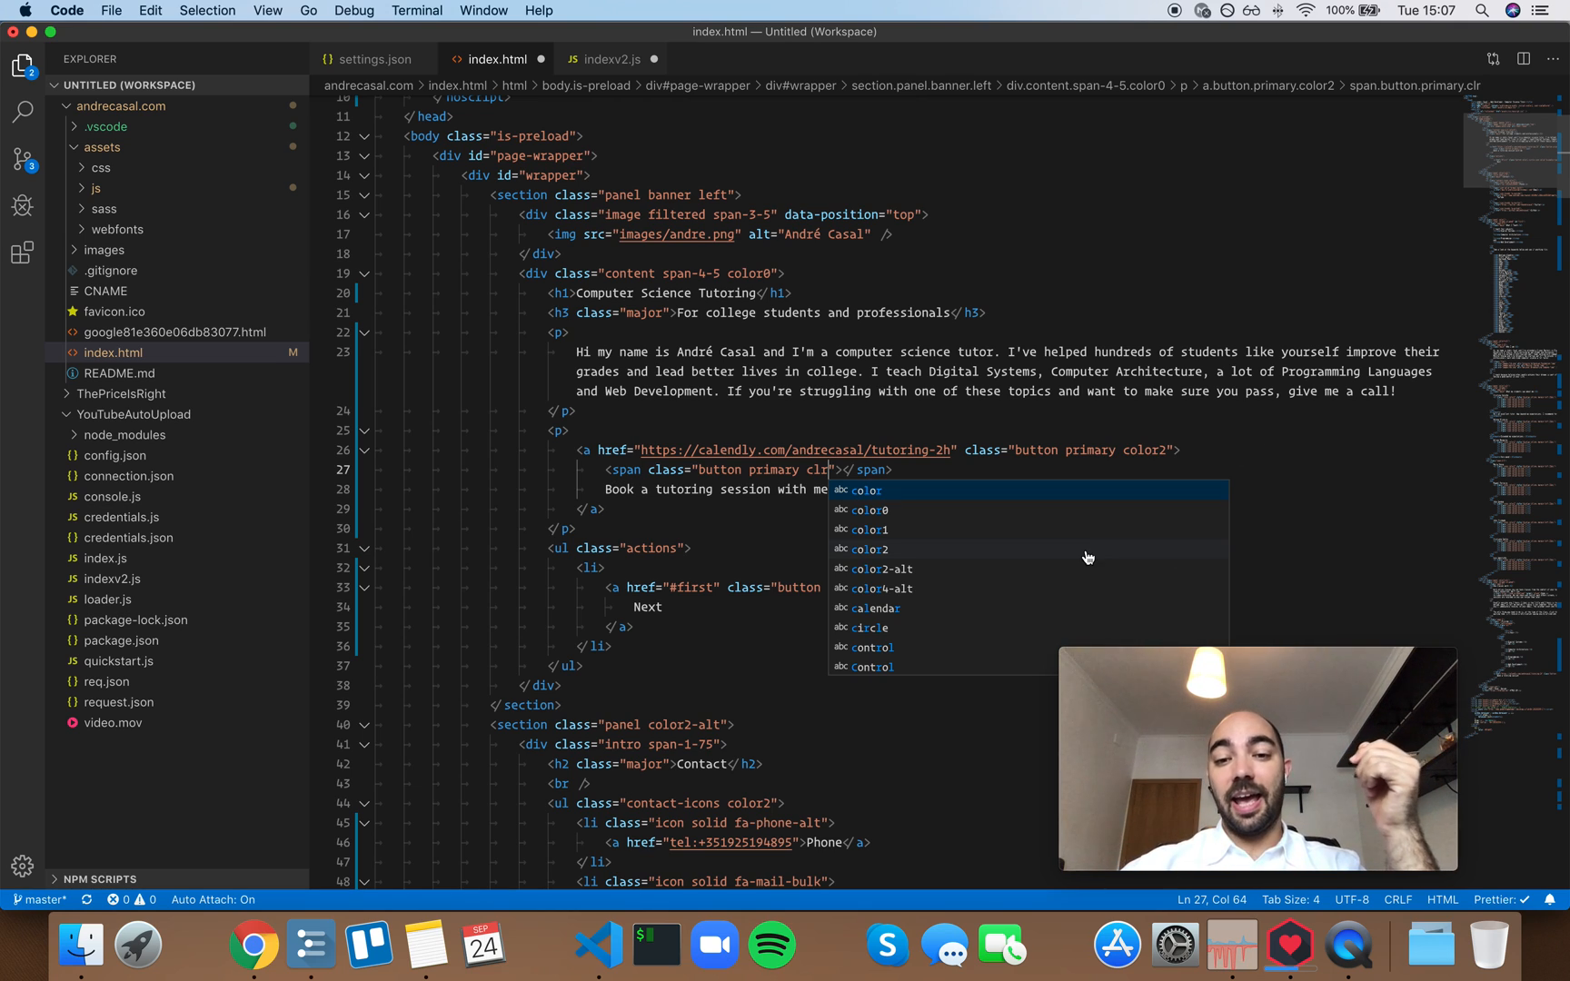
pyautogui.moveTo(969, 581)
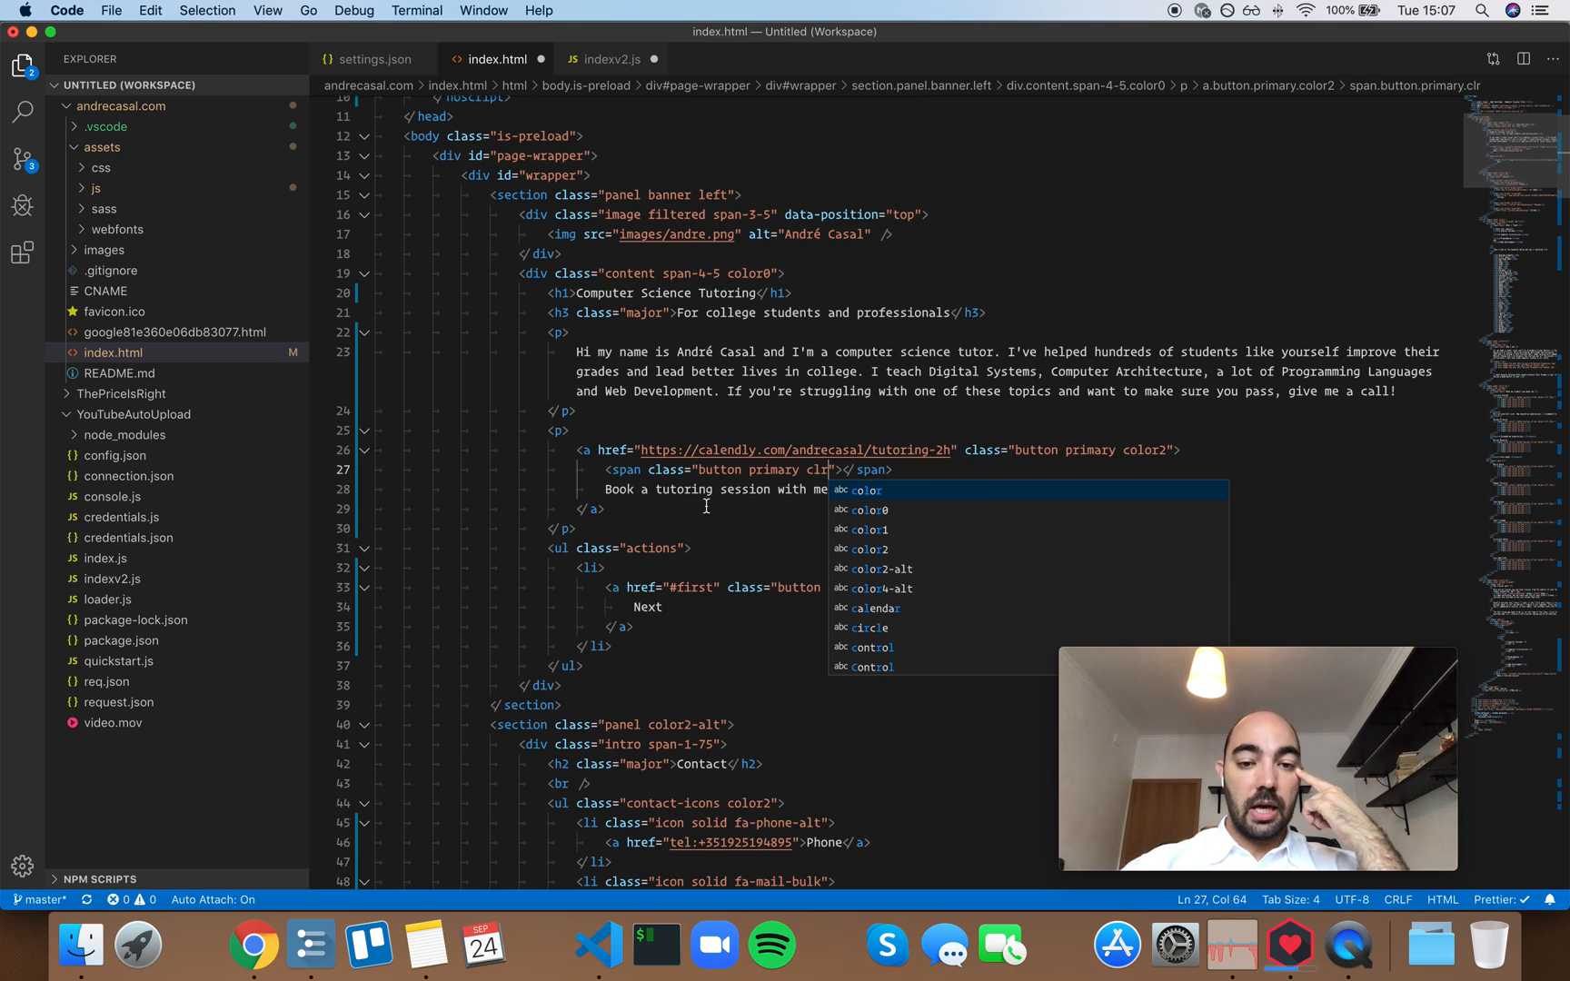
pyautogui.moveTo(1008, 598)
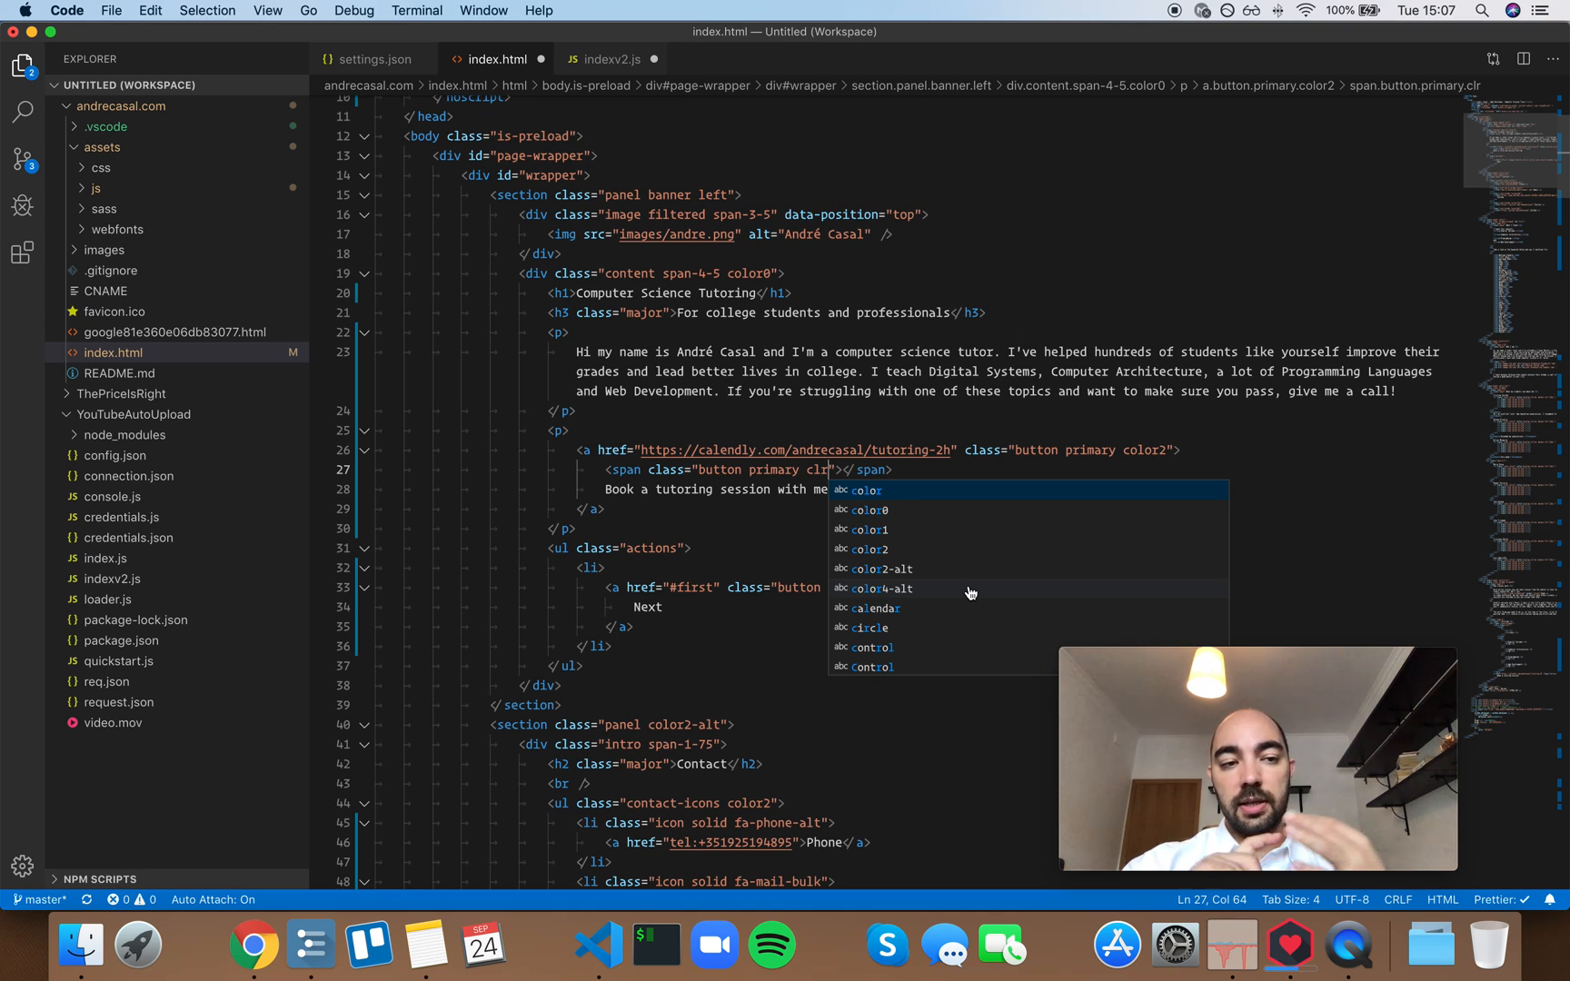
pyautogui.moveTo(801, 331)
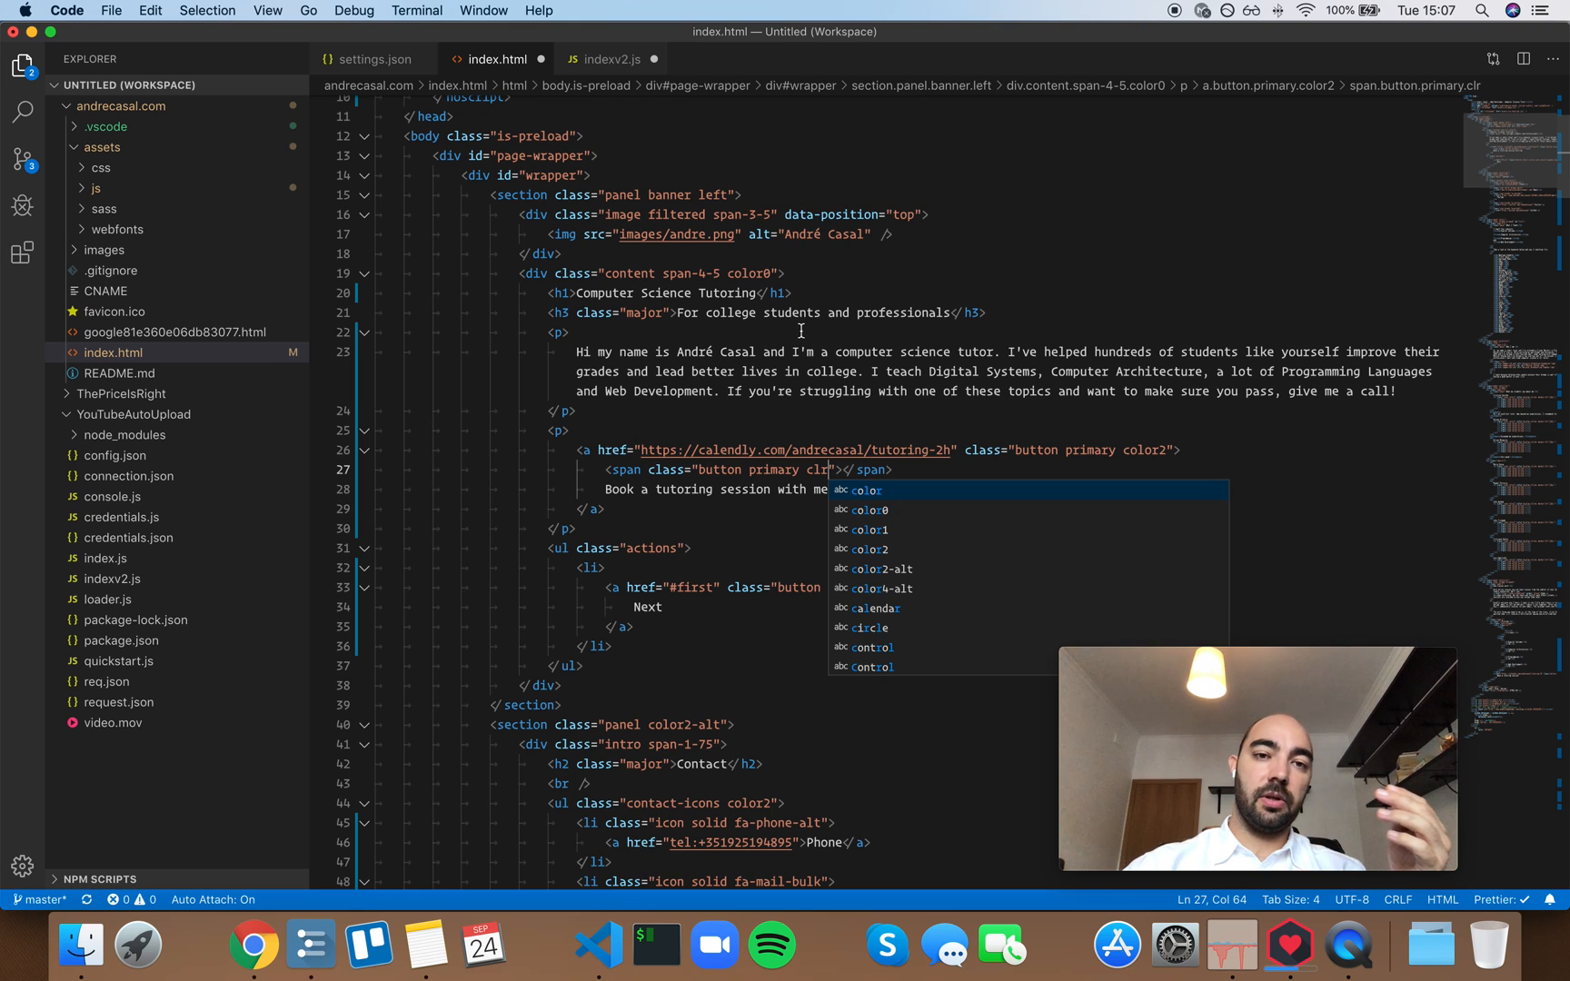
# In indexv2.js, replace the test word with proc so completions like processVideo appear
pyautogui.click(610, 60)
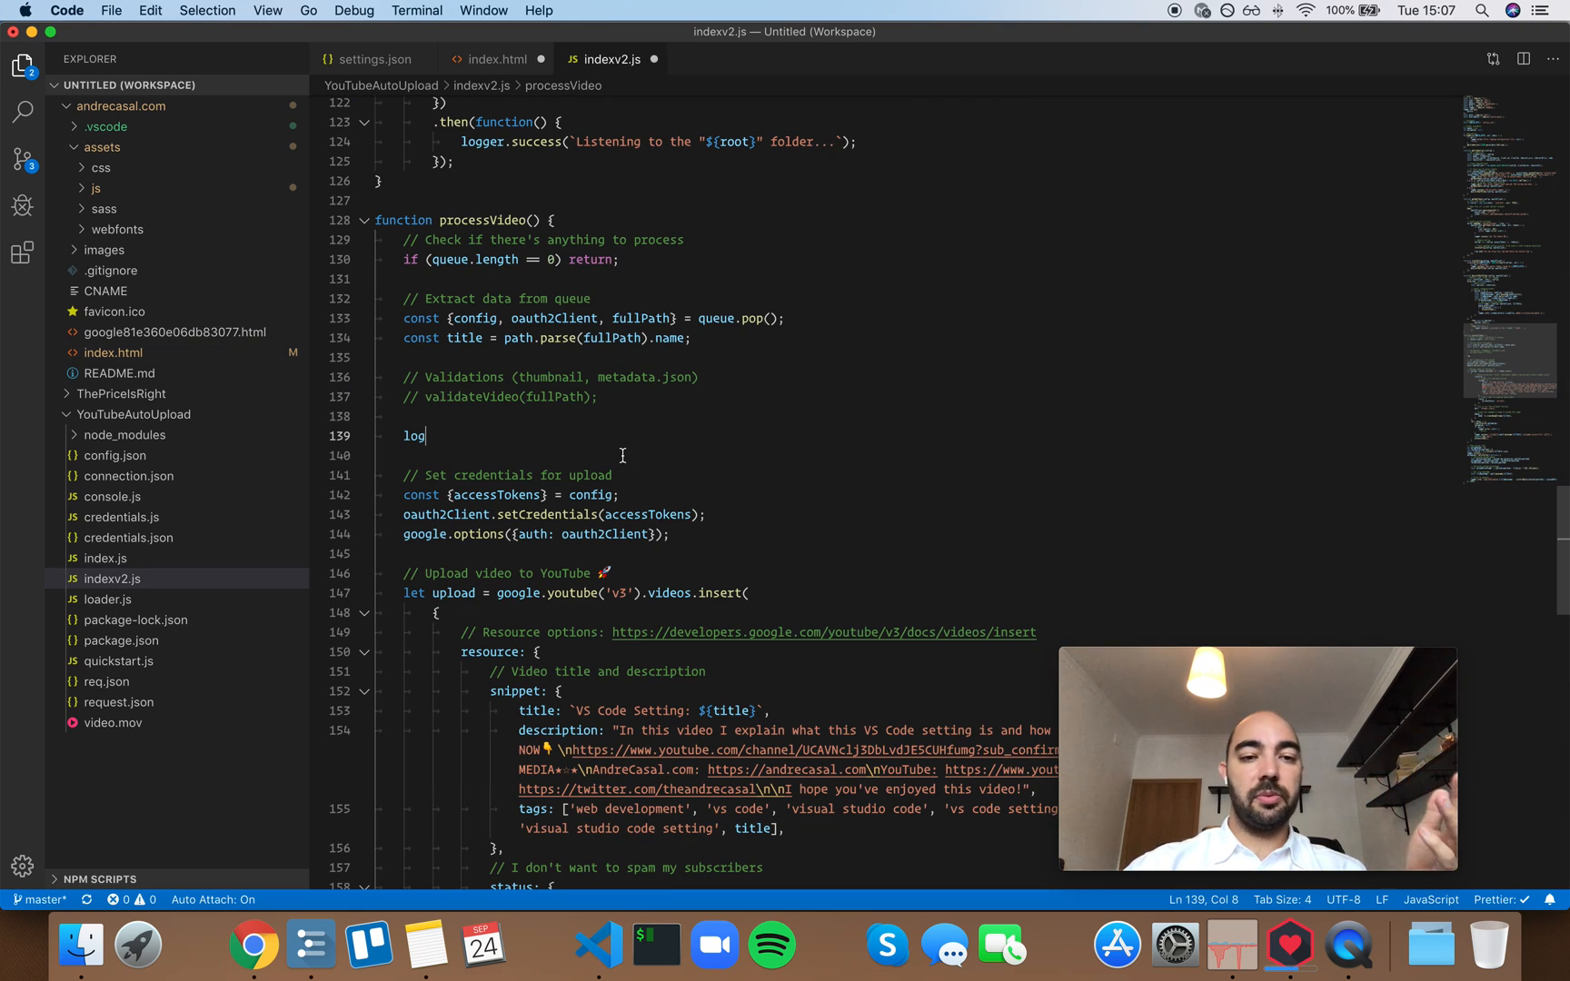
pyautogui.write('p')
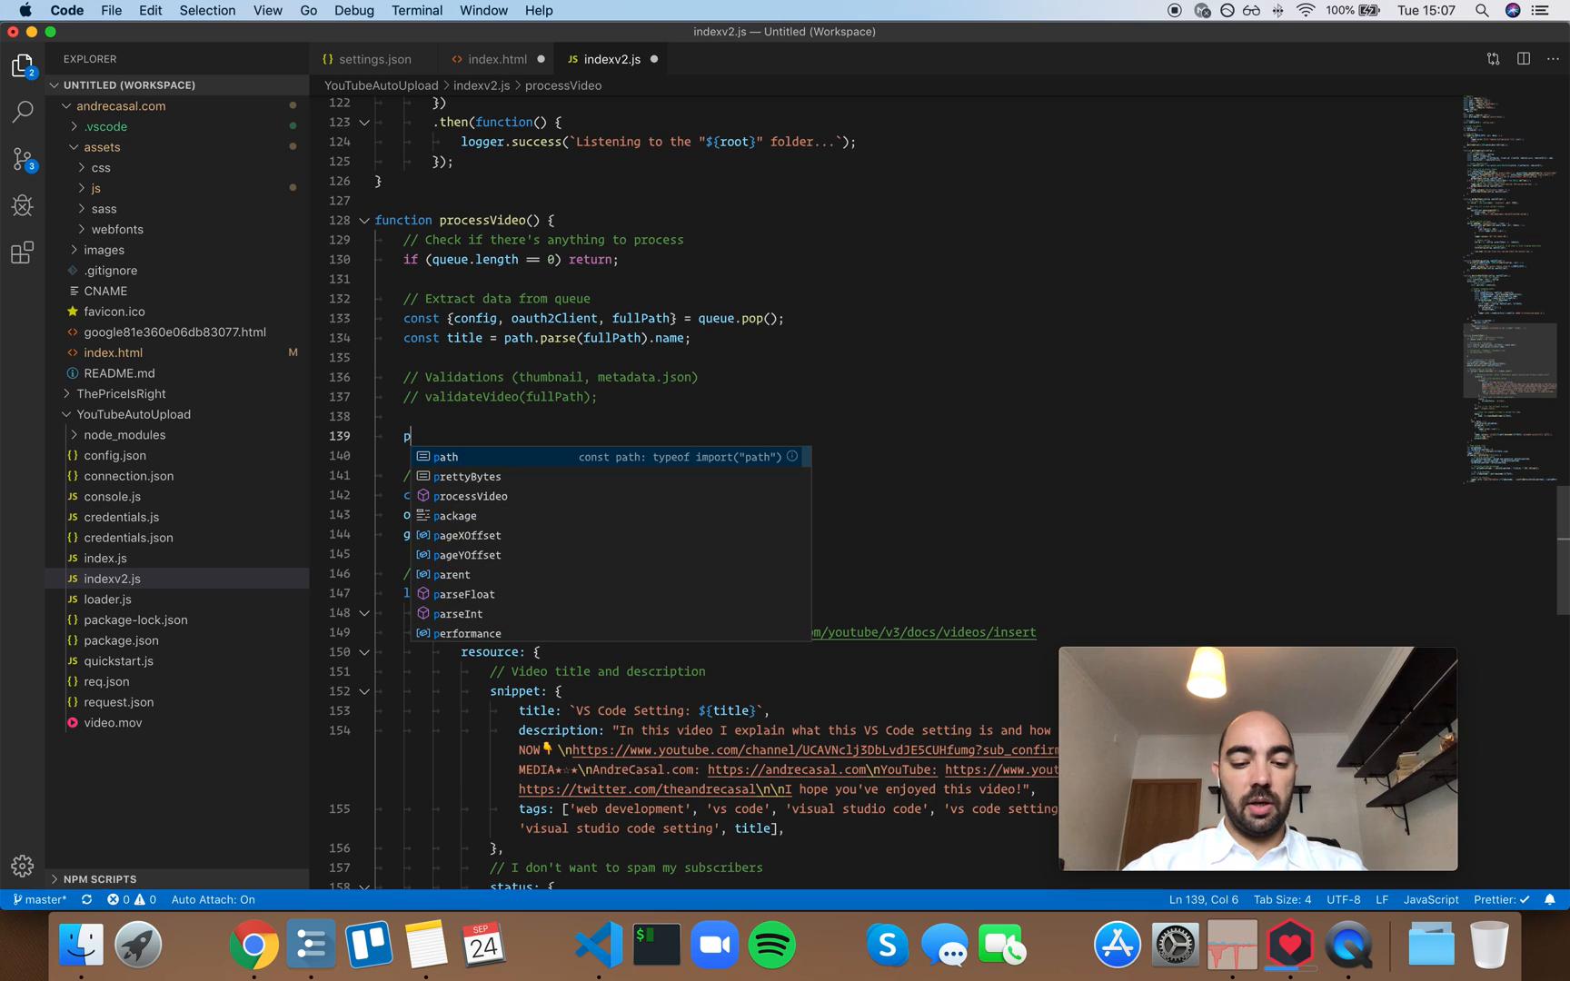
pyautogui.write('roc')
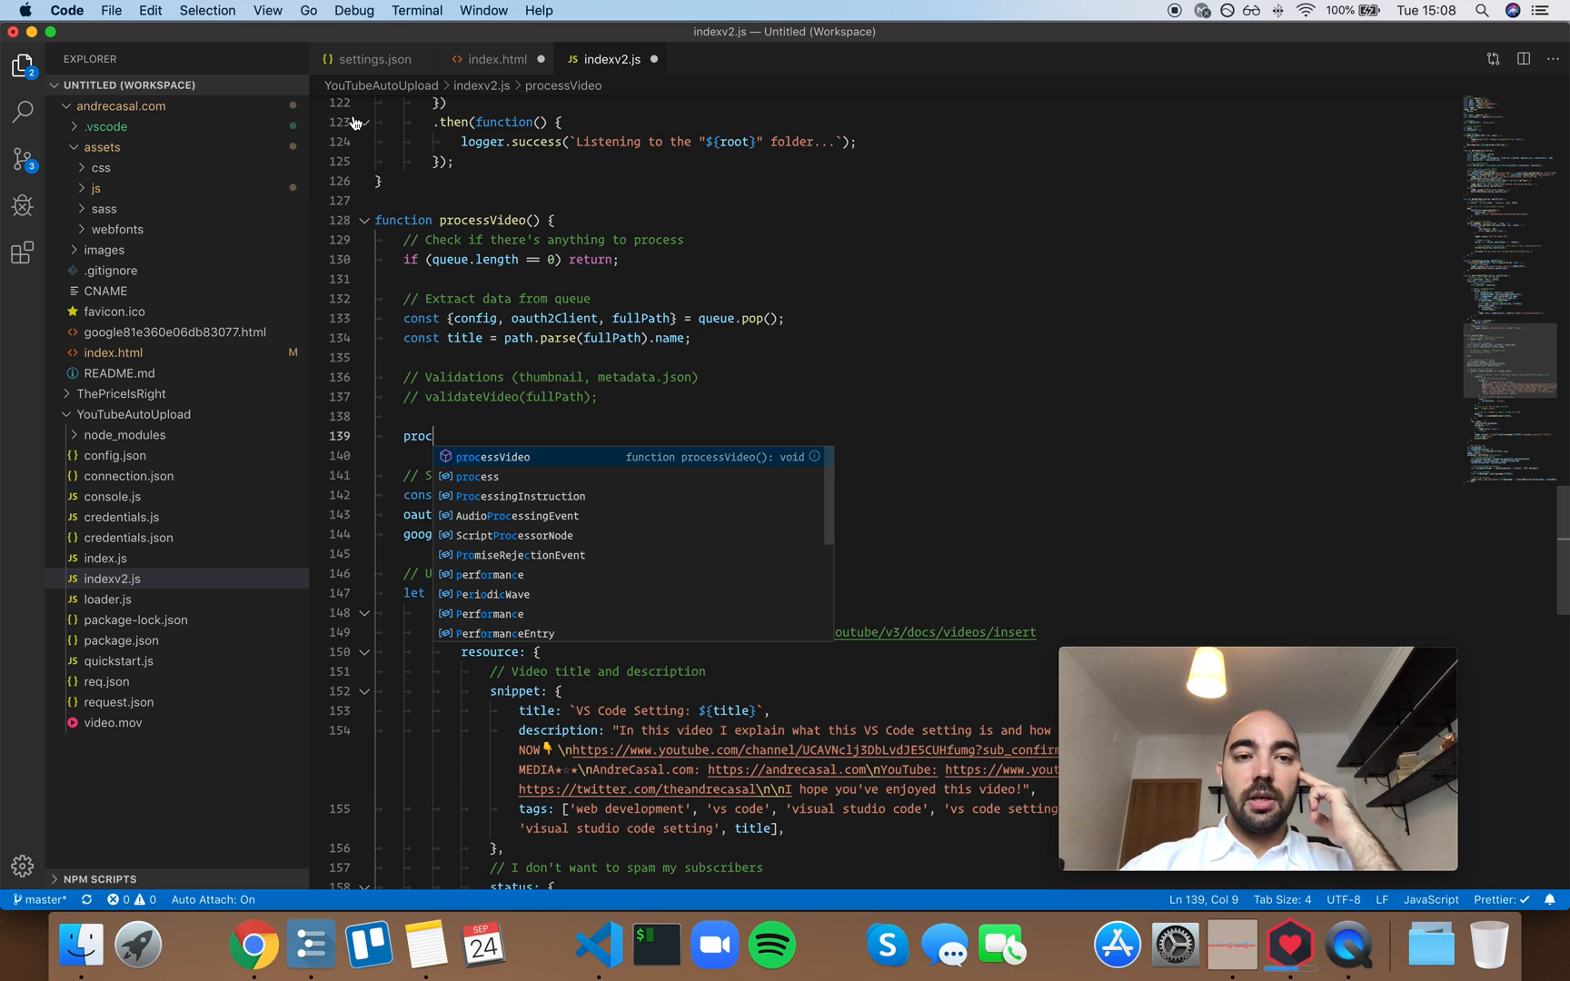
# After glancing at settings.json, delete the test span line from index.html
pyautogui.click(374, 60)
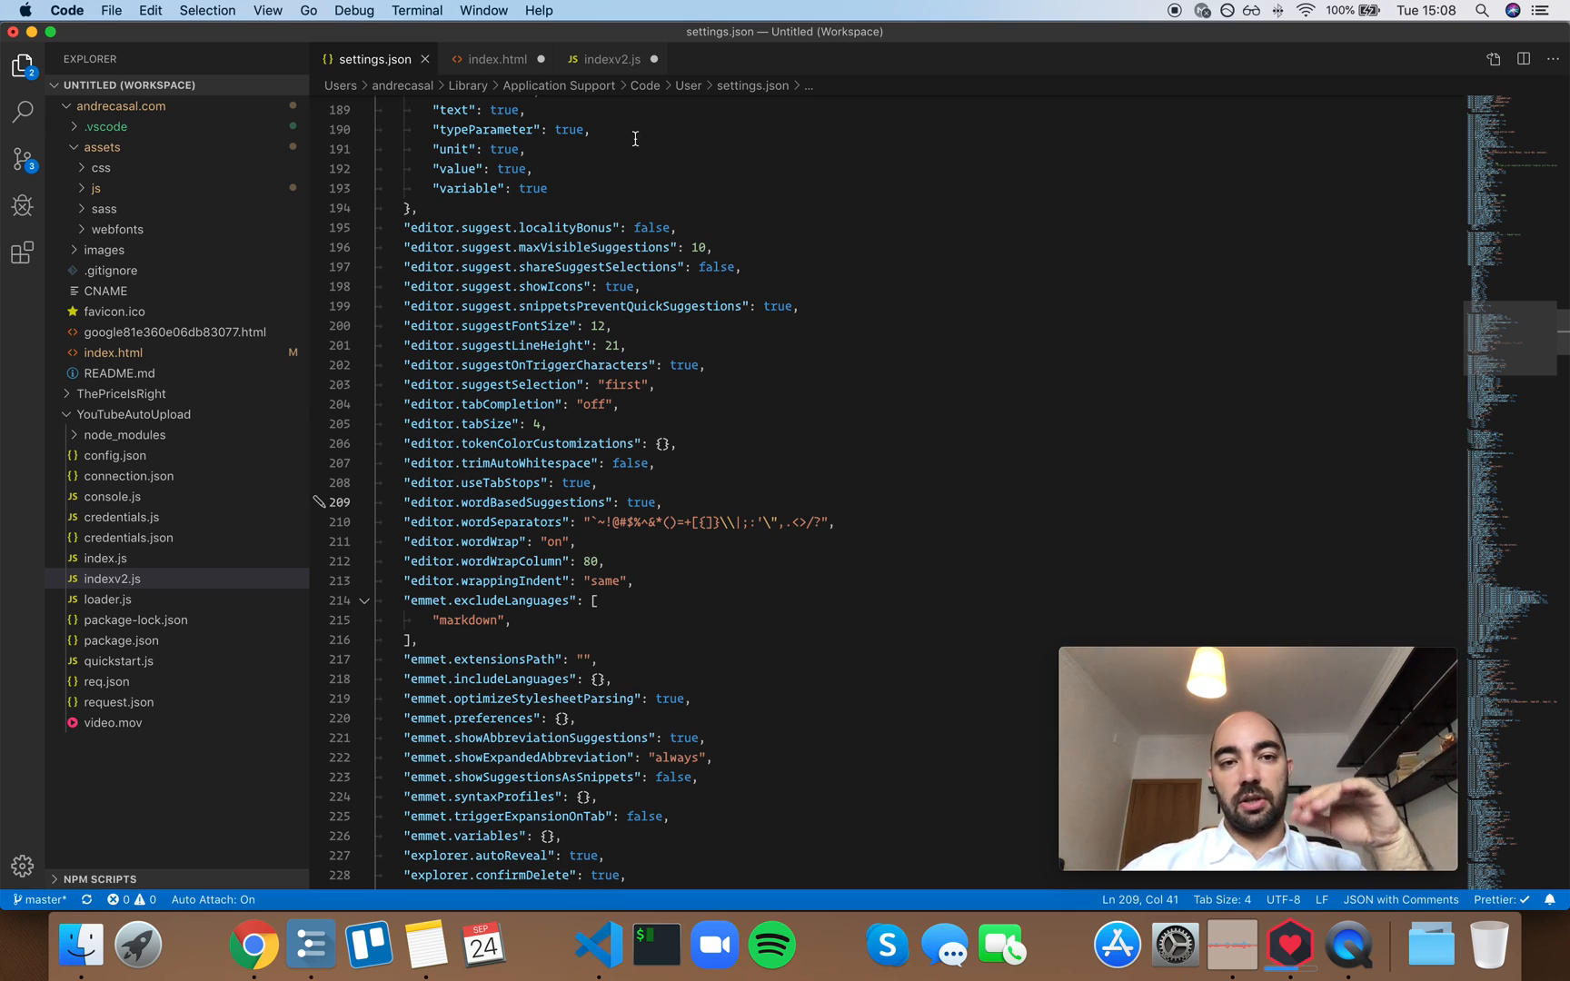
pyautogui.click(498, 60)
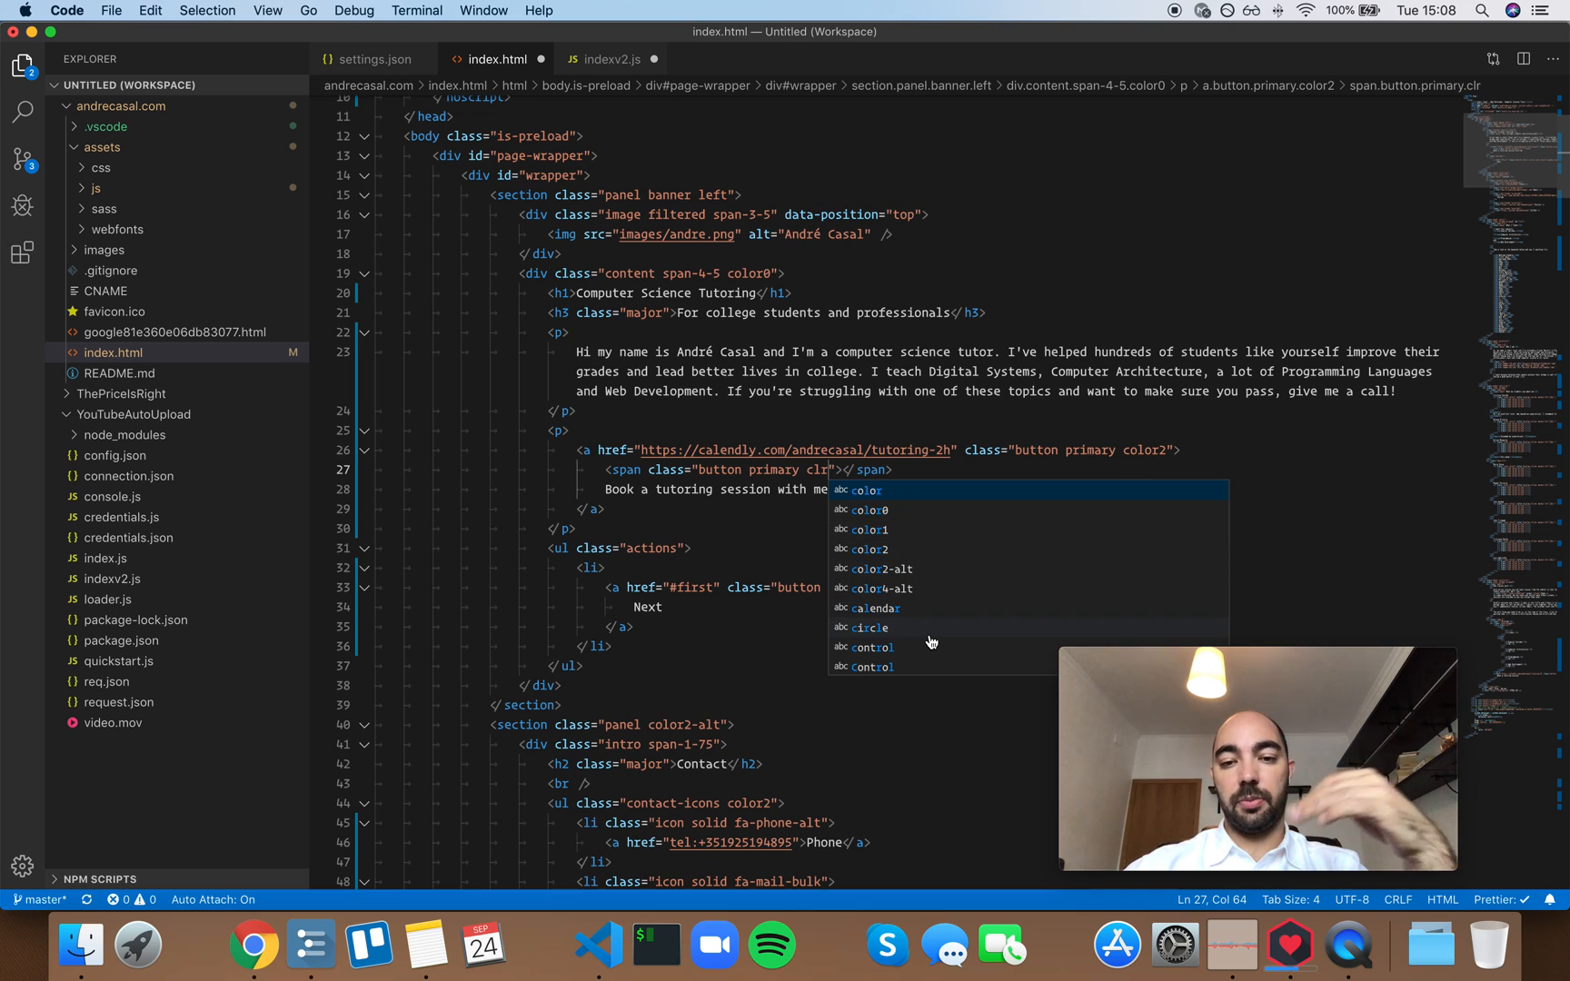
pyautogui.moveTo(974, 594)
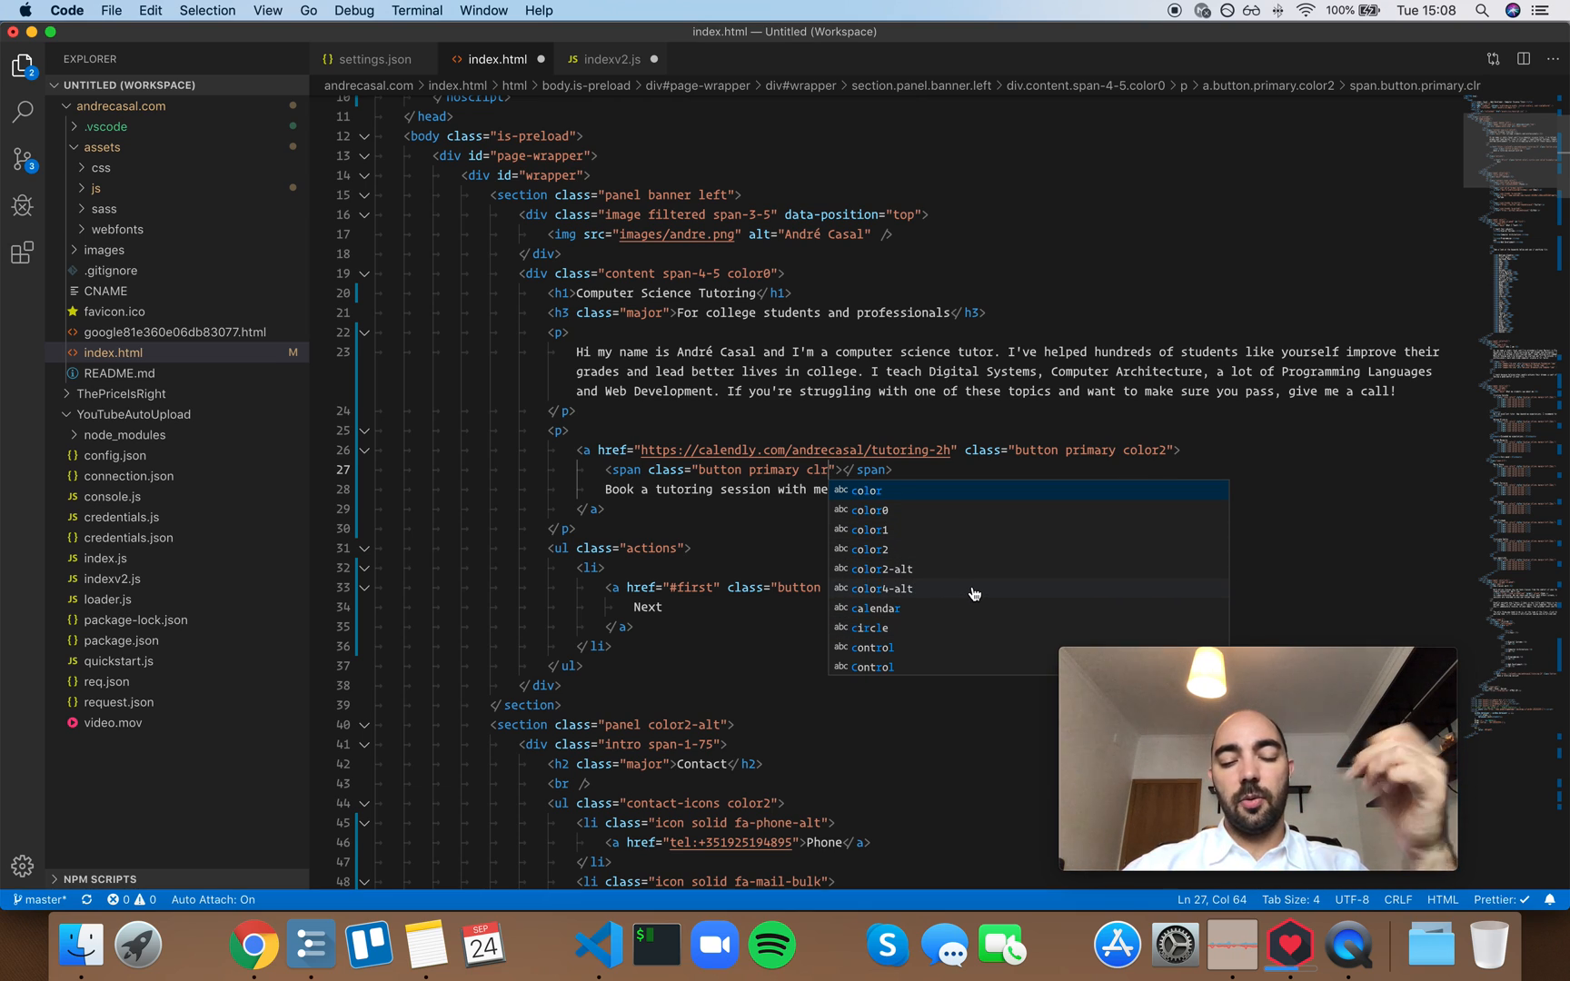
pyautogui.moveTo(802, 398)
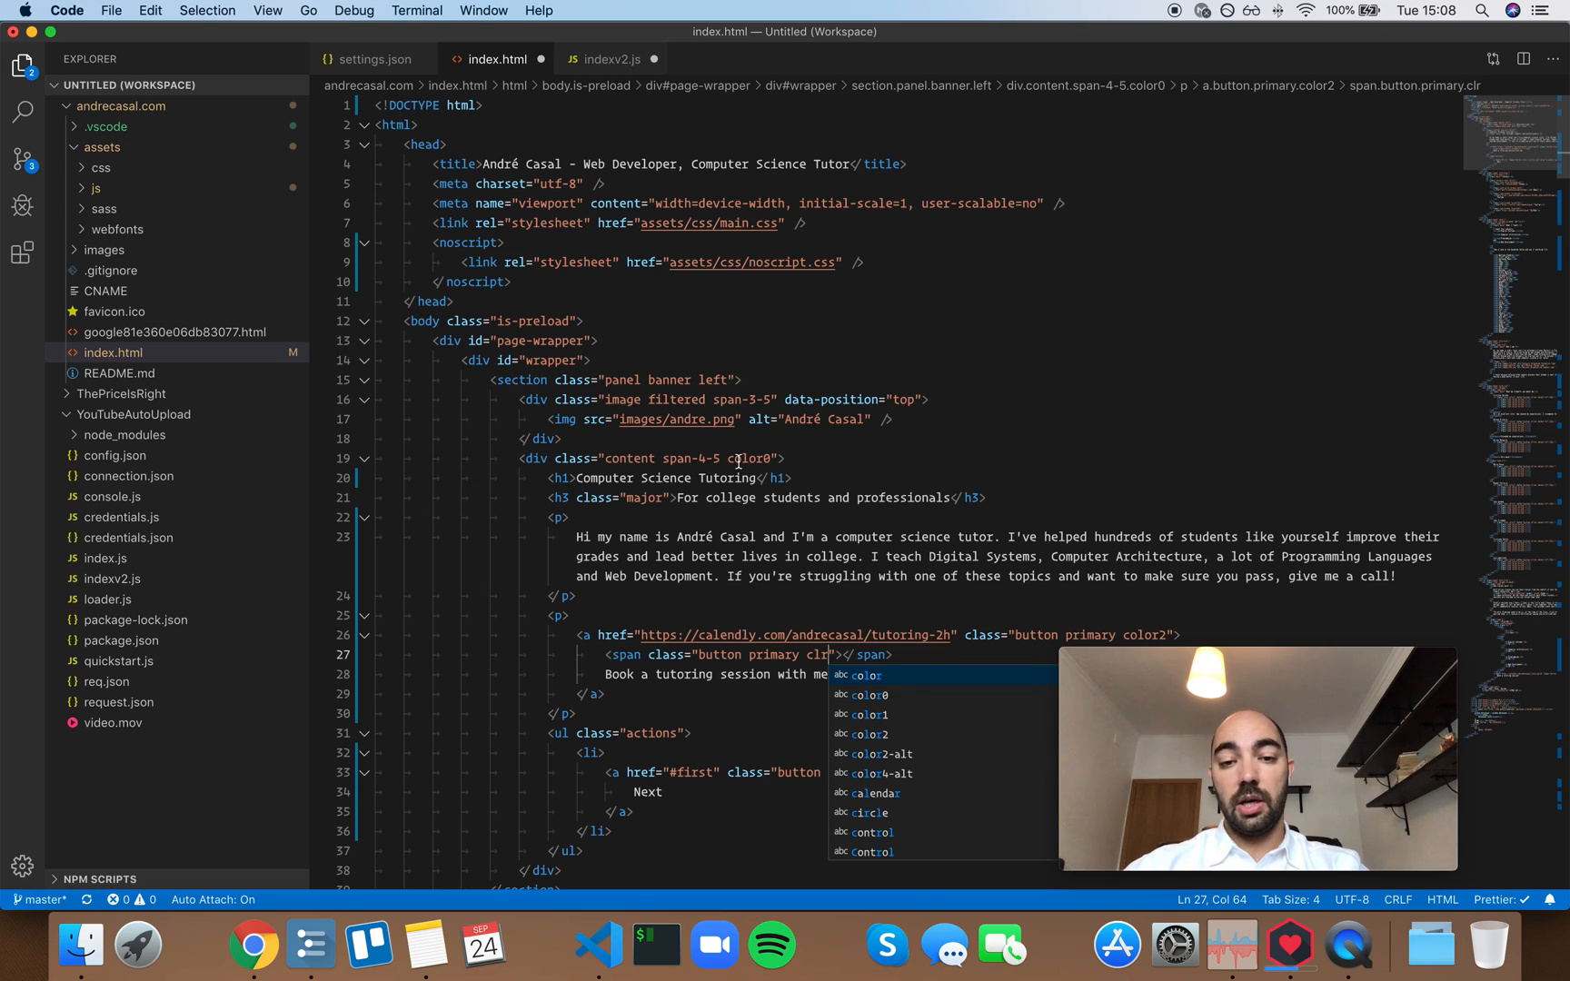
pyautogui.scroll(-3)
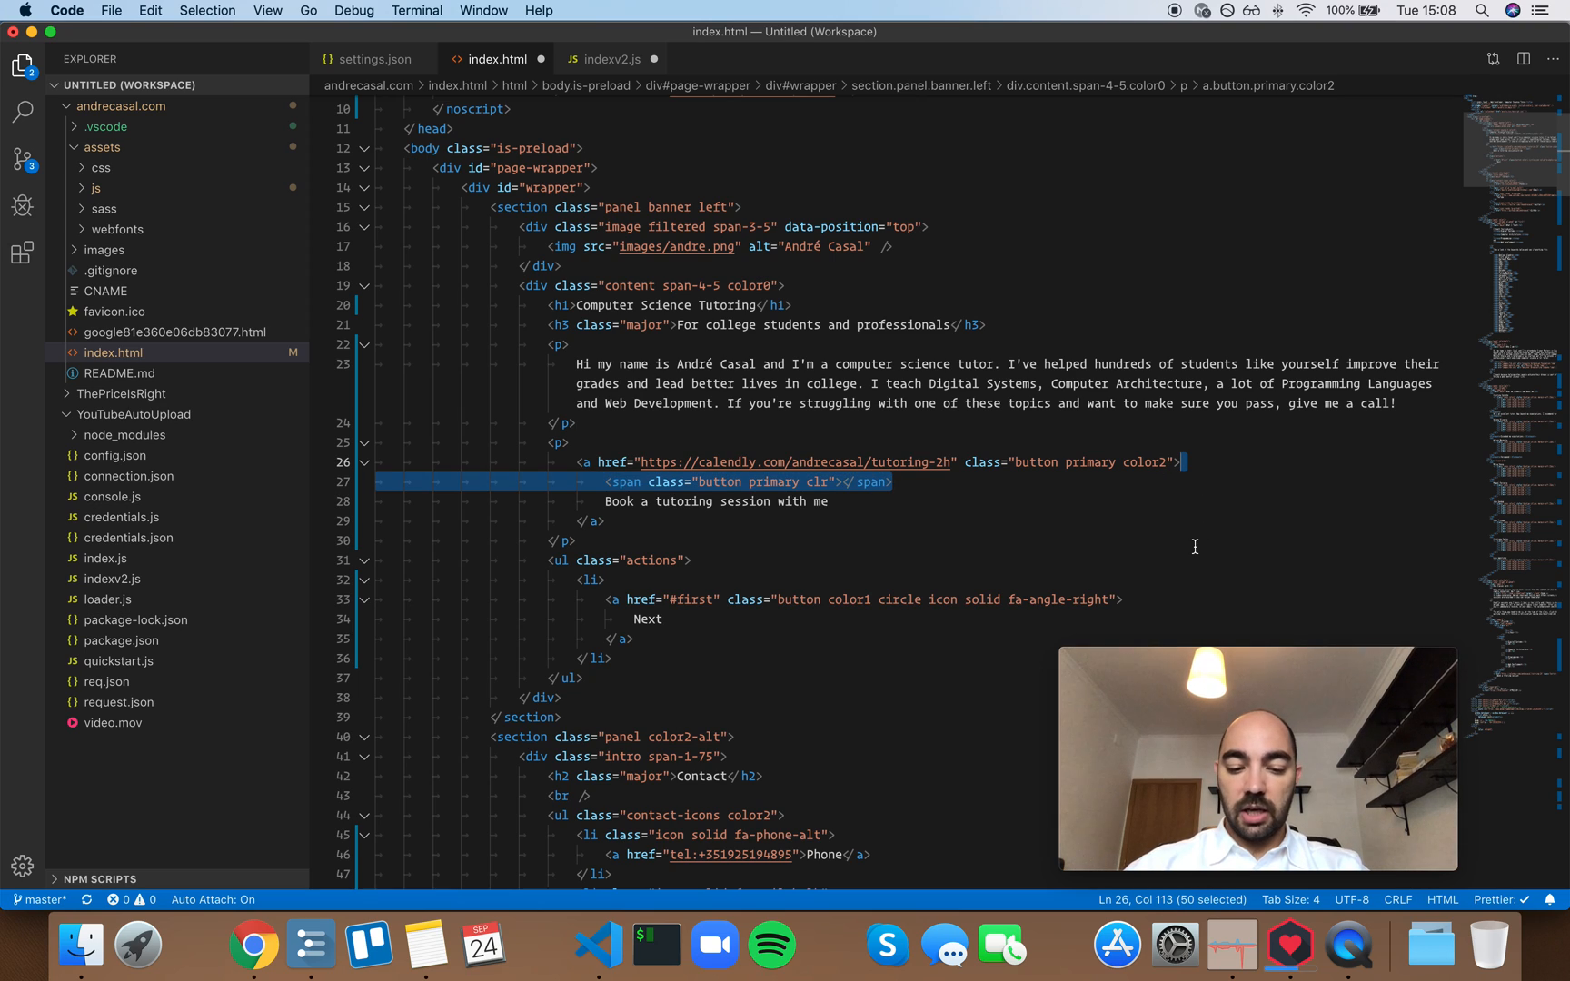
pyautogui.press('Backspace')
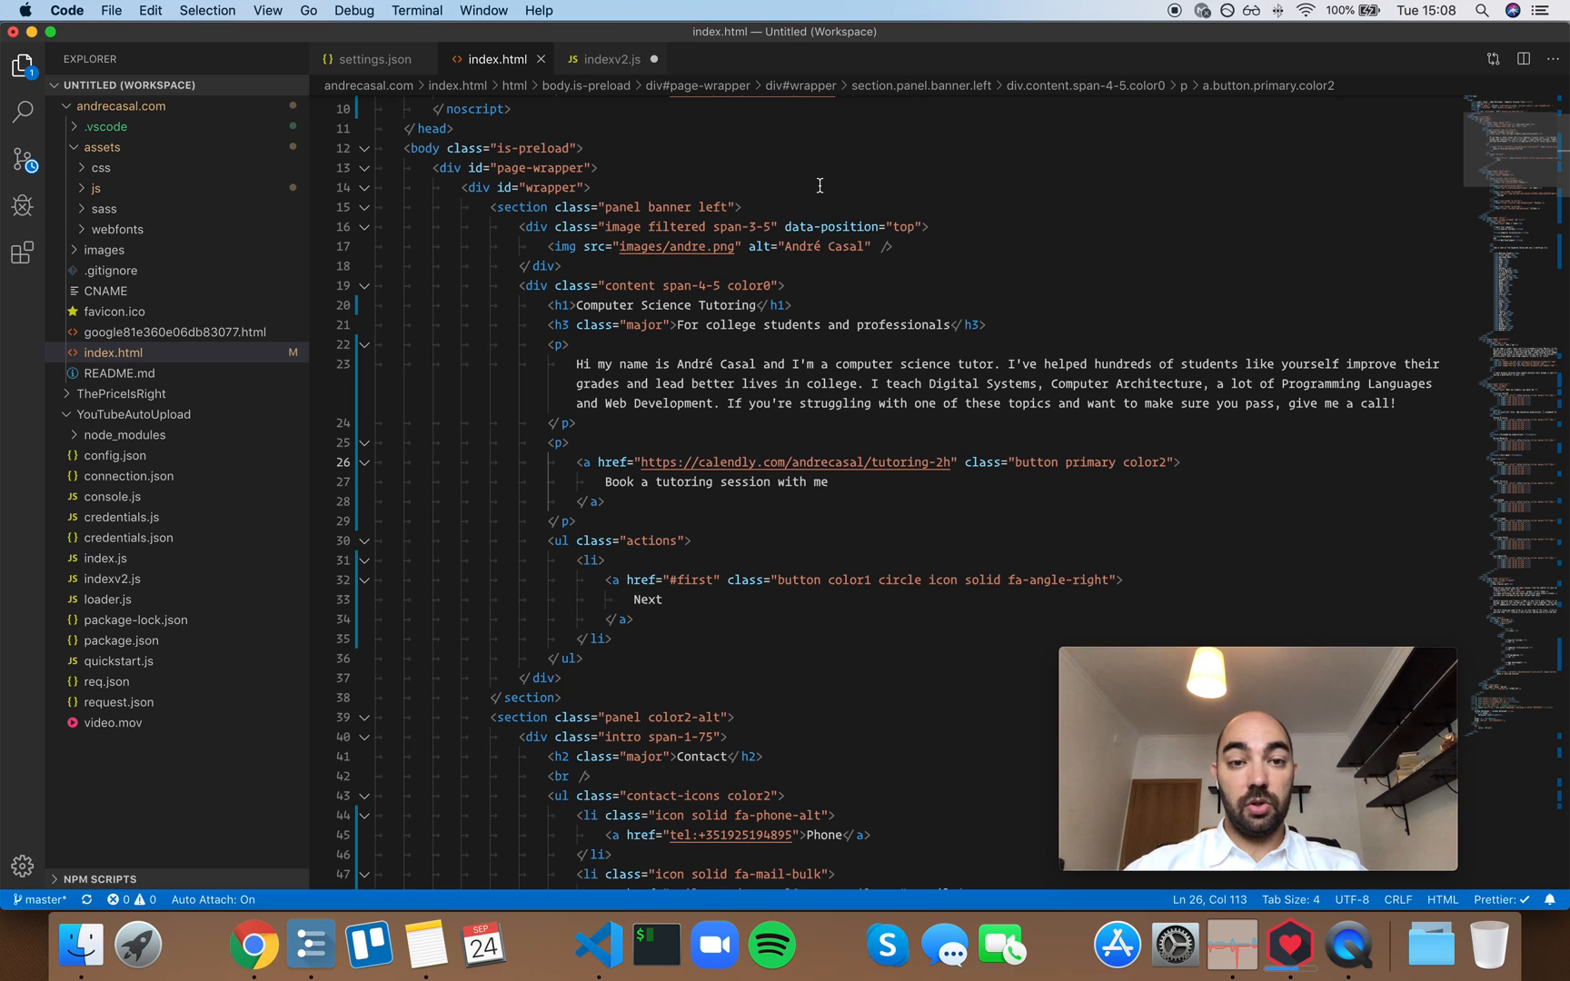
# Retype log in indexv2.js to check where the console-log snippet sits in the suggestions
pyautogui.click(613, 60)
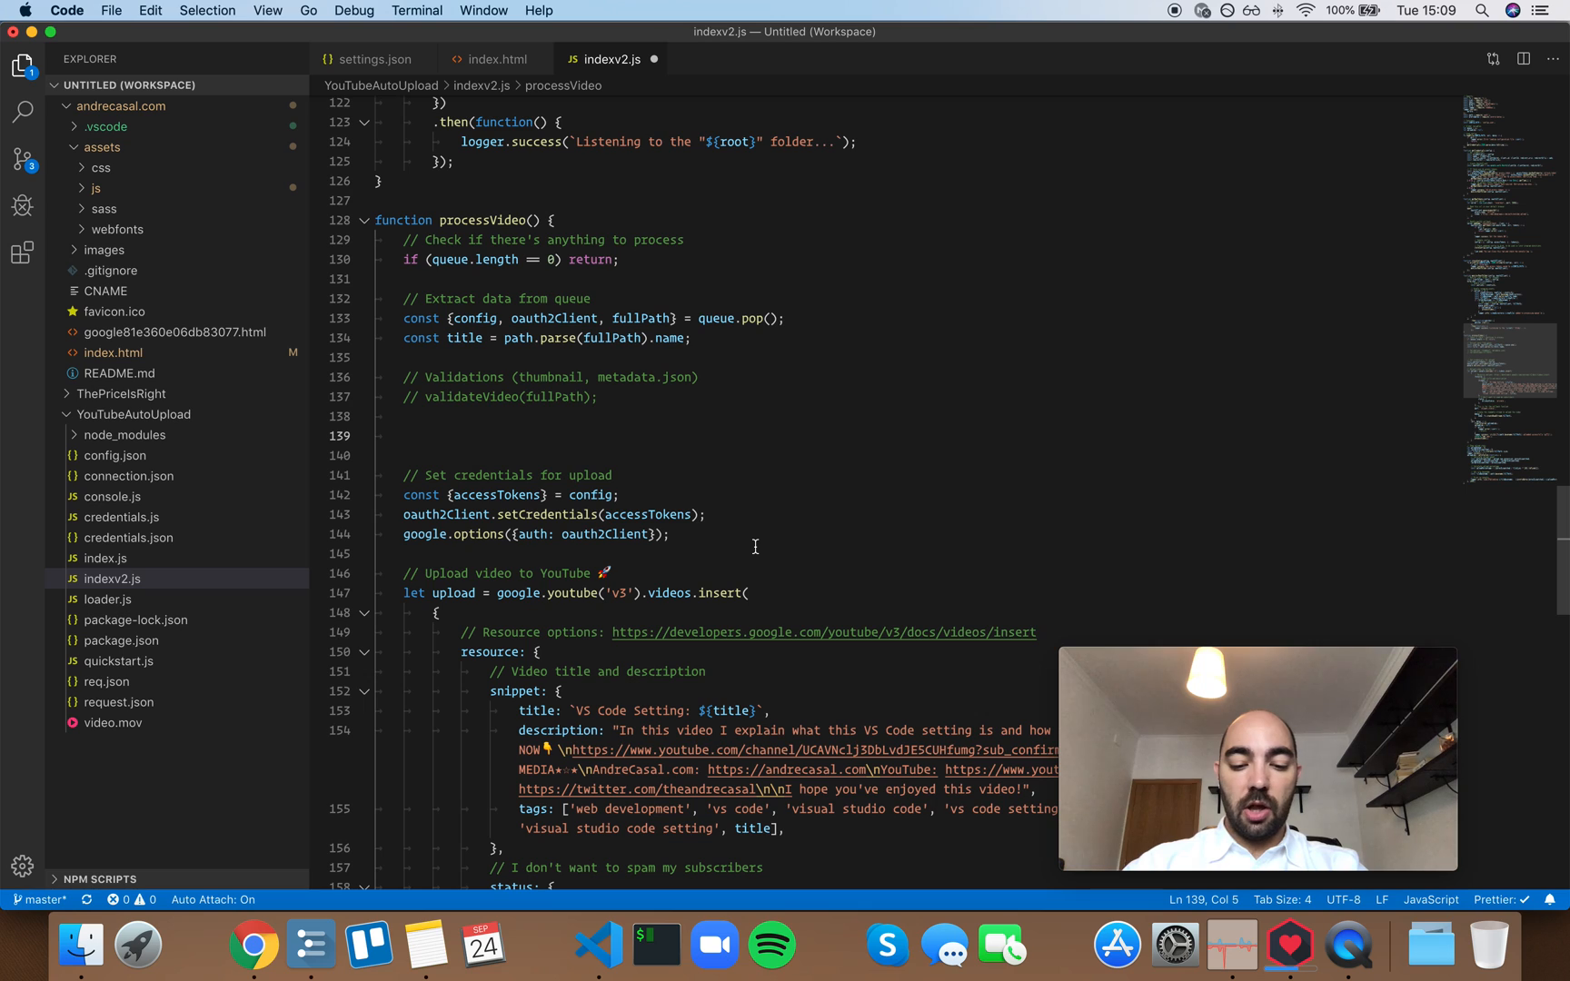
pyautogui.write('log')
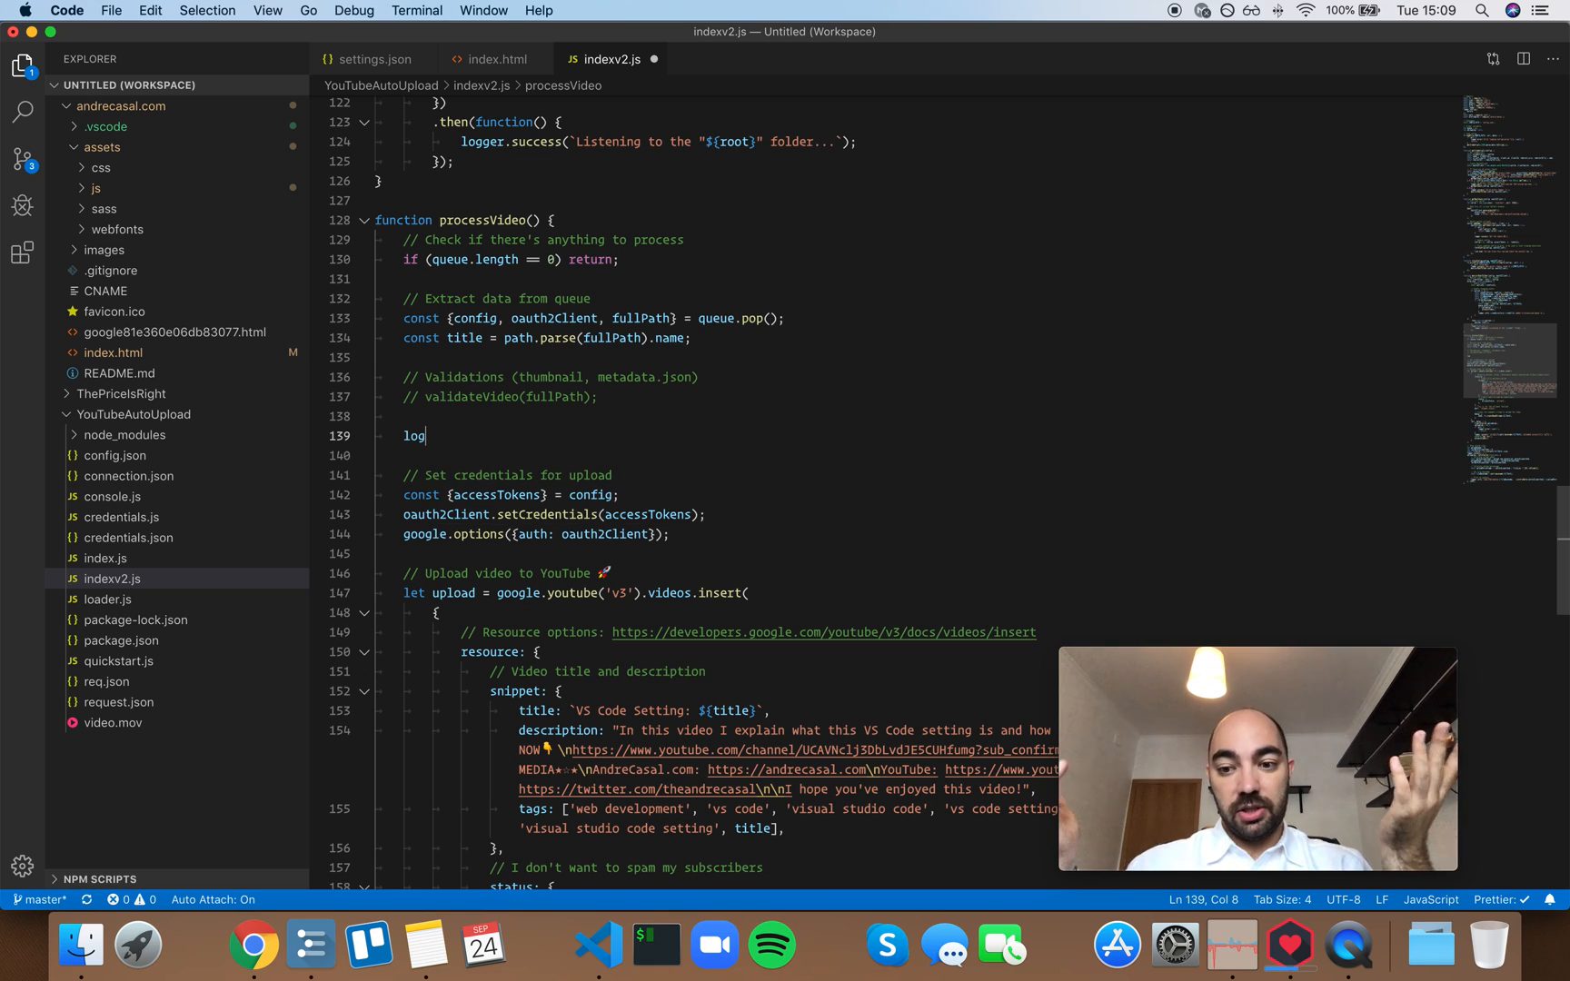
pyautogui.press('Backspace')
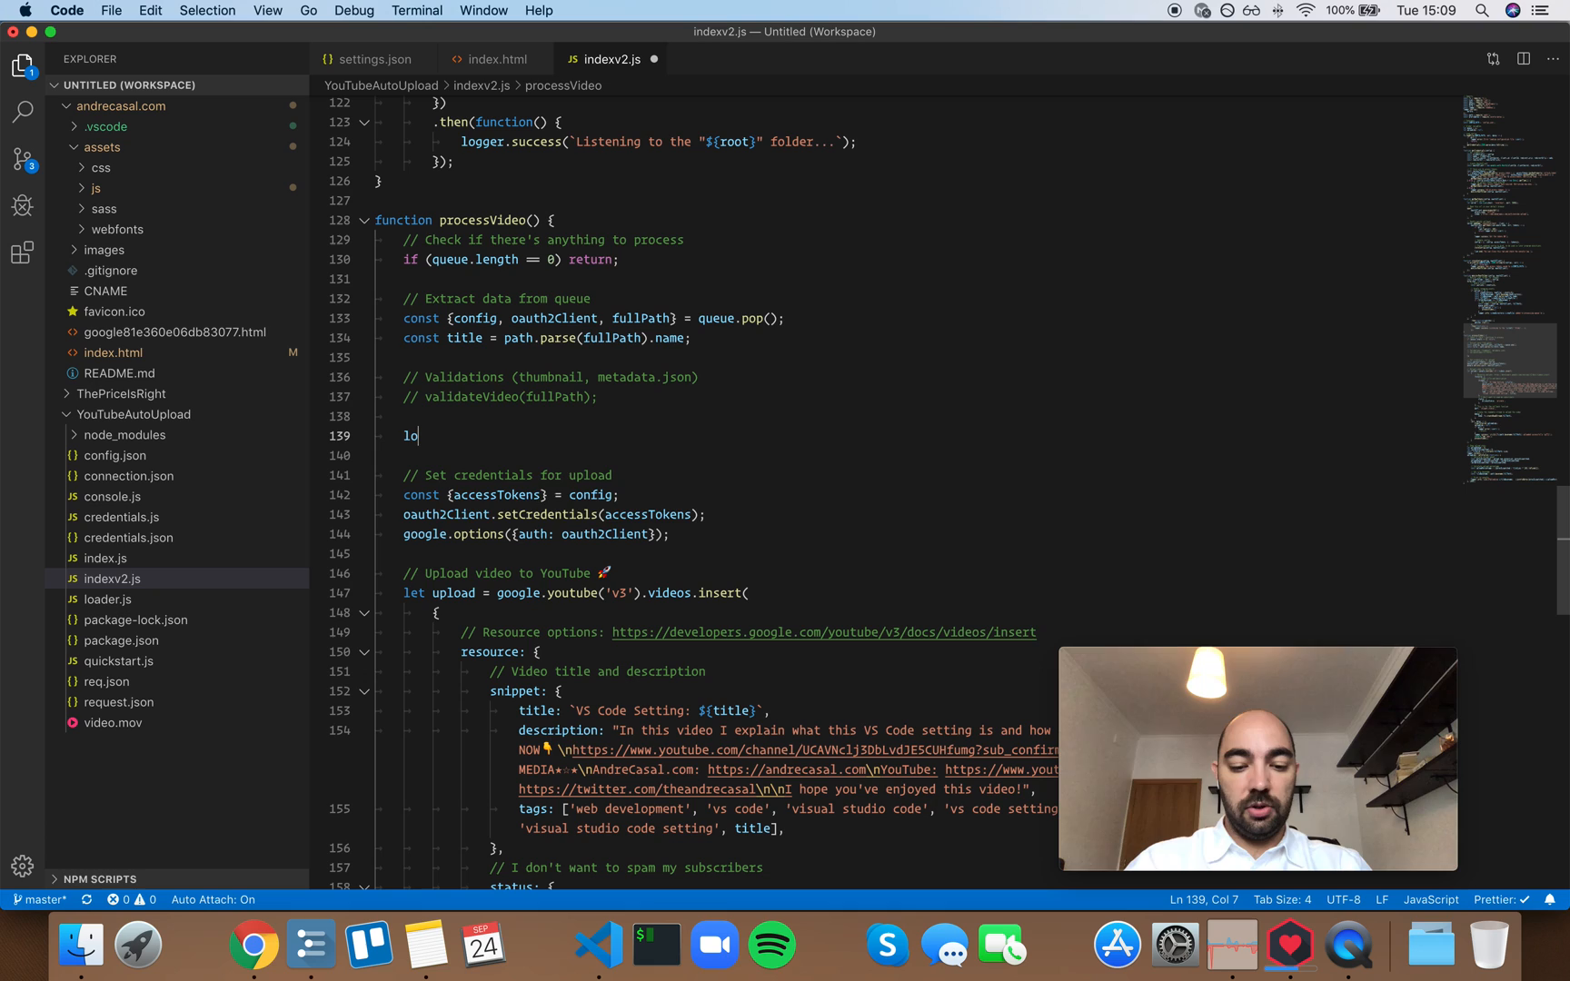
pyautogui.write('g')
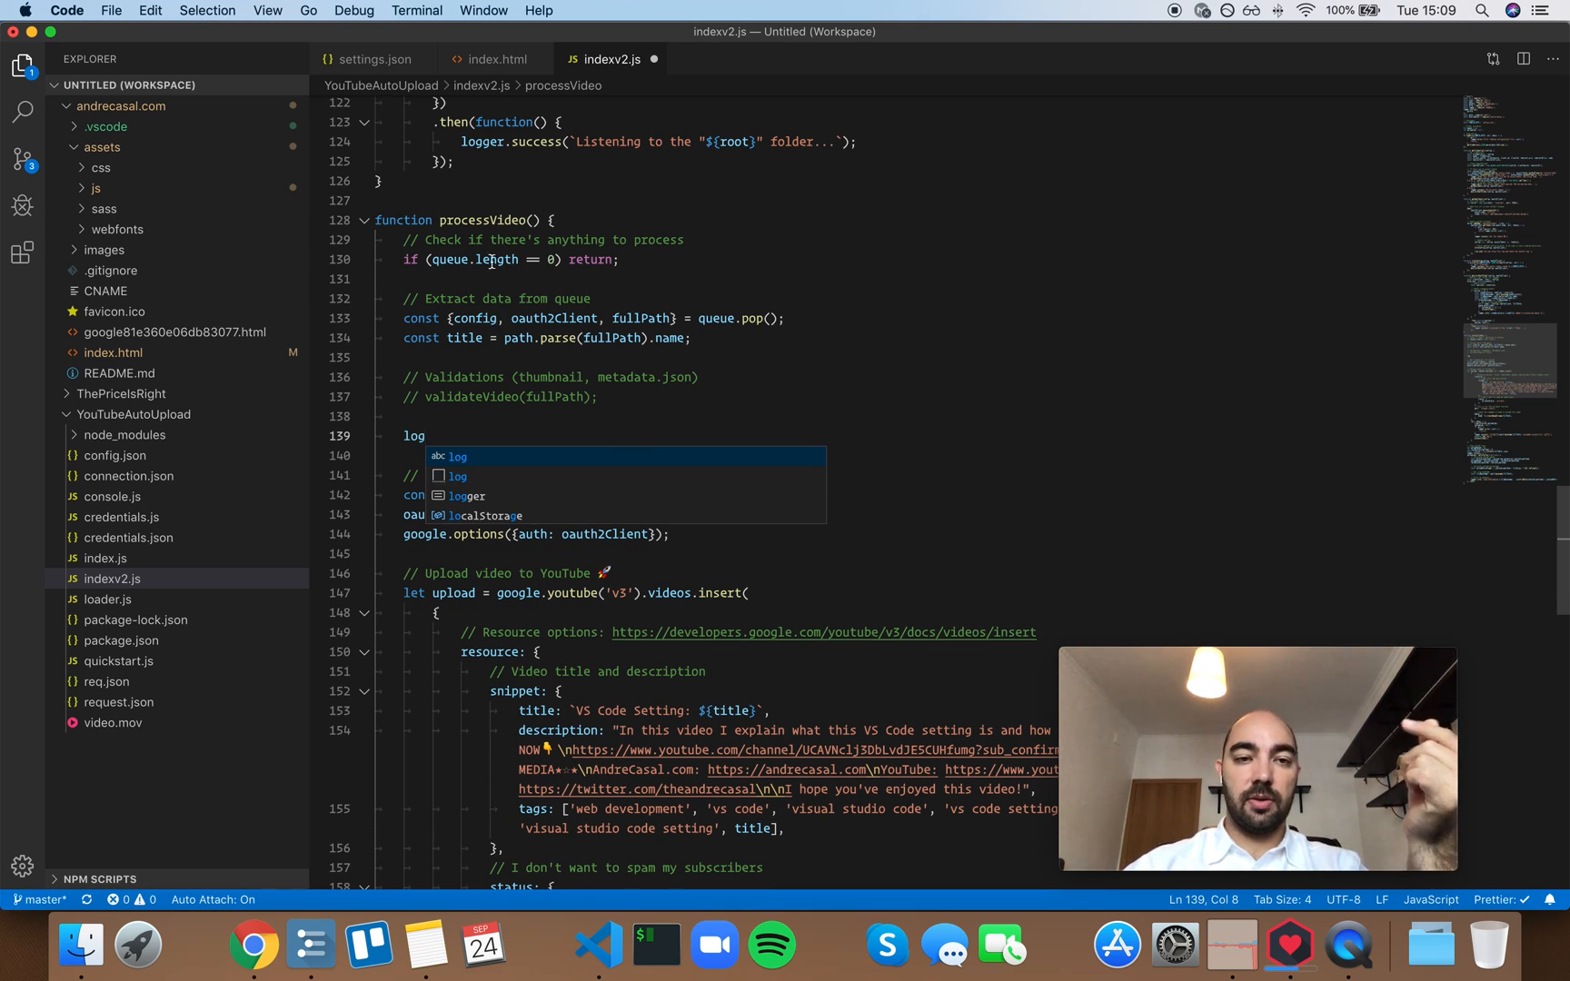
# Change editor.snippetSuggestions from inline to top in settings.json
pyautogui.click(376, 60)
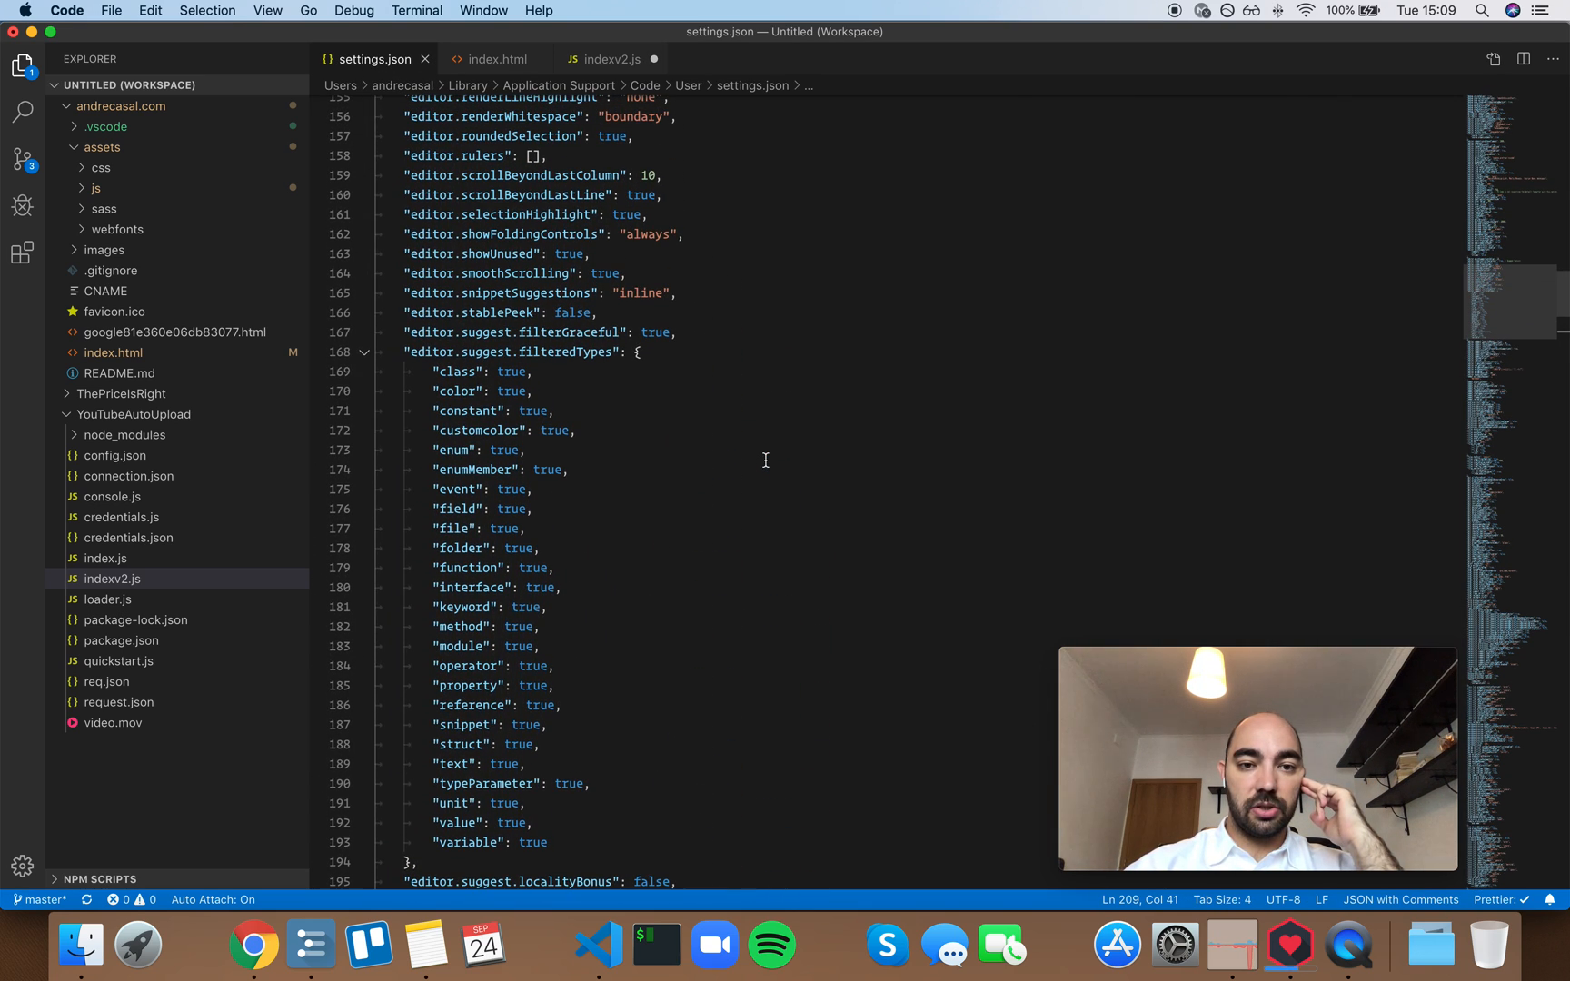
pyautogui.moveTo(565, 293)
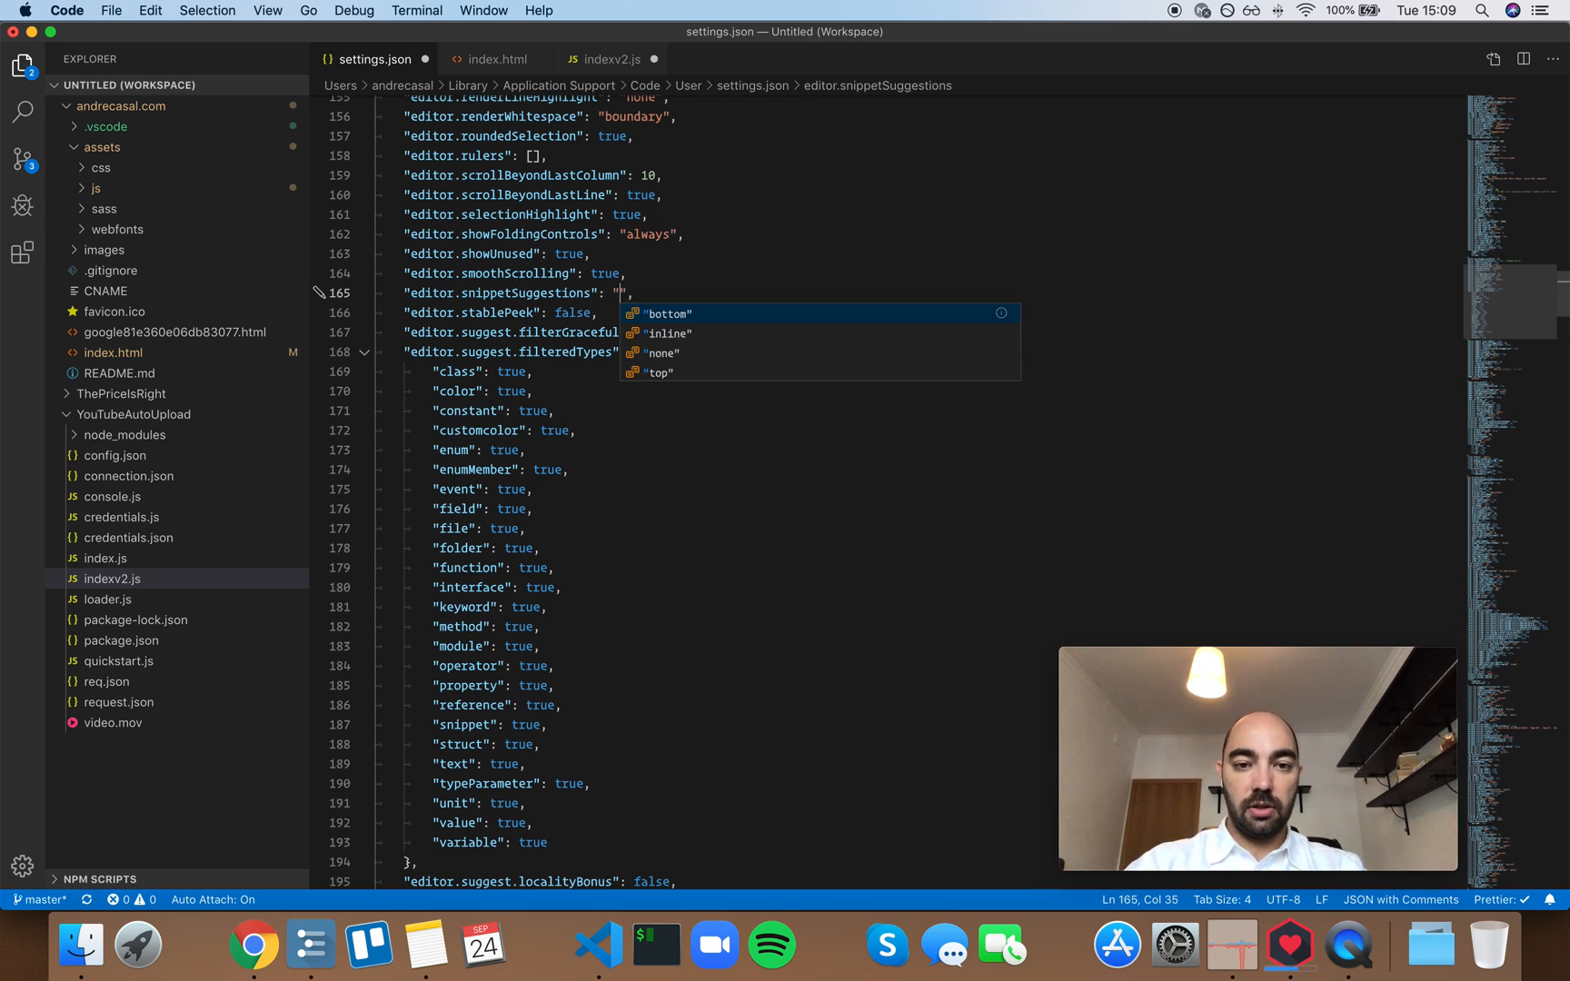
pyautogui.click(660, 373)
pyautogui.write('log')
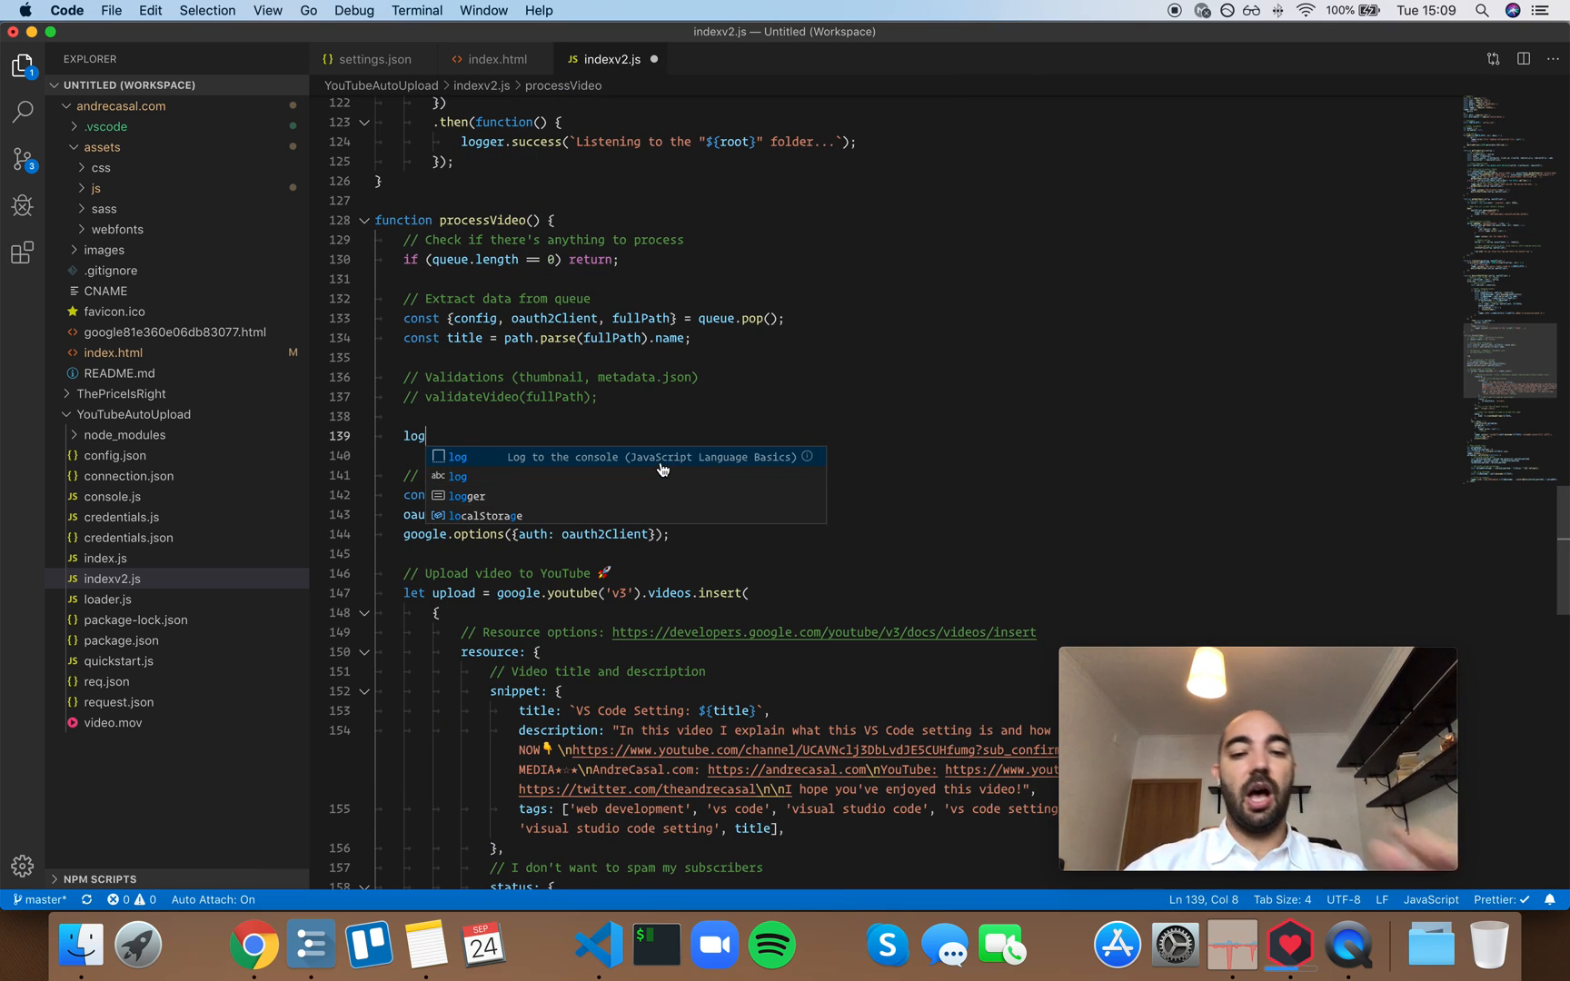
pyautogui.moveTo(490, 487)
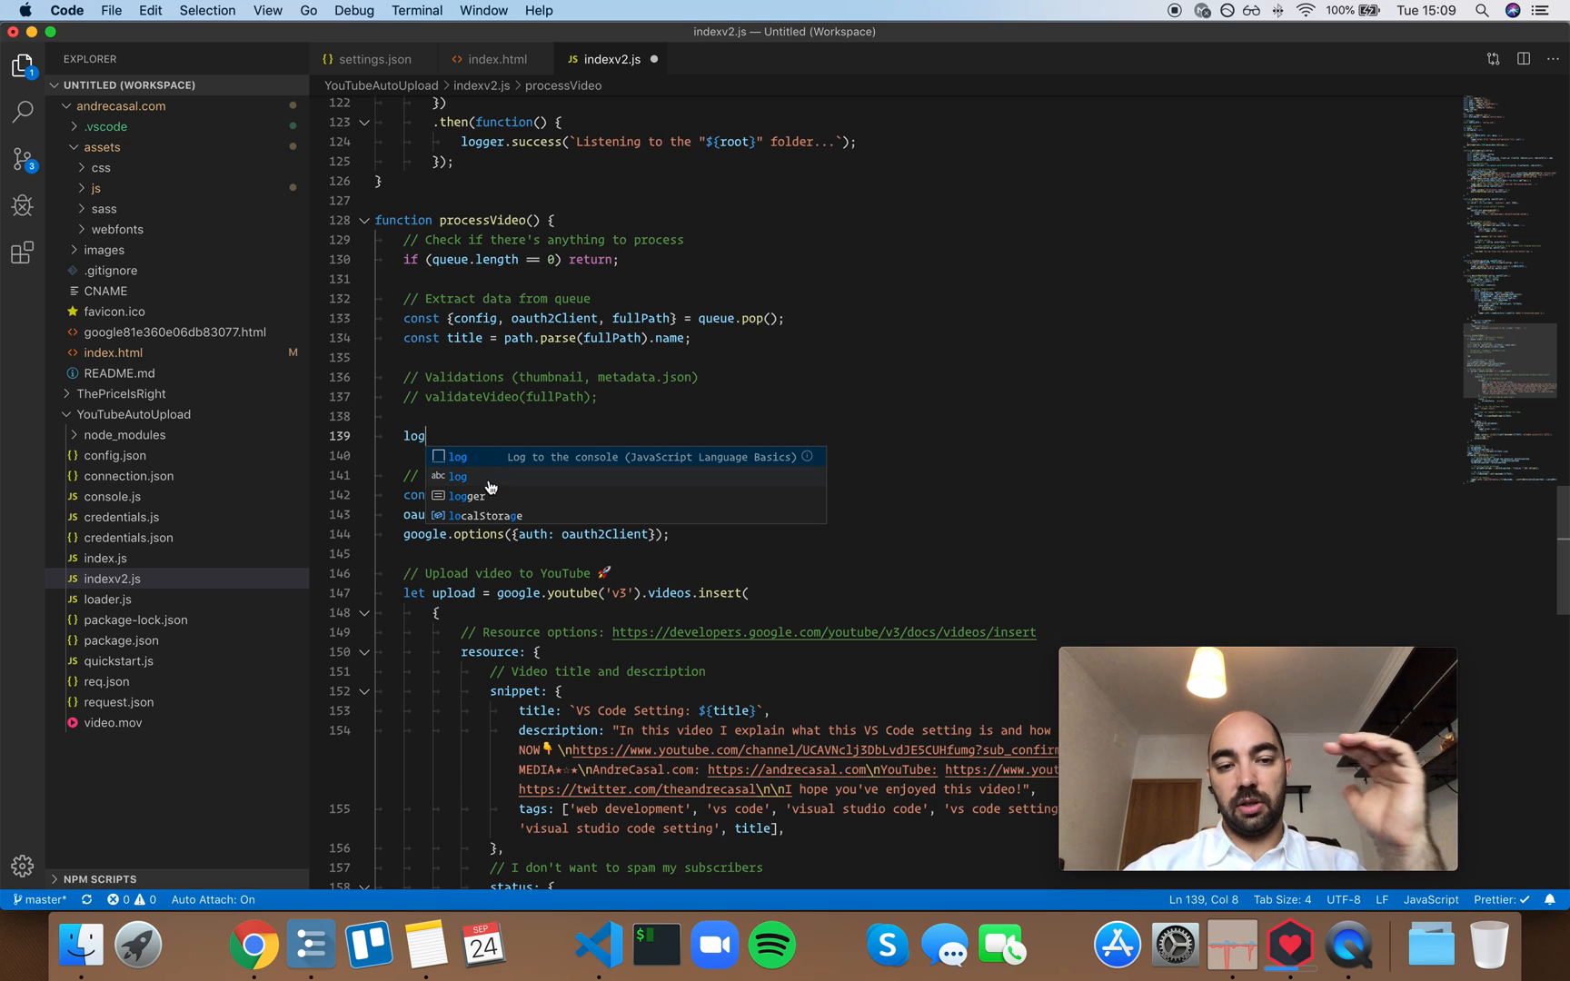
pyautogui.moveTo(518, 485)
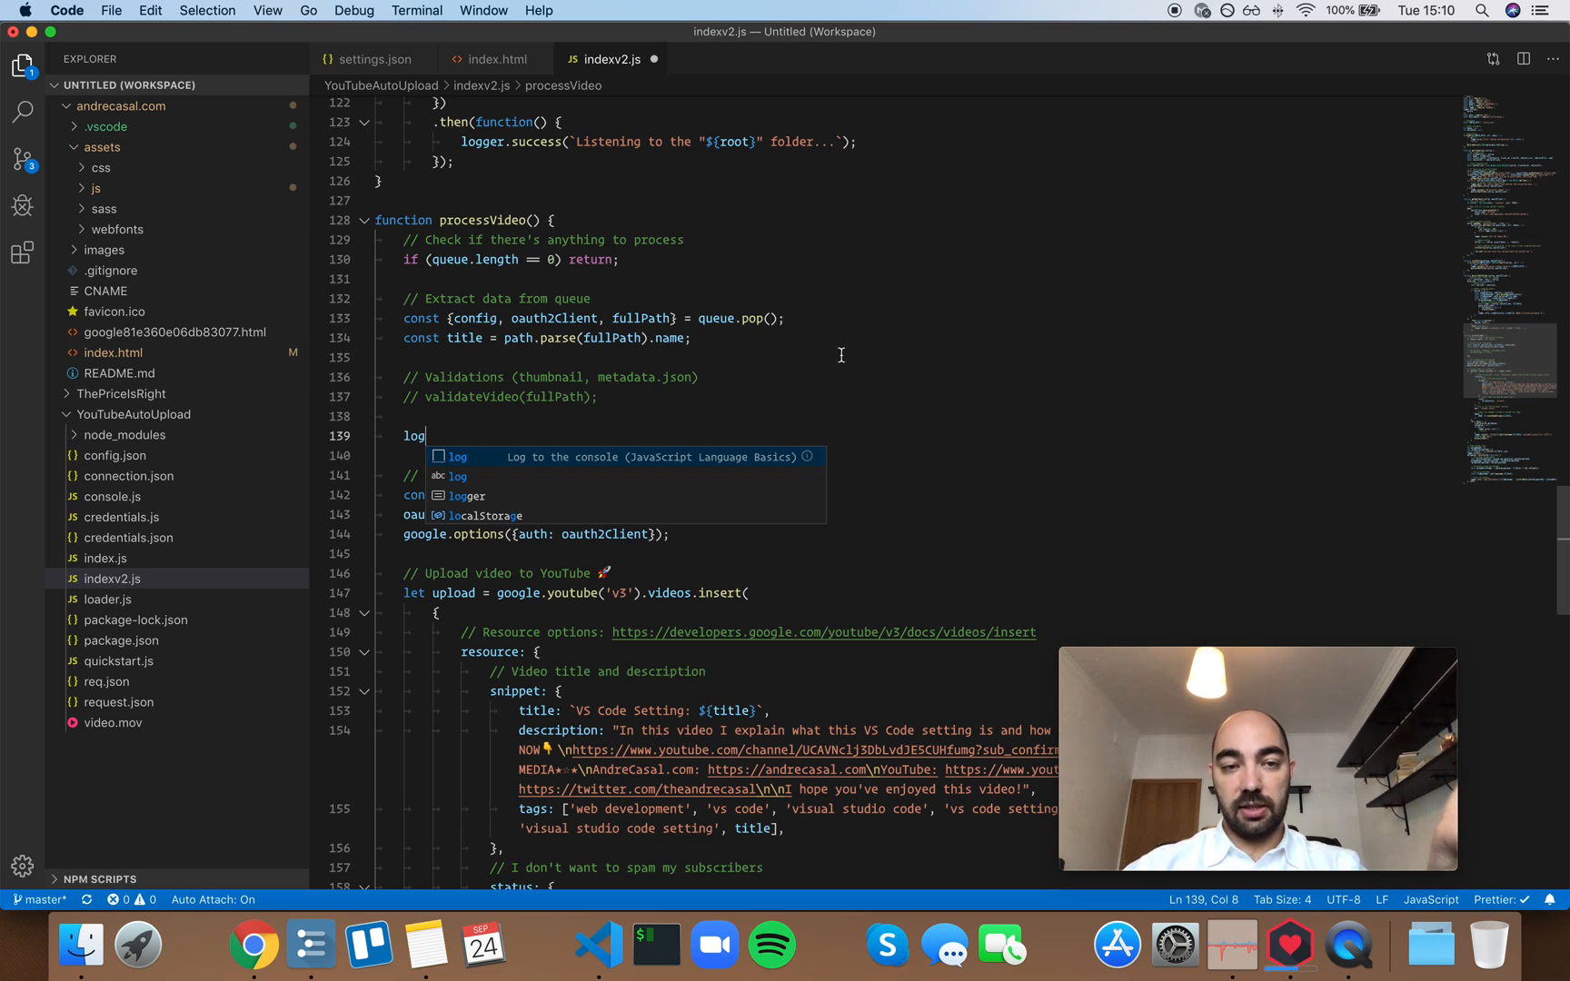
pyautogui.moveTo(894, 387)
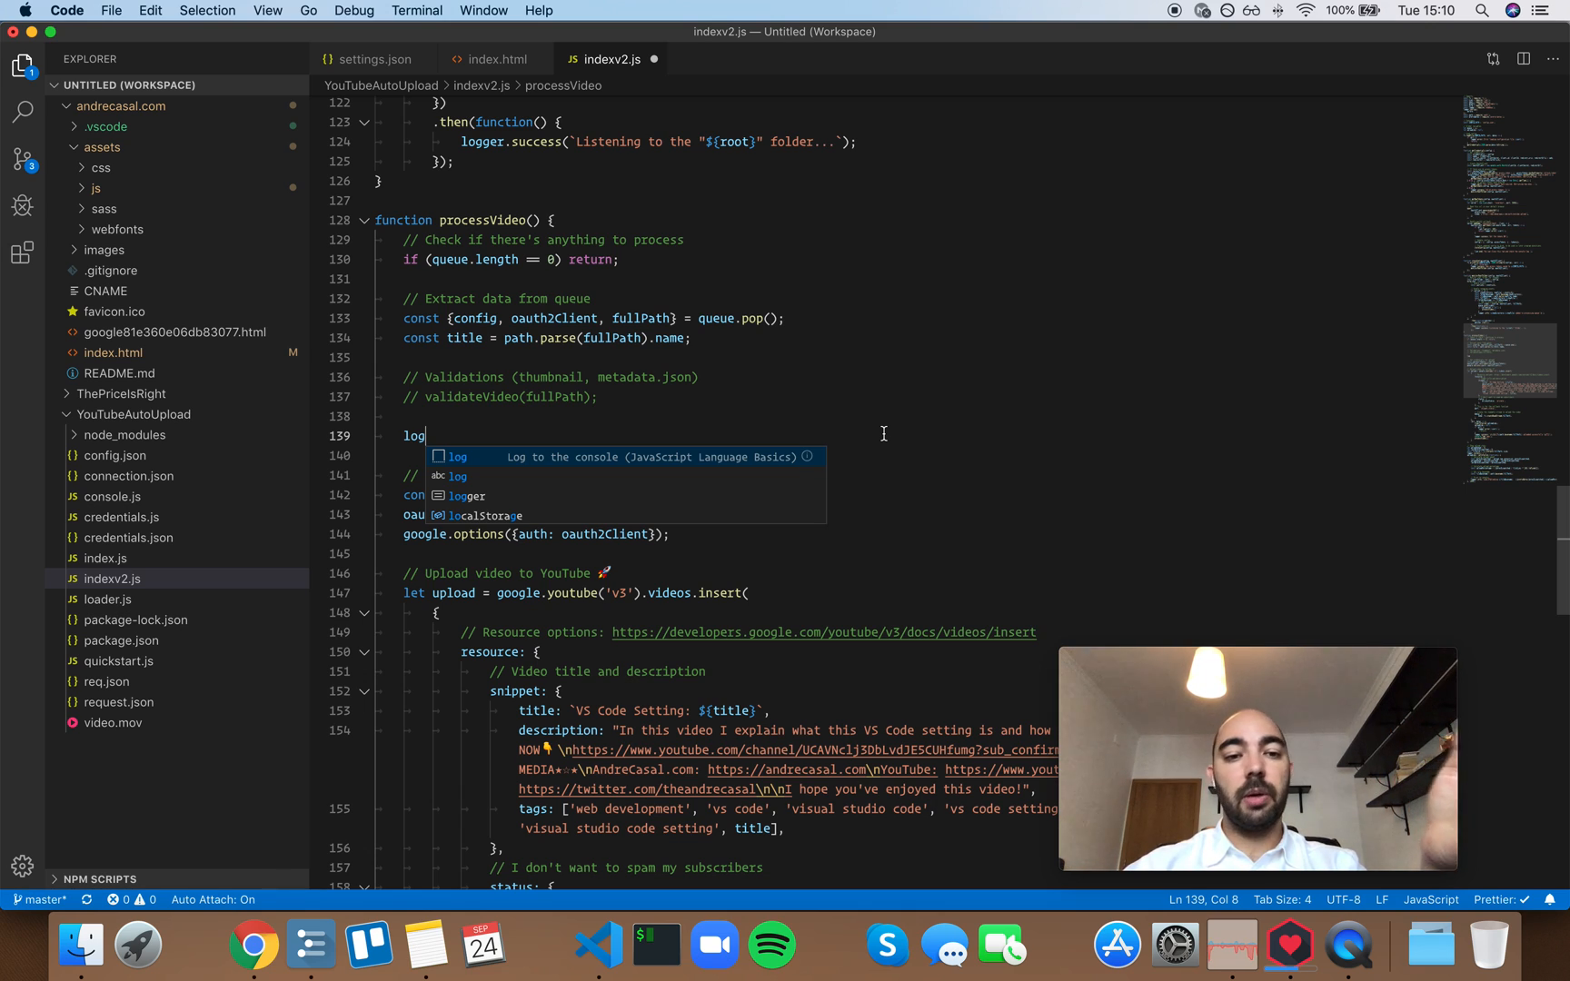
pyautogui.click(371, 60)
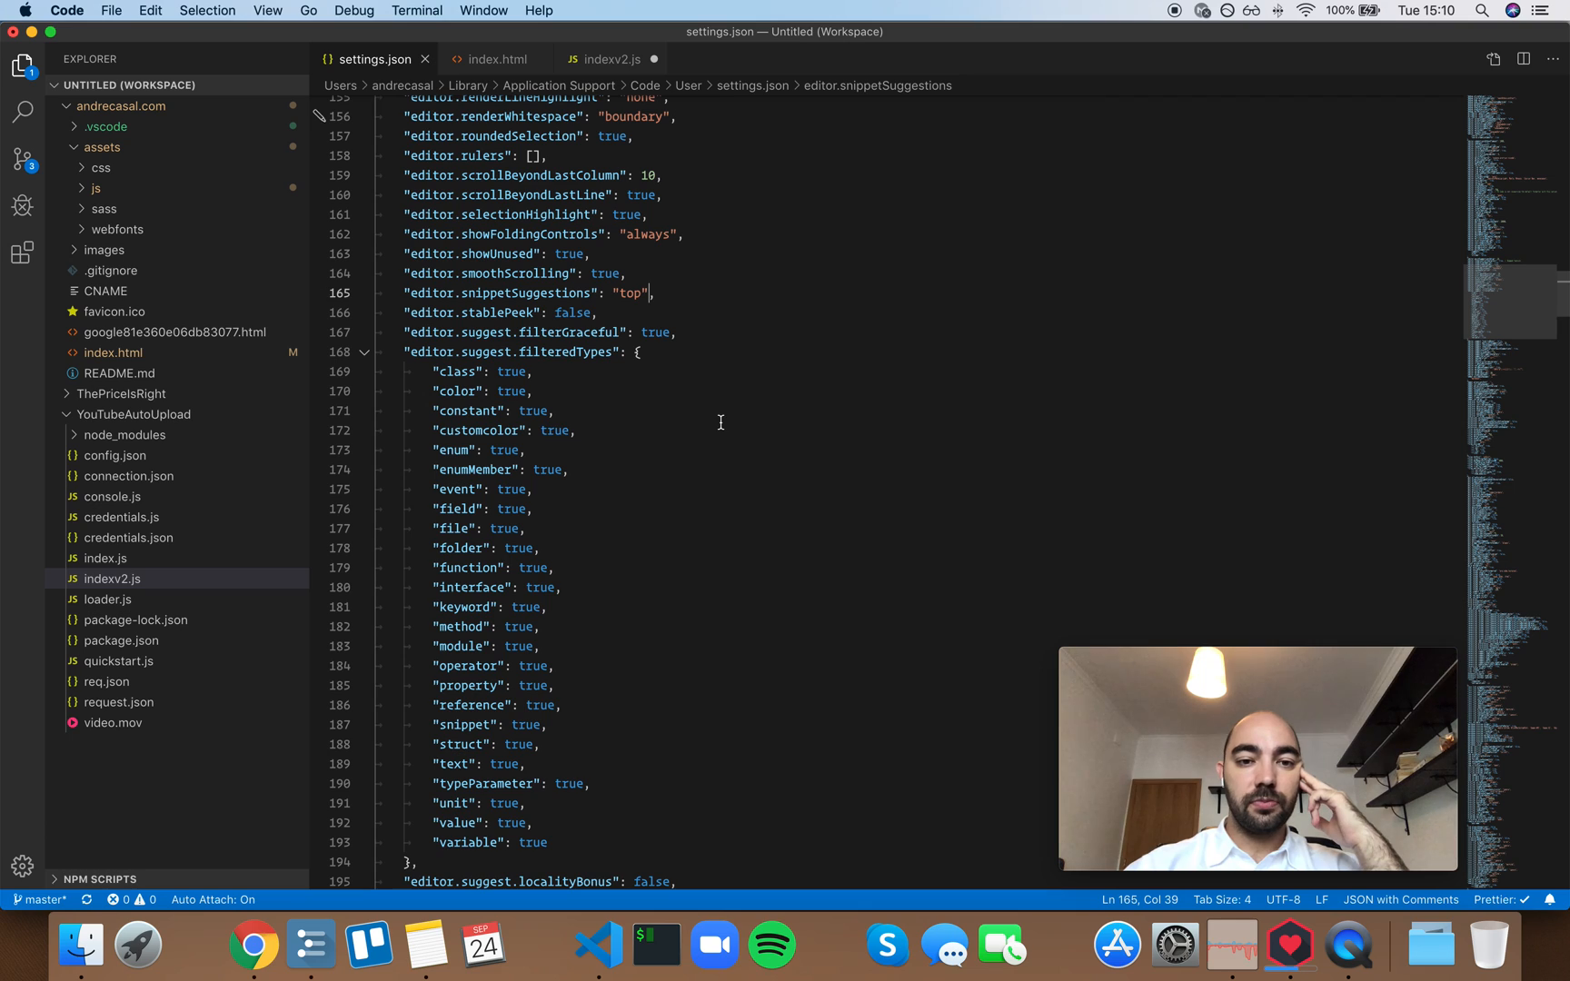
# Set editor.wordBasedSuggestions to false in settings.json
pyautogui.doubleClick(630, 293)
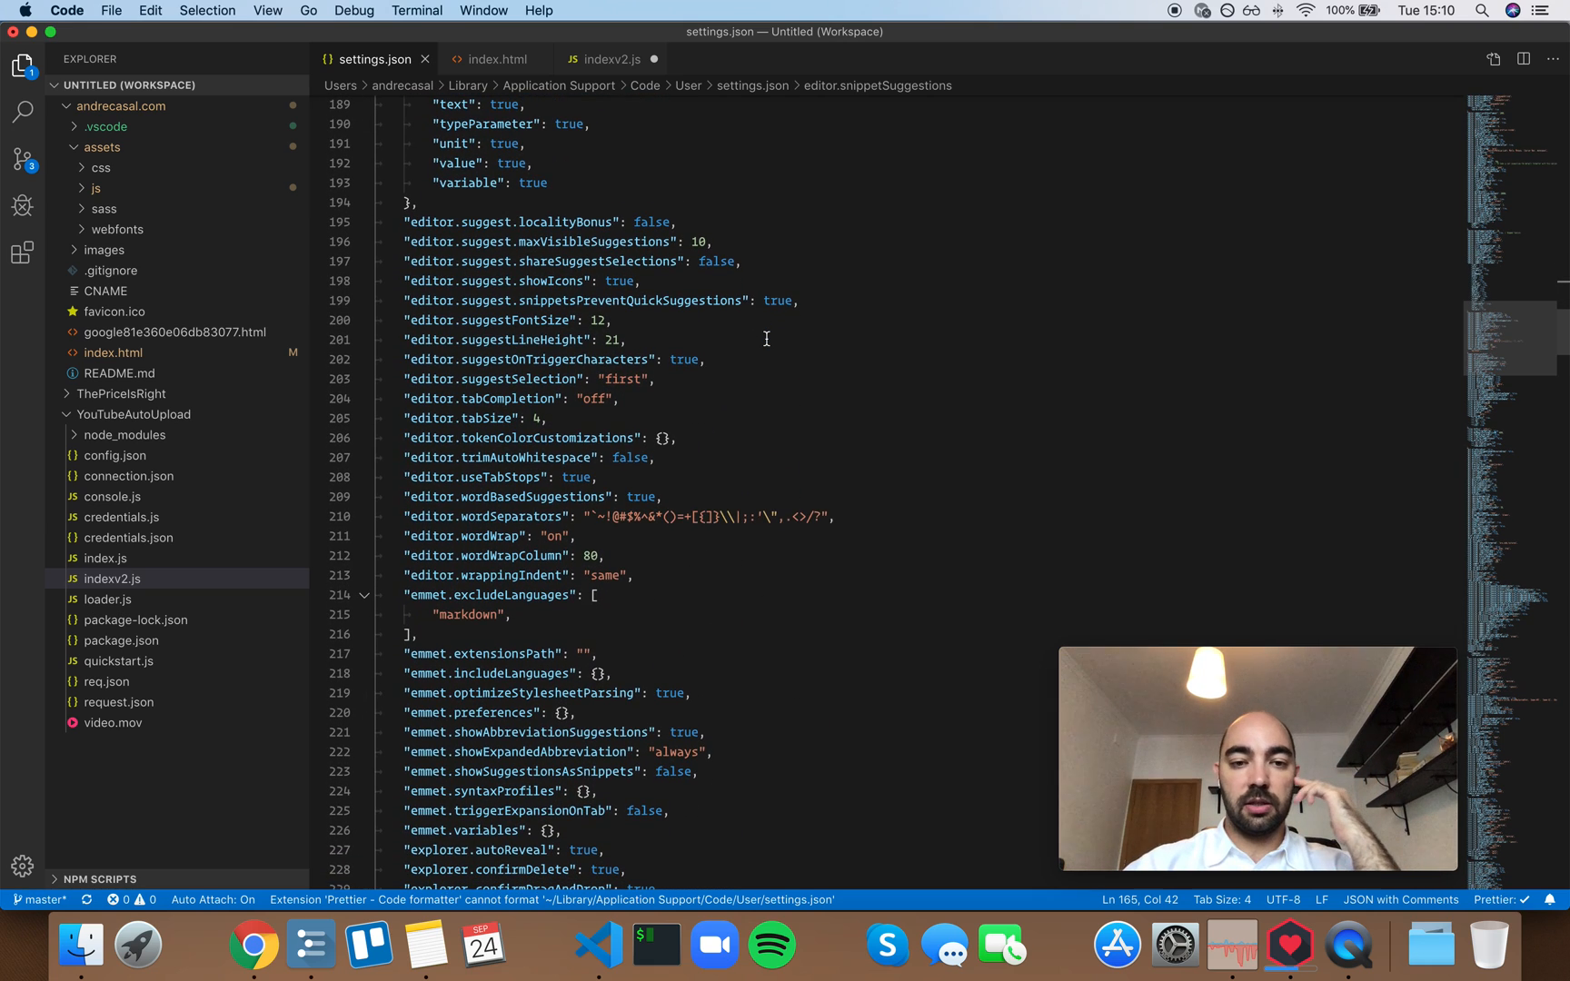
pyautogui.scroll(-3)
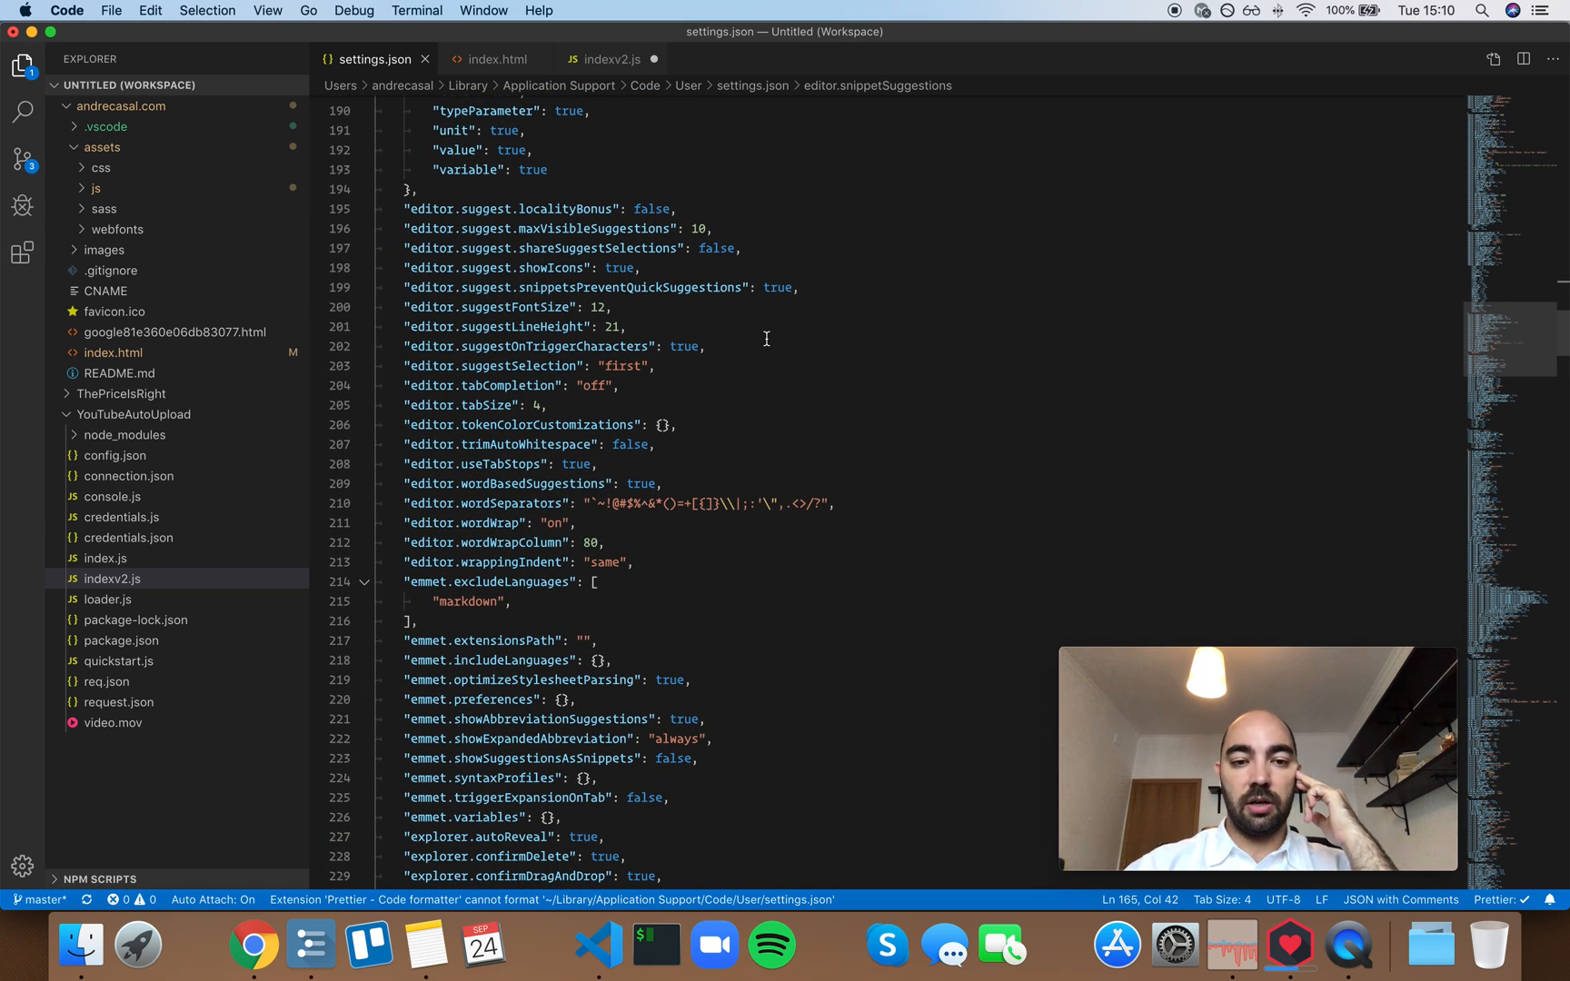
pyautogui.doubleClick(640, 484)
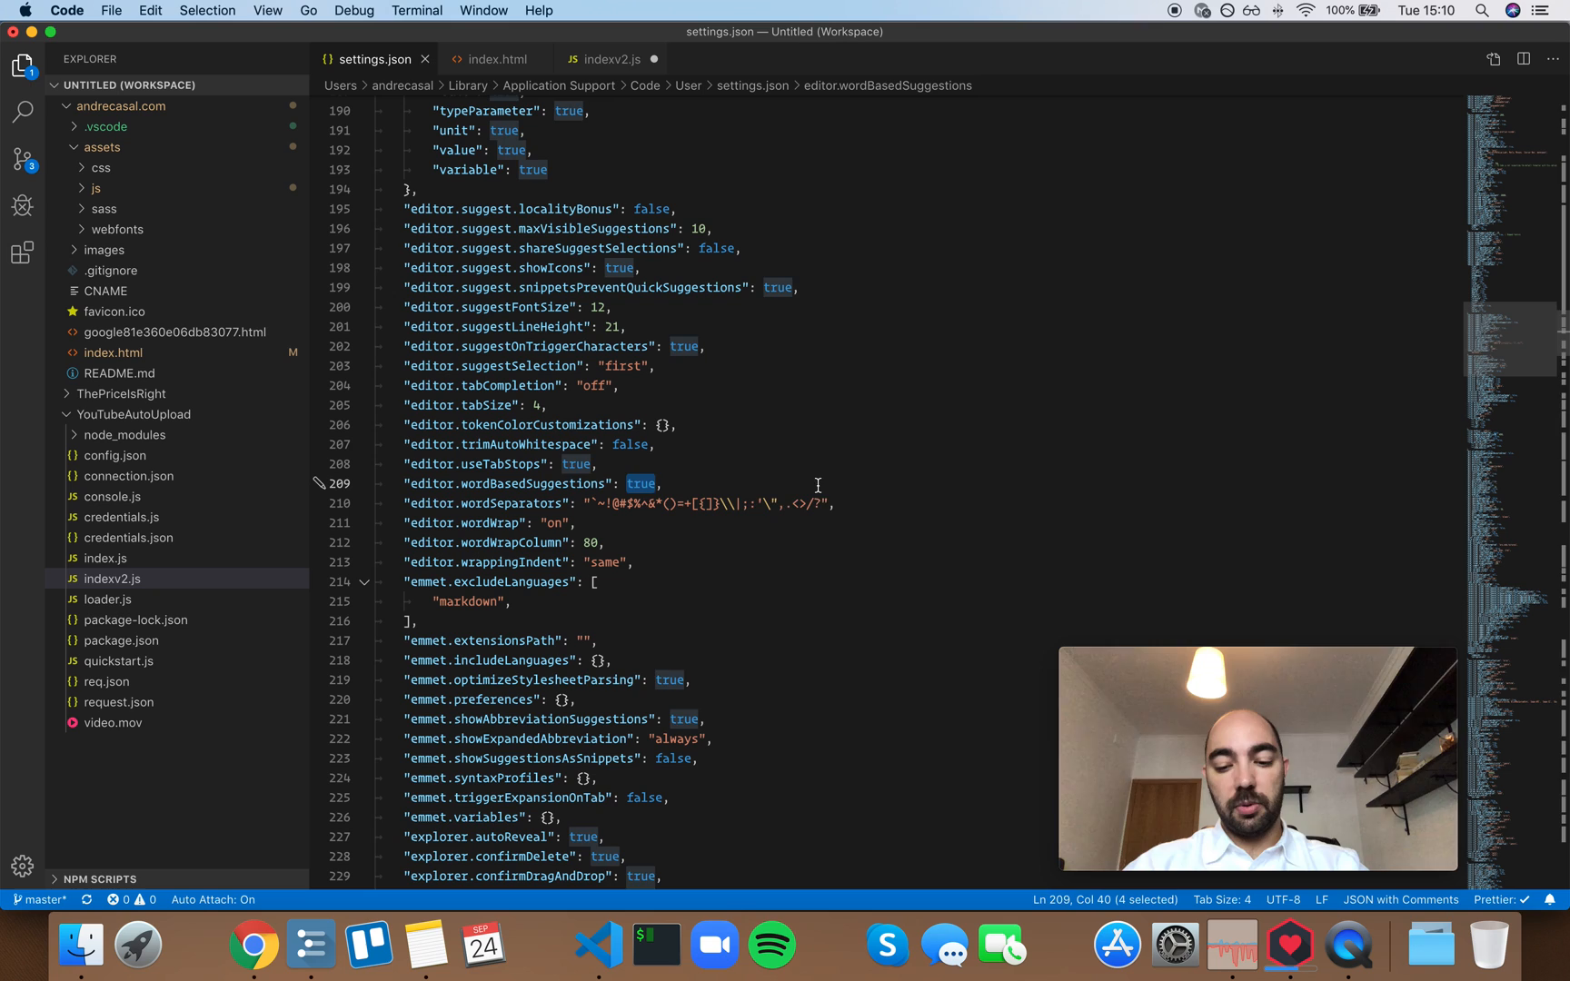
# Test suggestions by typing og in indexv2.js and btn in index.html, then return to settings
pyautogui.click(495, 60)
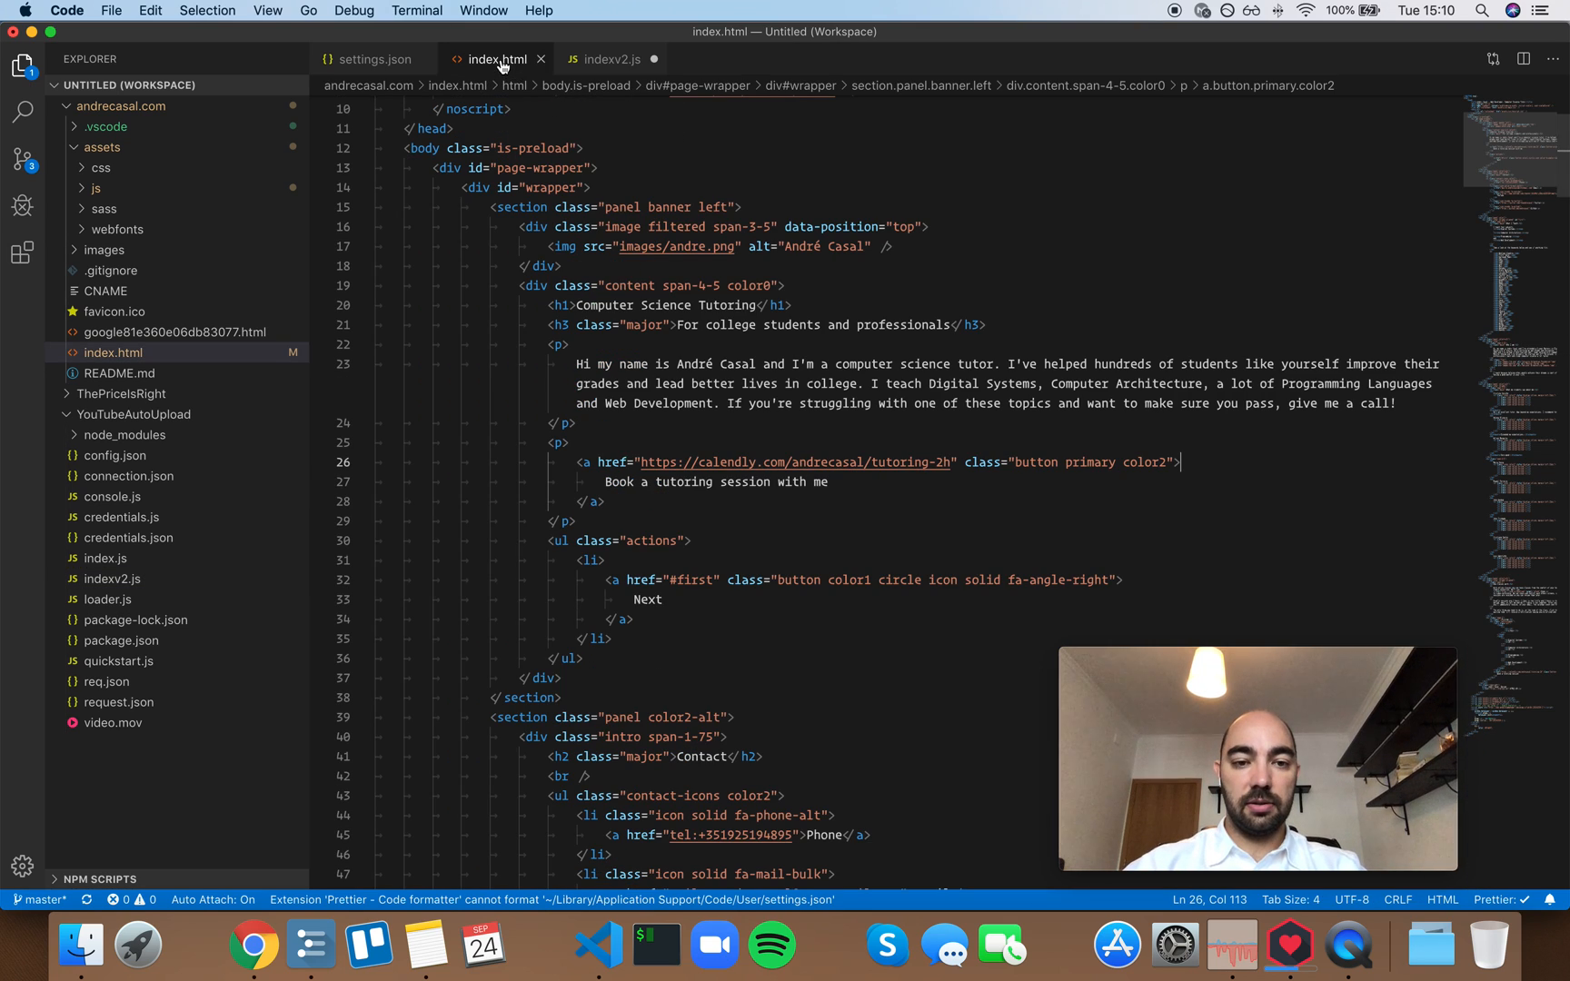
pyautogui.click(611, 60)
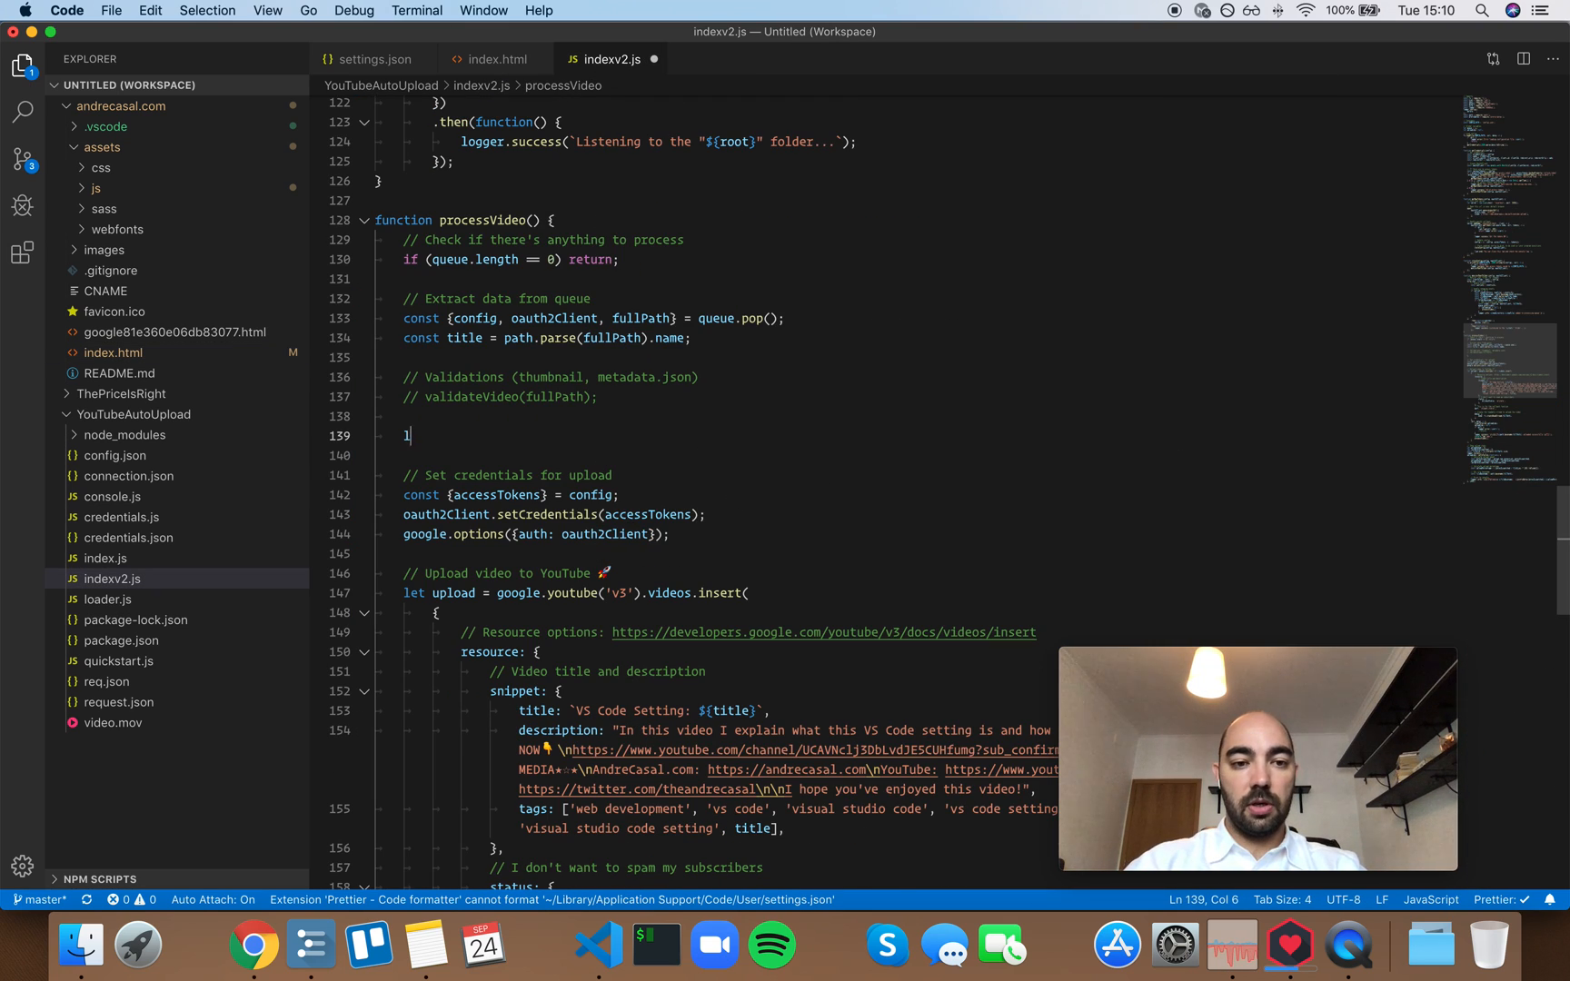
pyautogui.write('og')
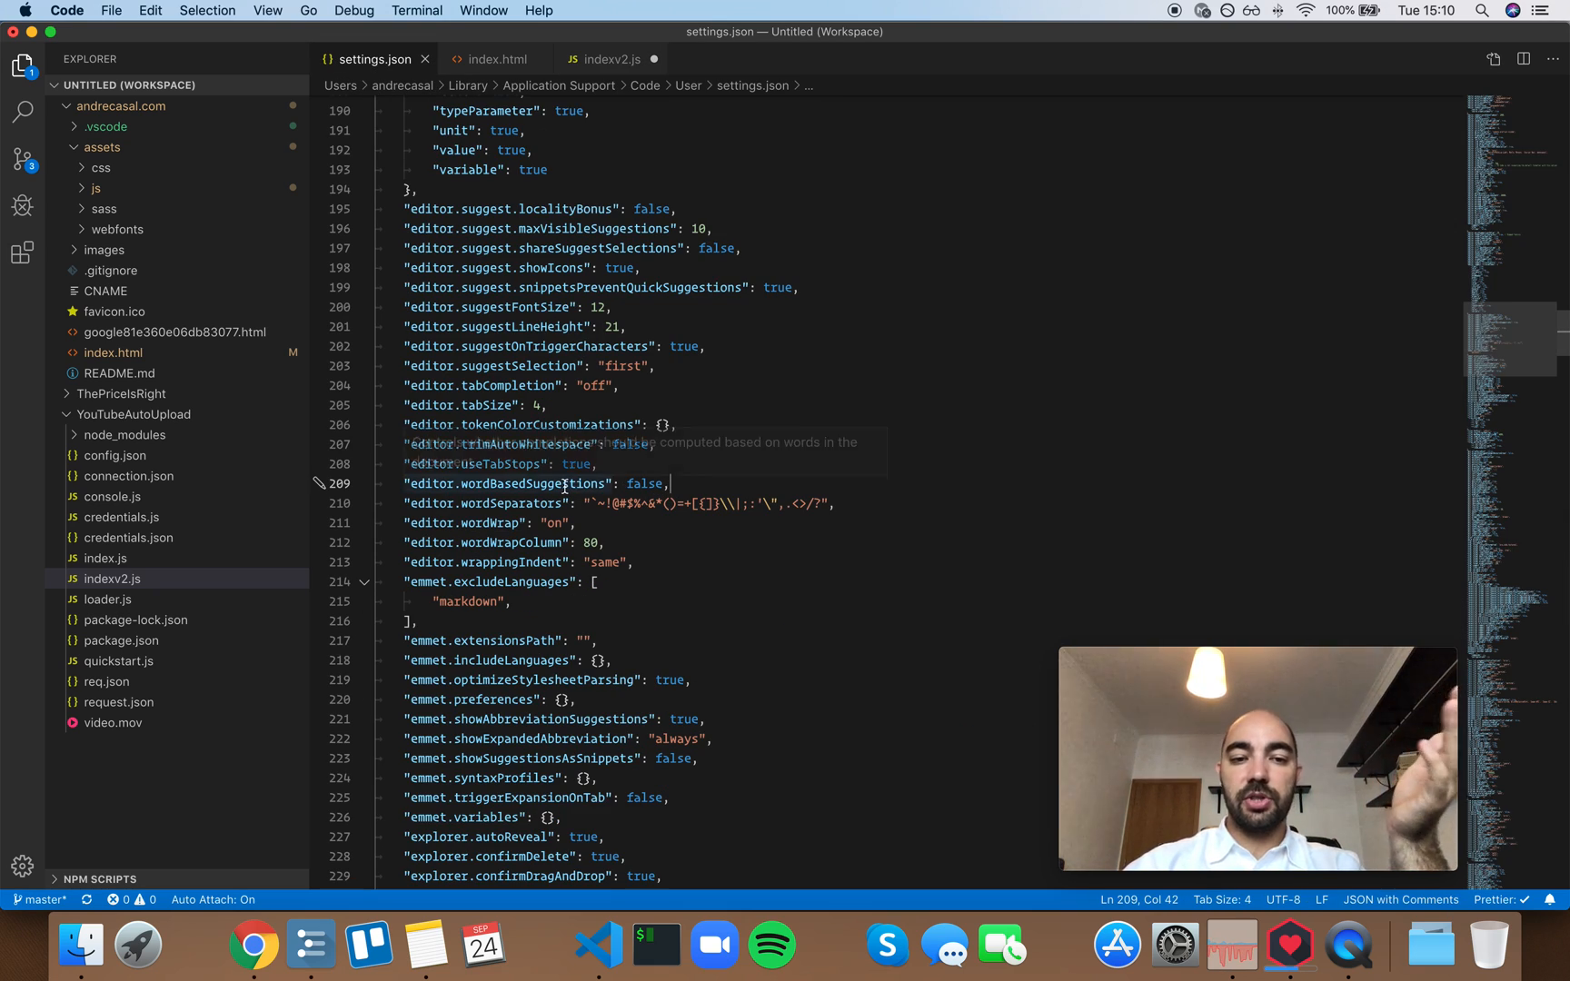
pyautogui.click(496, 60)
pyautogui.write('<span class=""></span>')
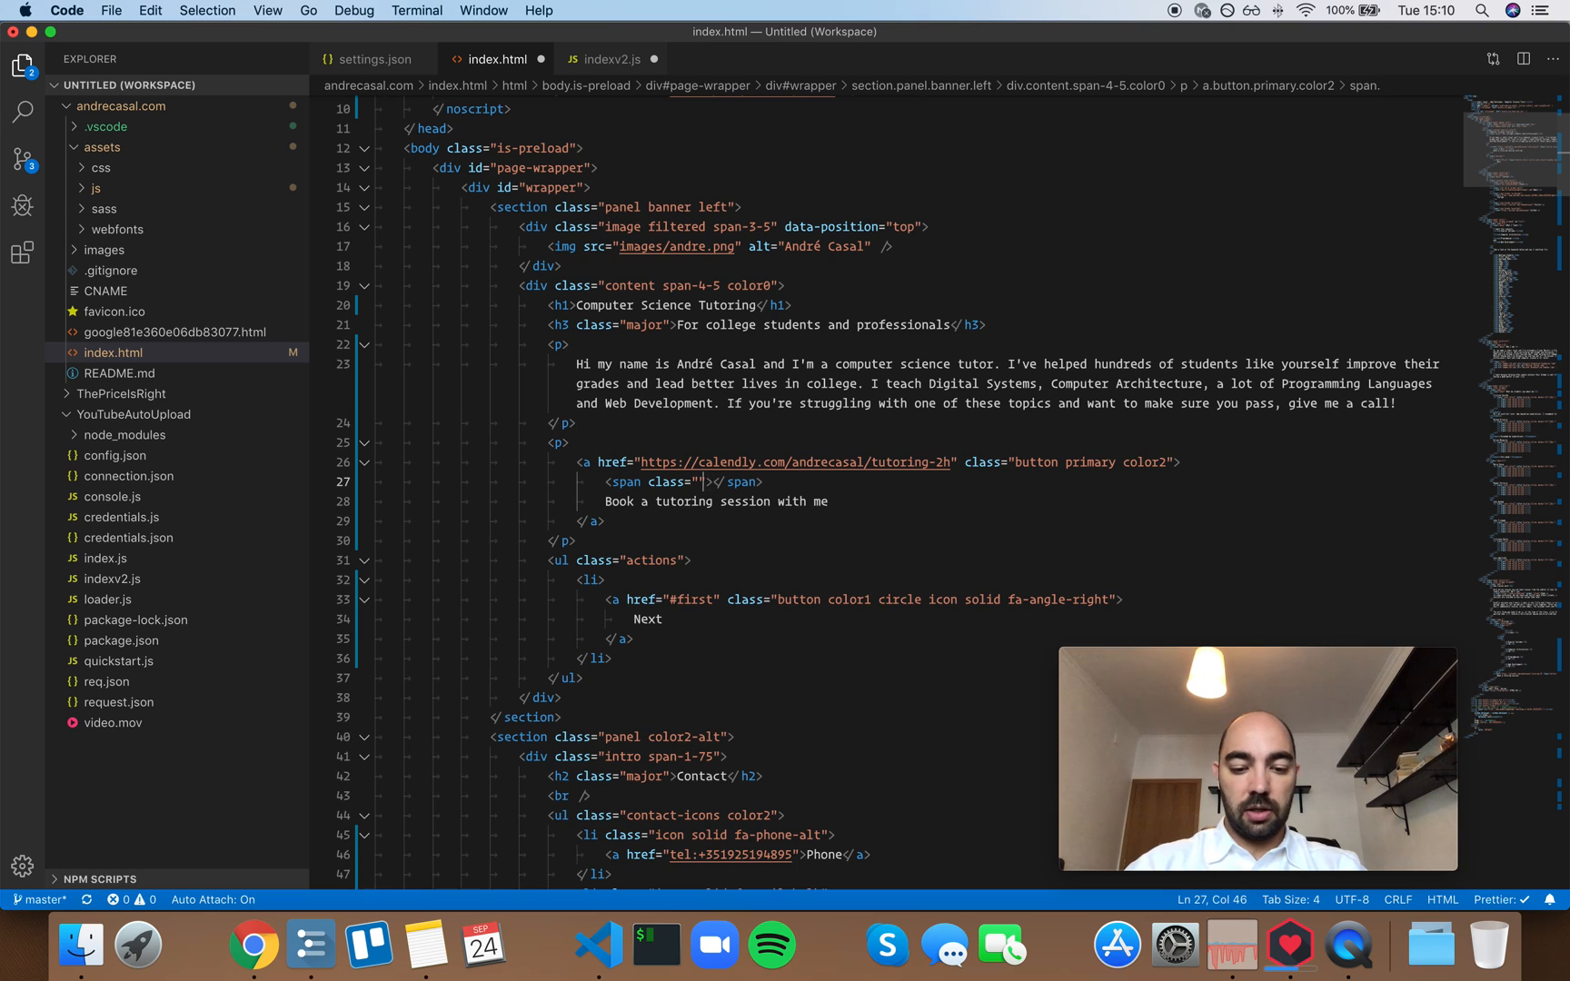
pyautogui.write('btn')
pyautogui.write('log')
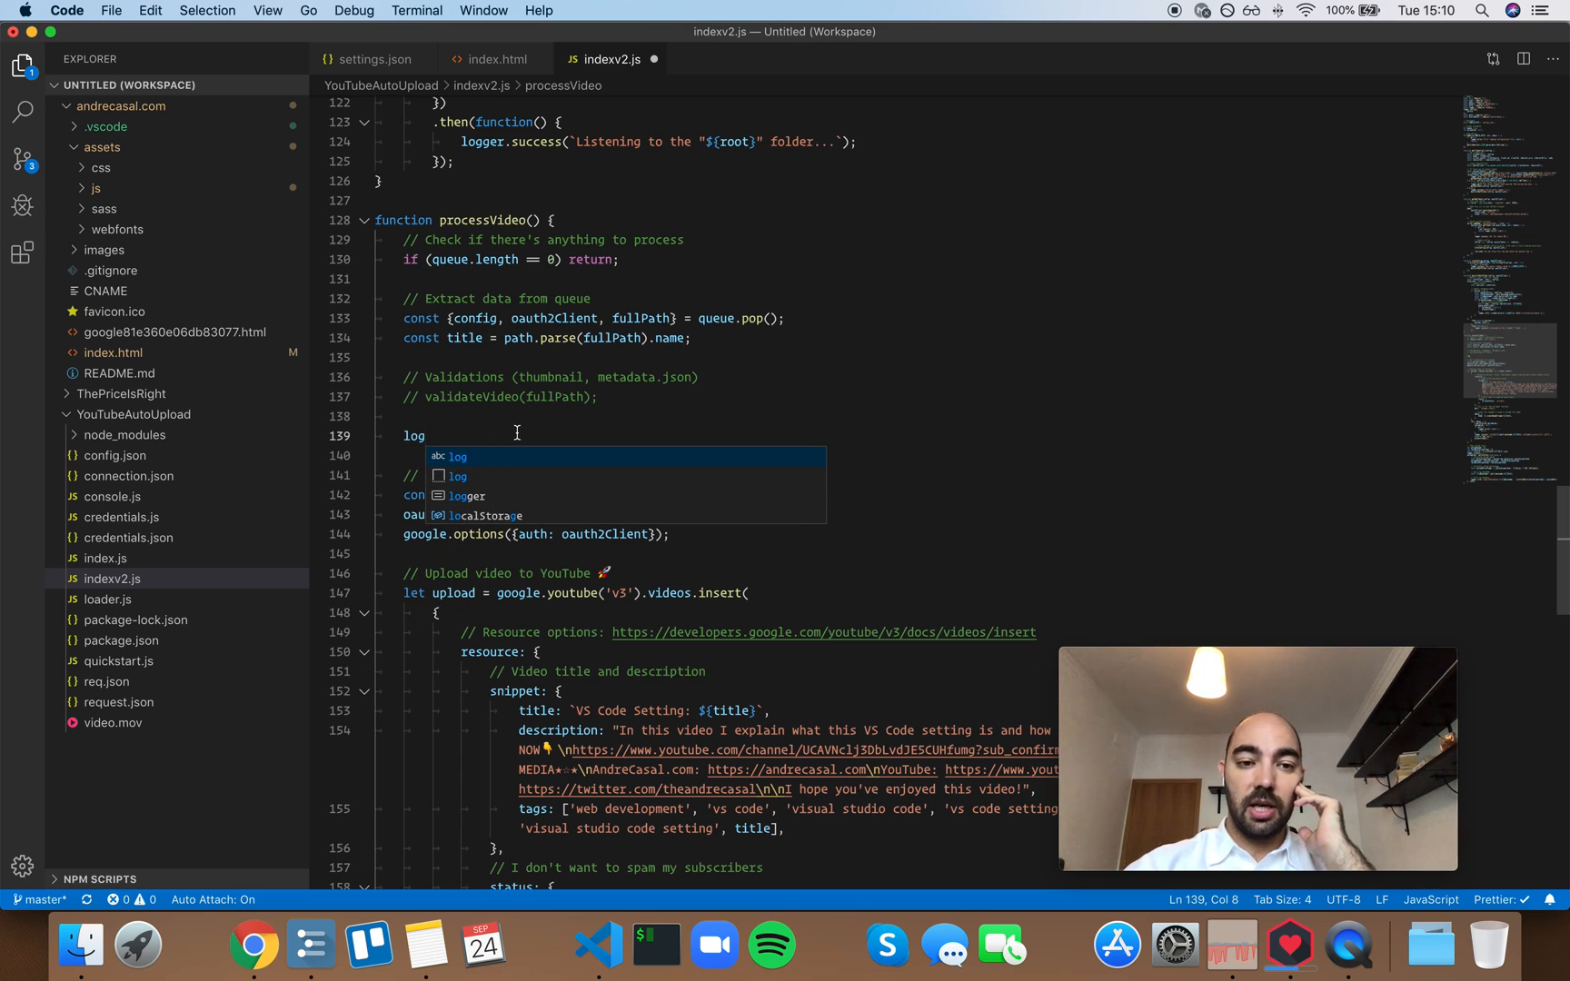
pyautogui.click(376, 60)
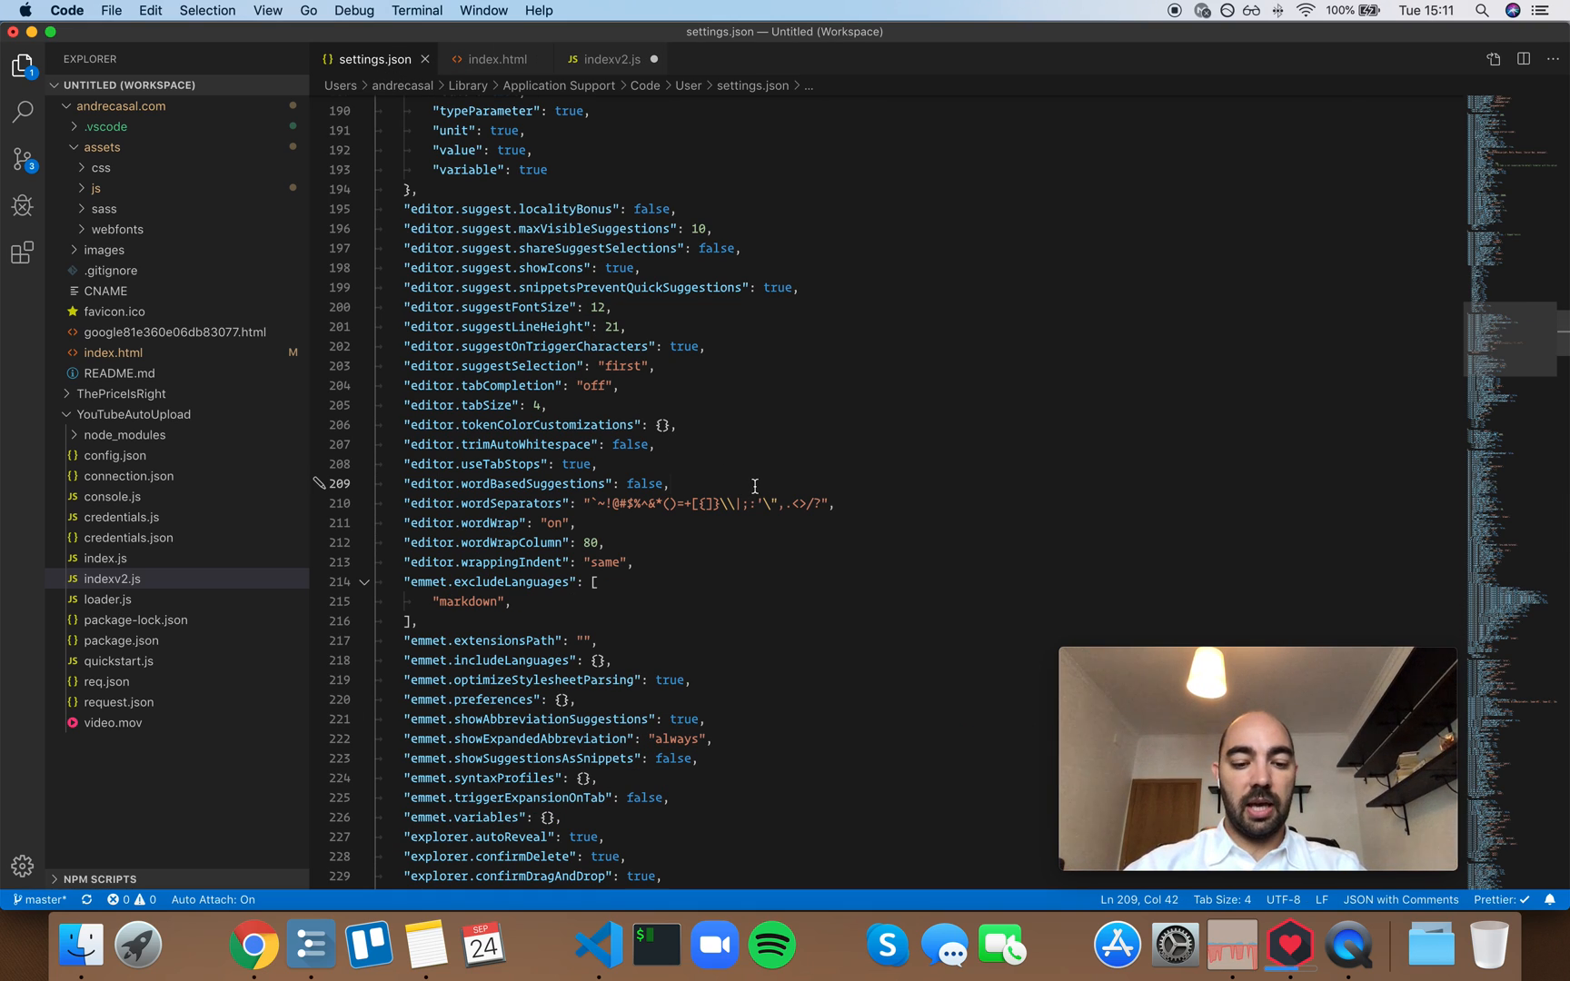
# Find javascript.suggest.names in settings.json and change it from true to false
pyautogui.write('javascript')
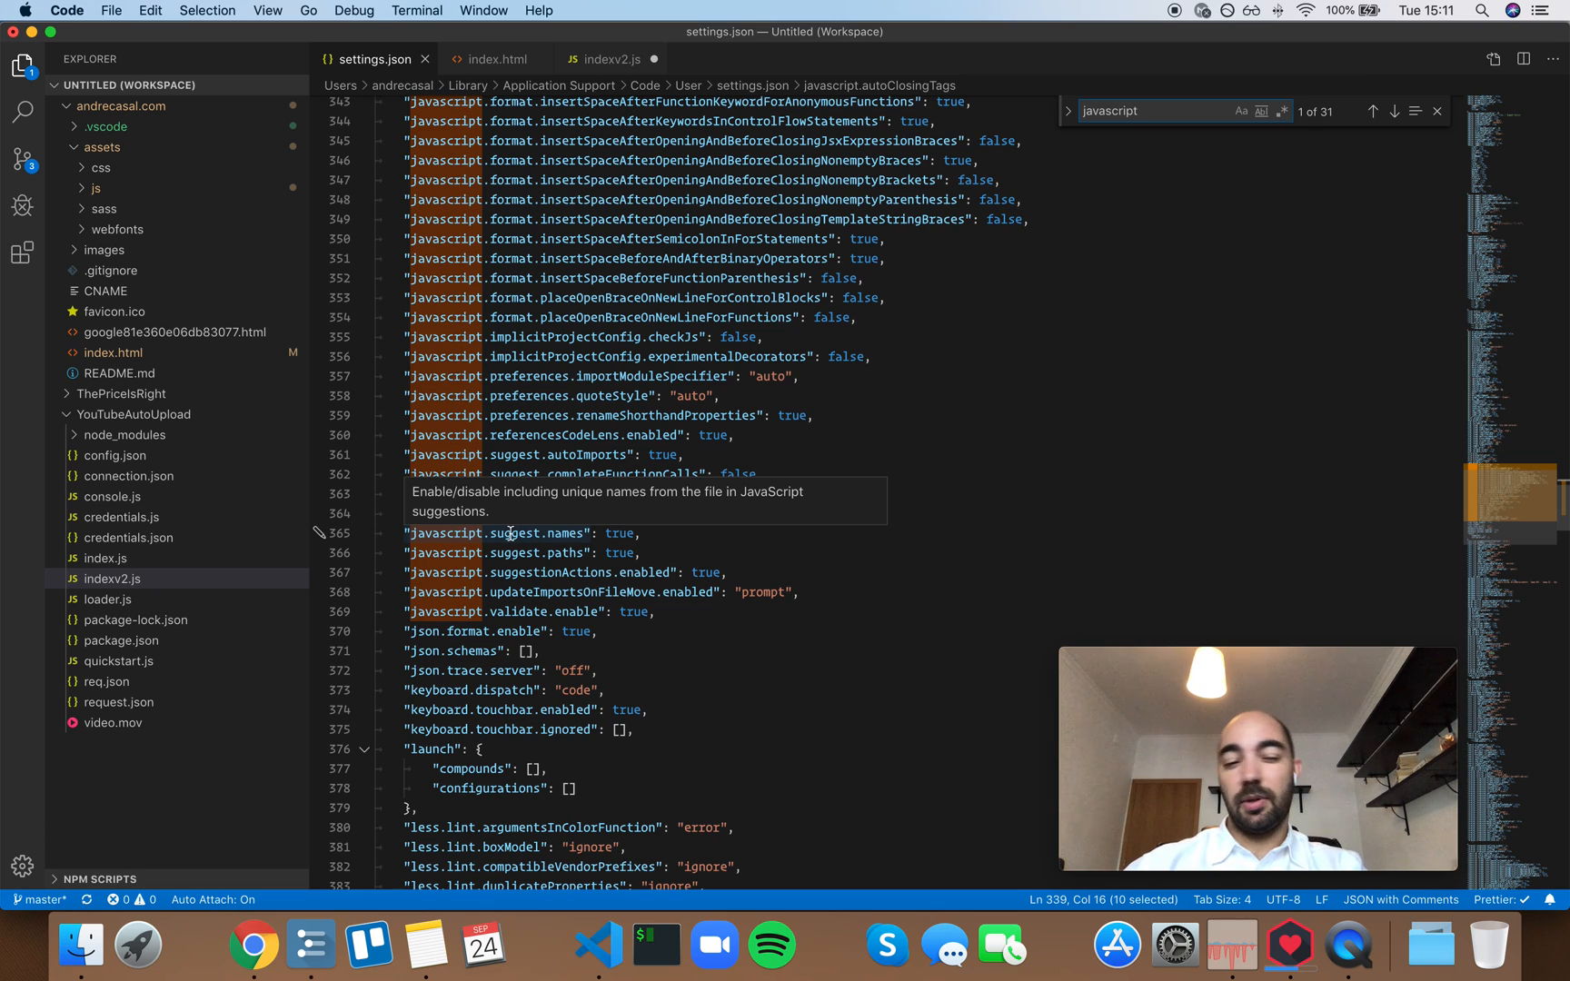
pyautogui.doubleClick(514, 533)
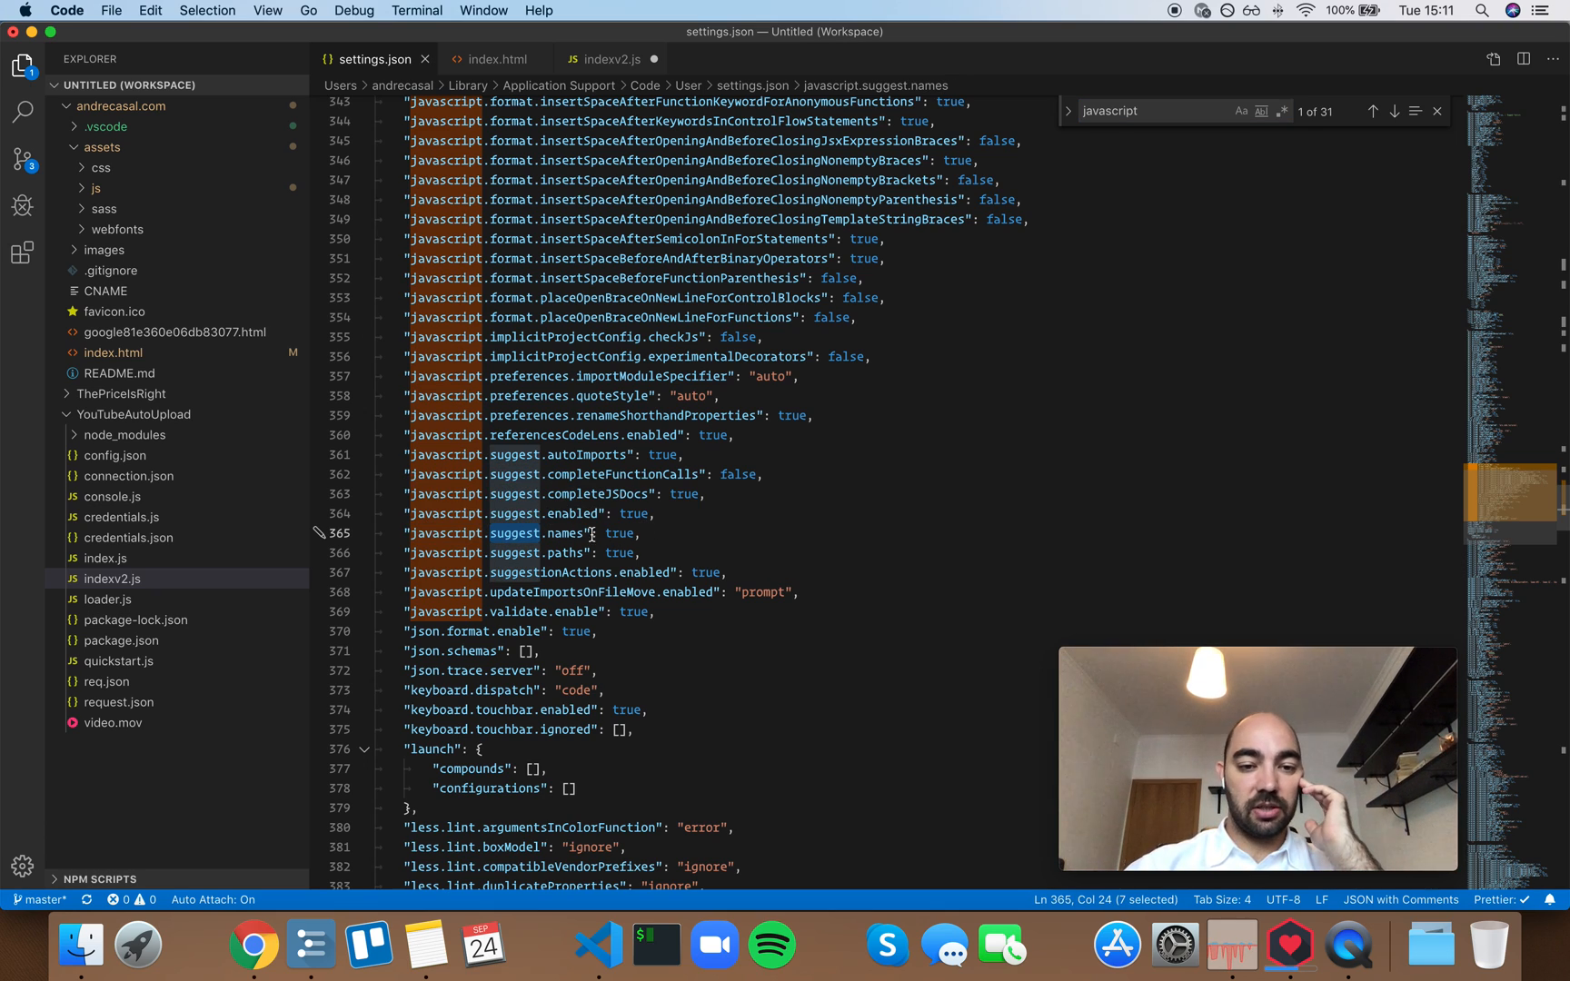
pyautogui.moveTo(565, 532)
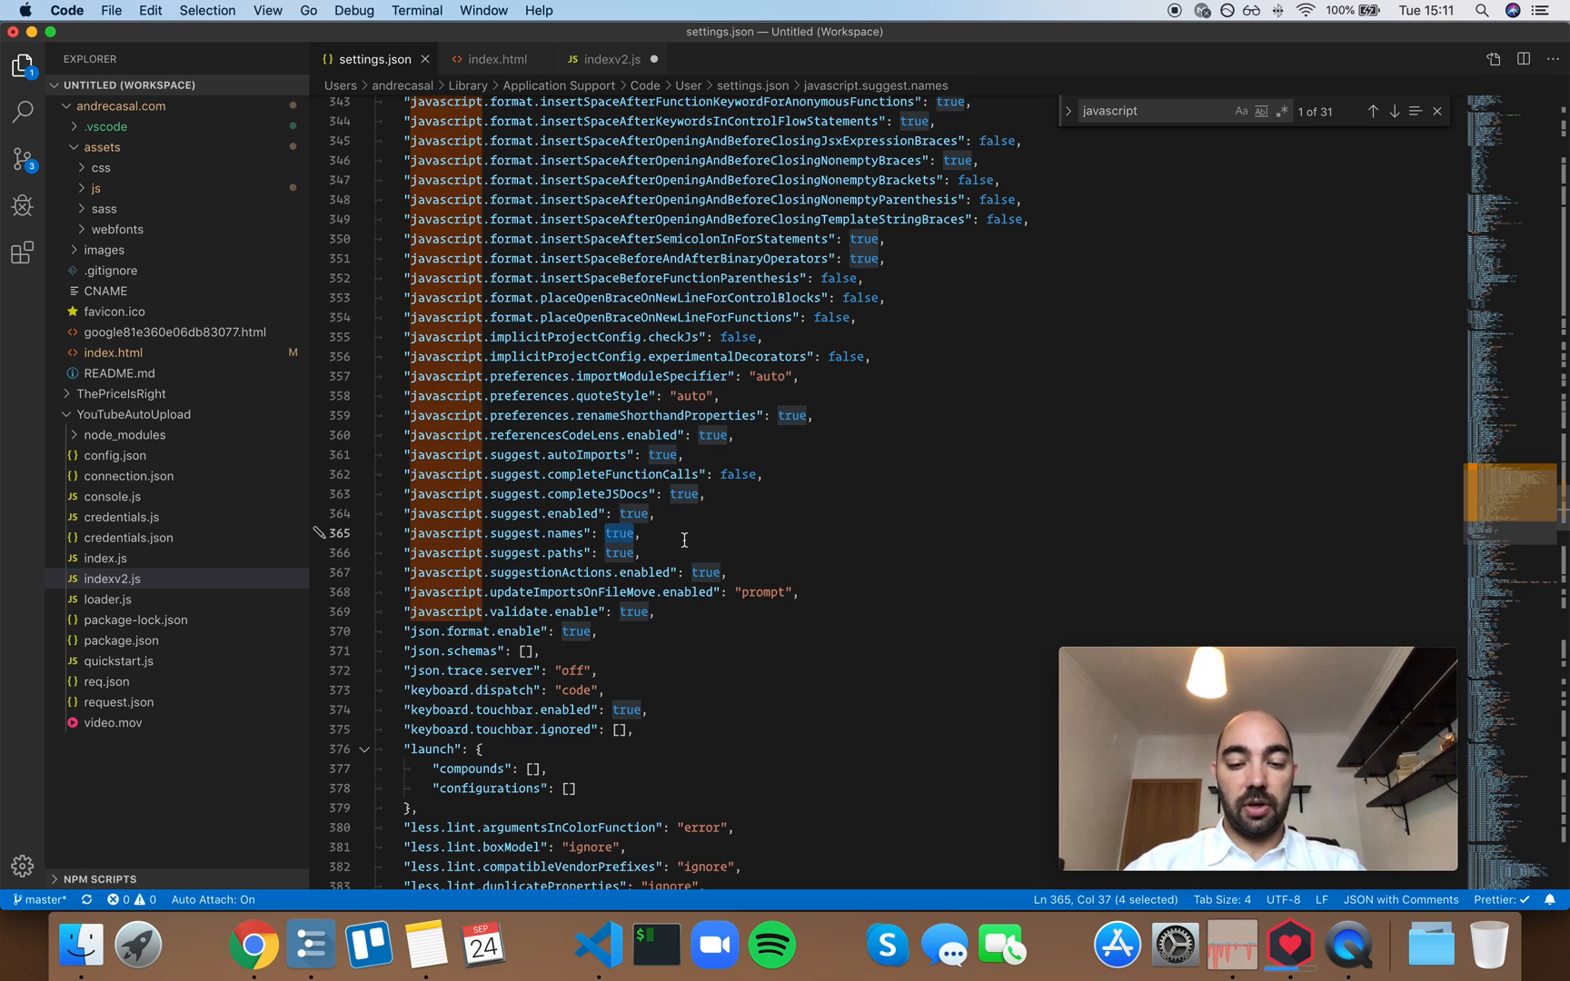
pyautogui.write('false')
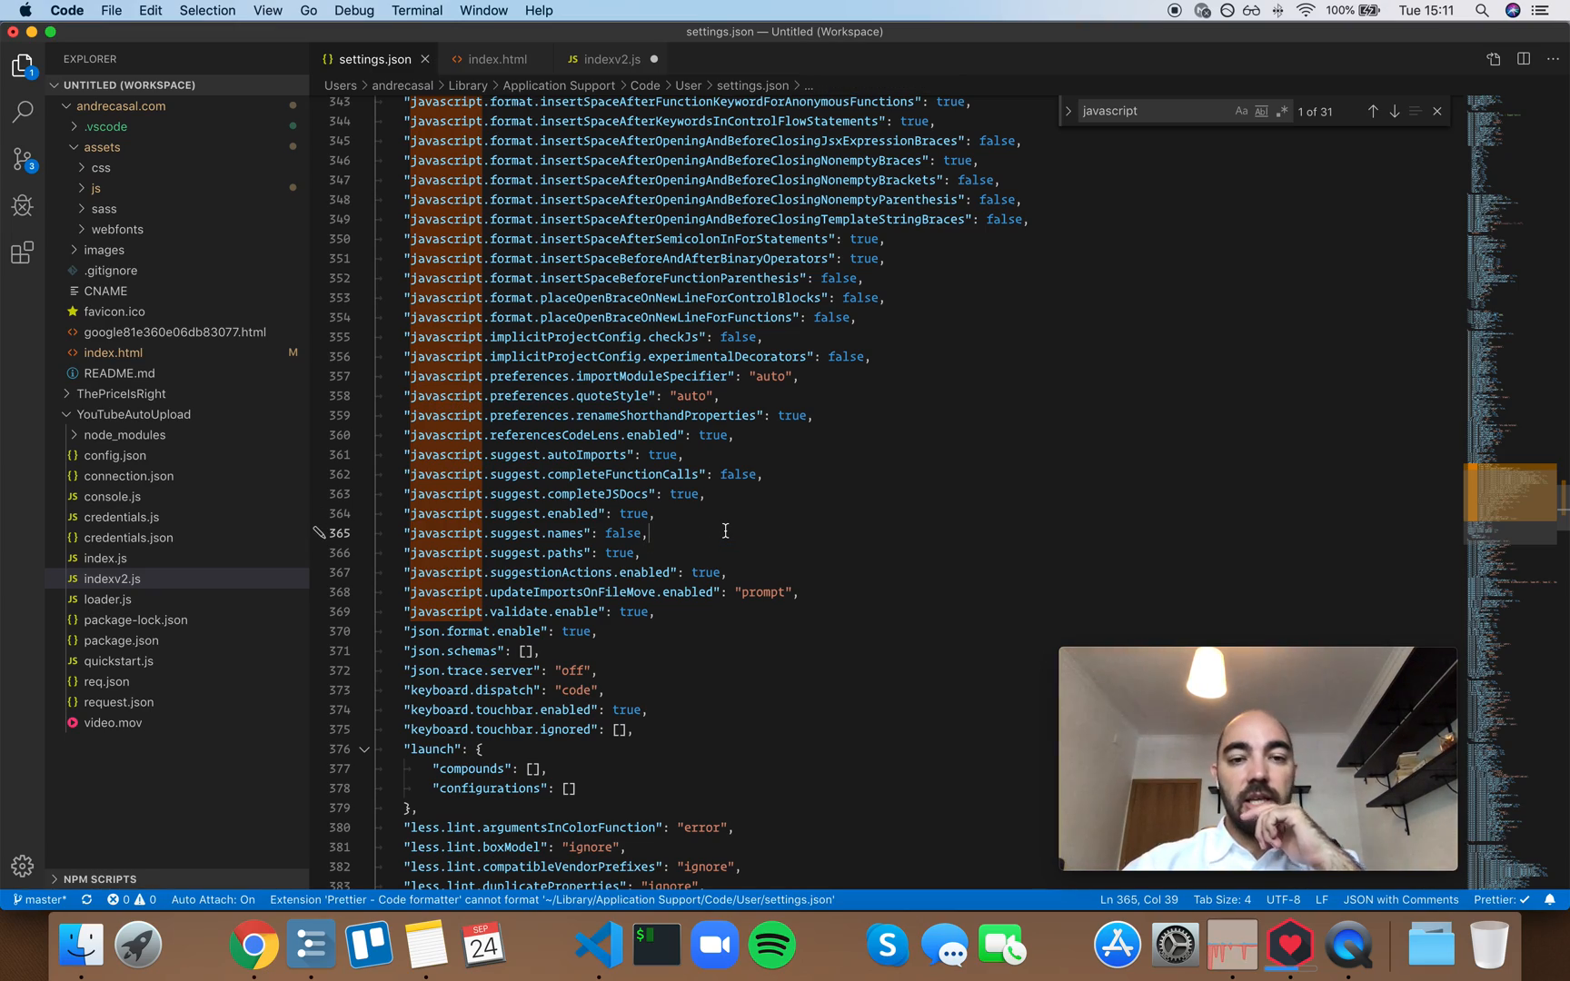
pyautogui.scroll(3)
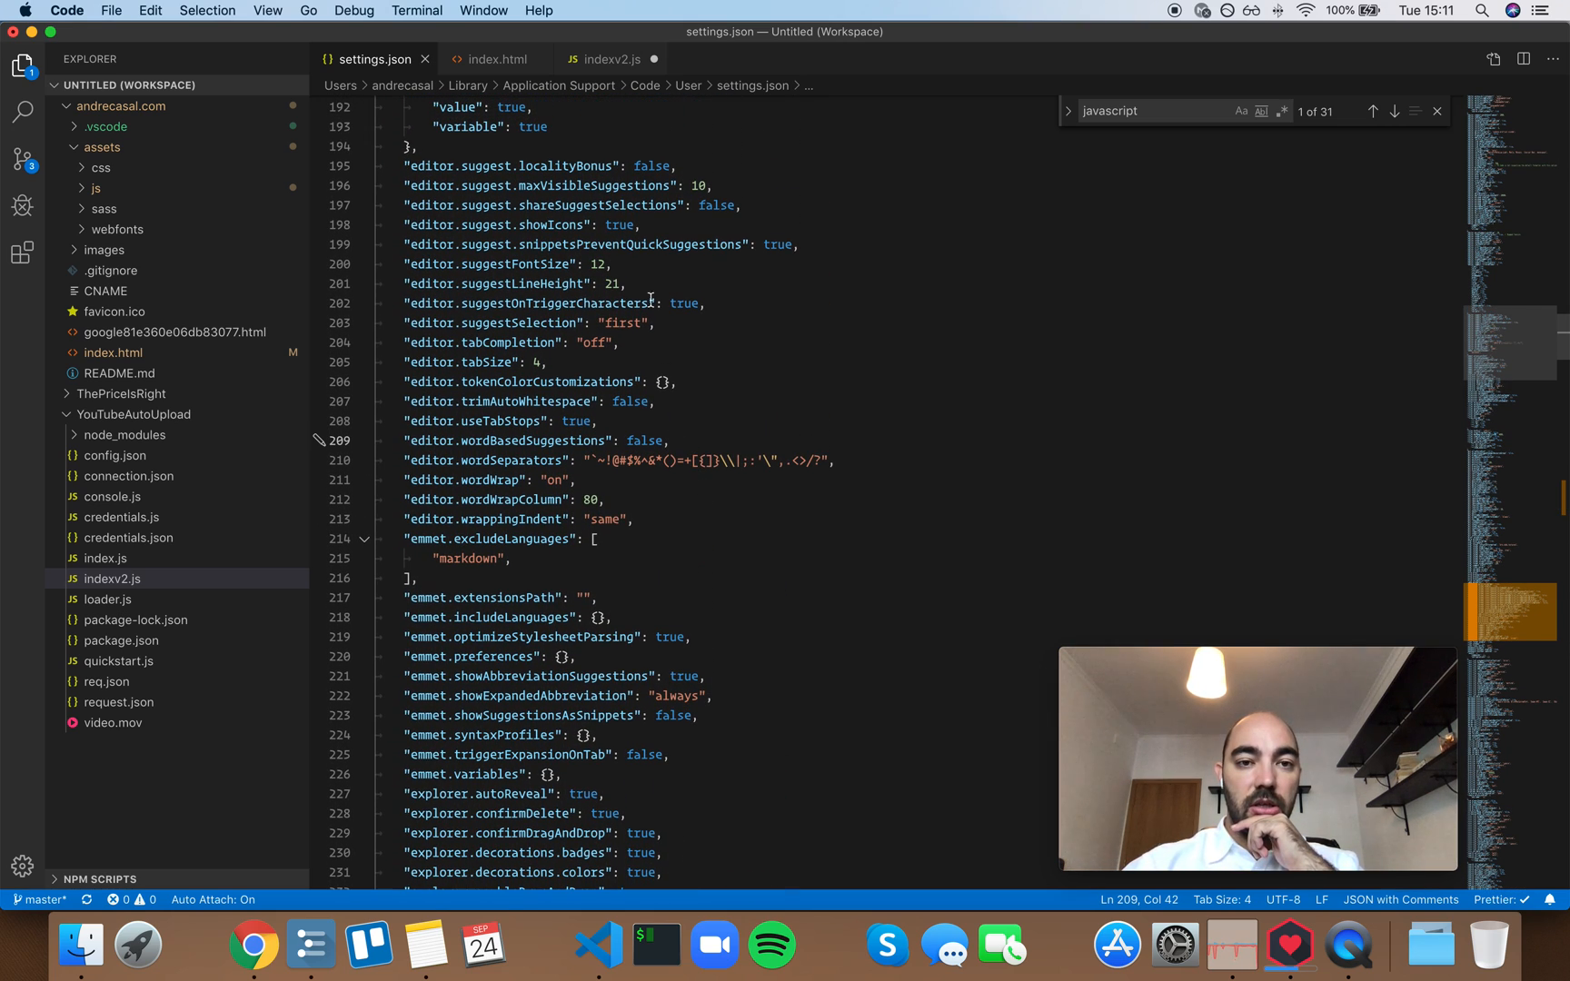
pyautogui.click(608, 60)
pyautogui.write('log')
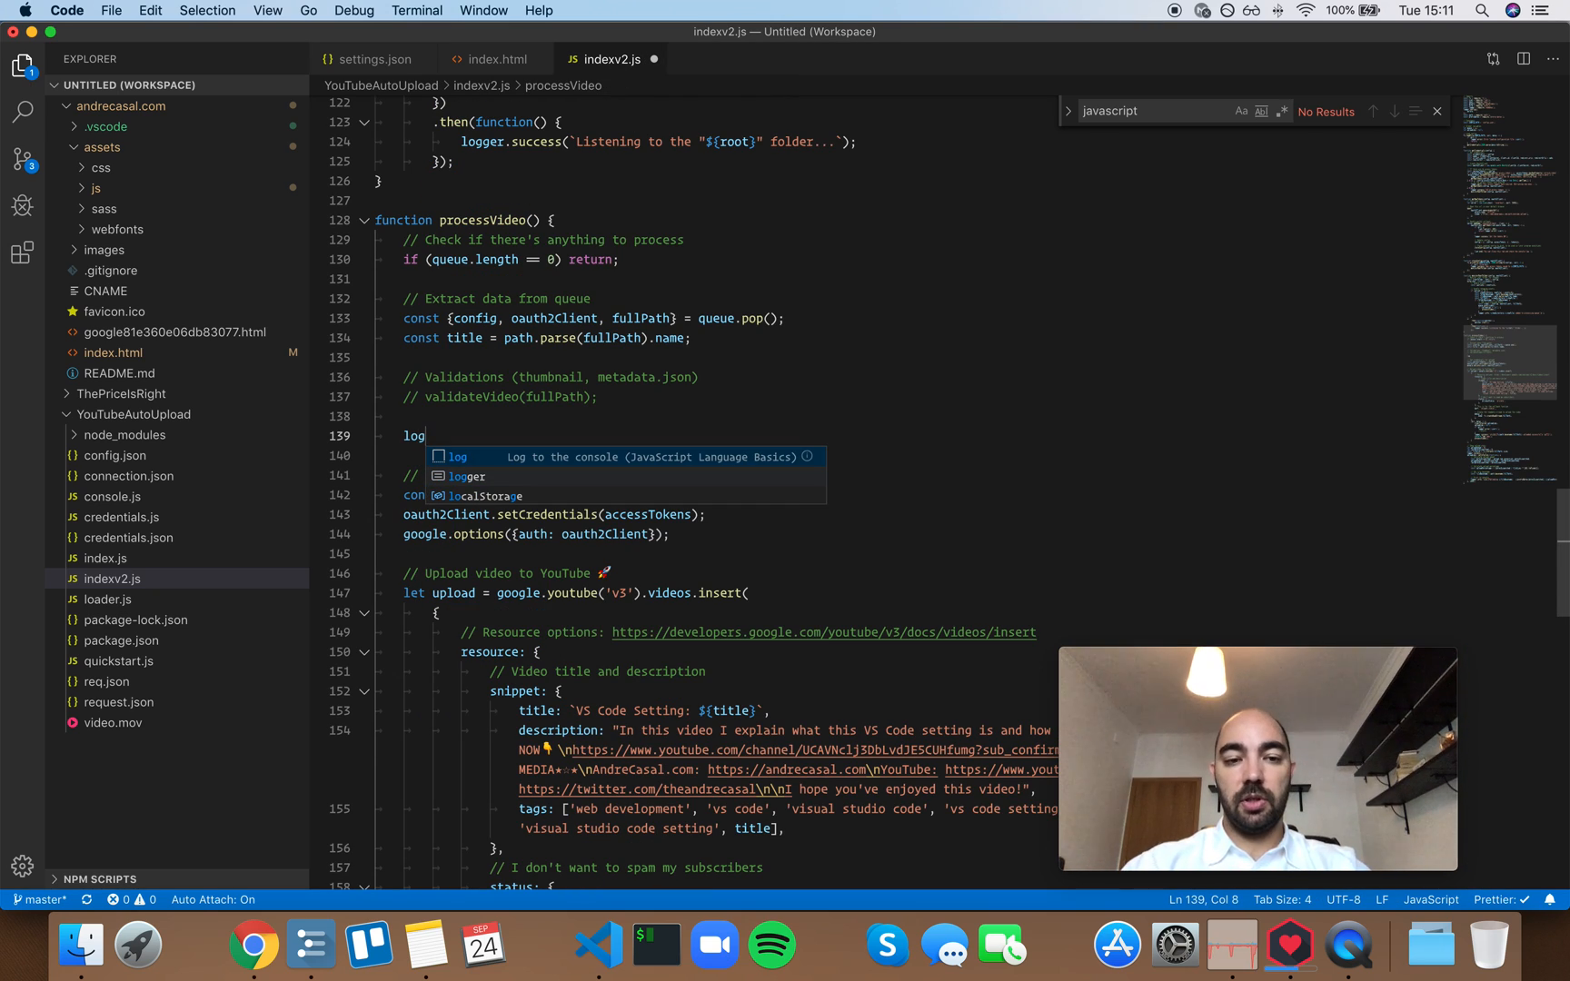
pyautogui.moveTo(967, 428)
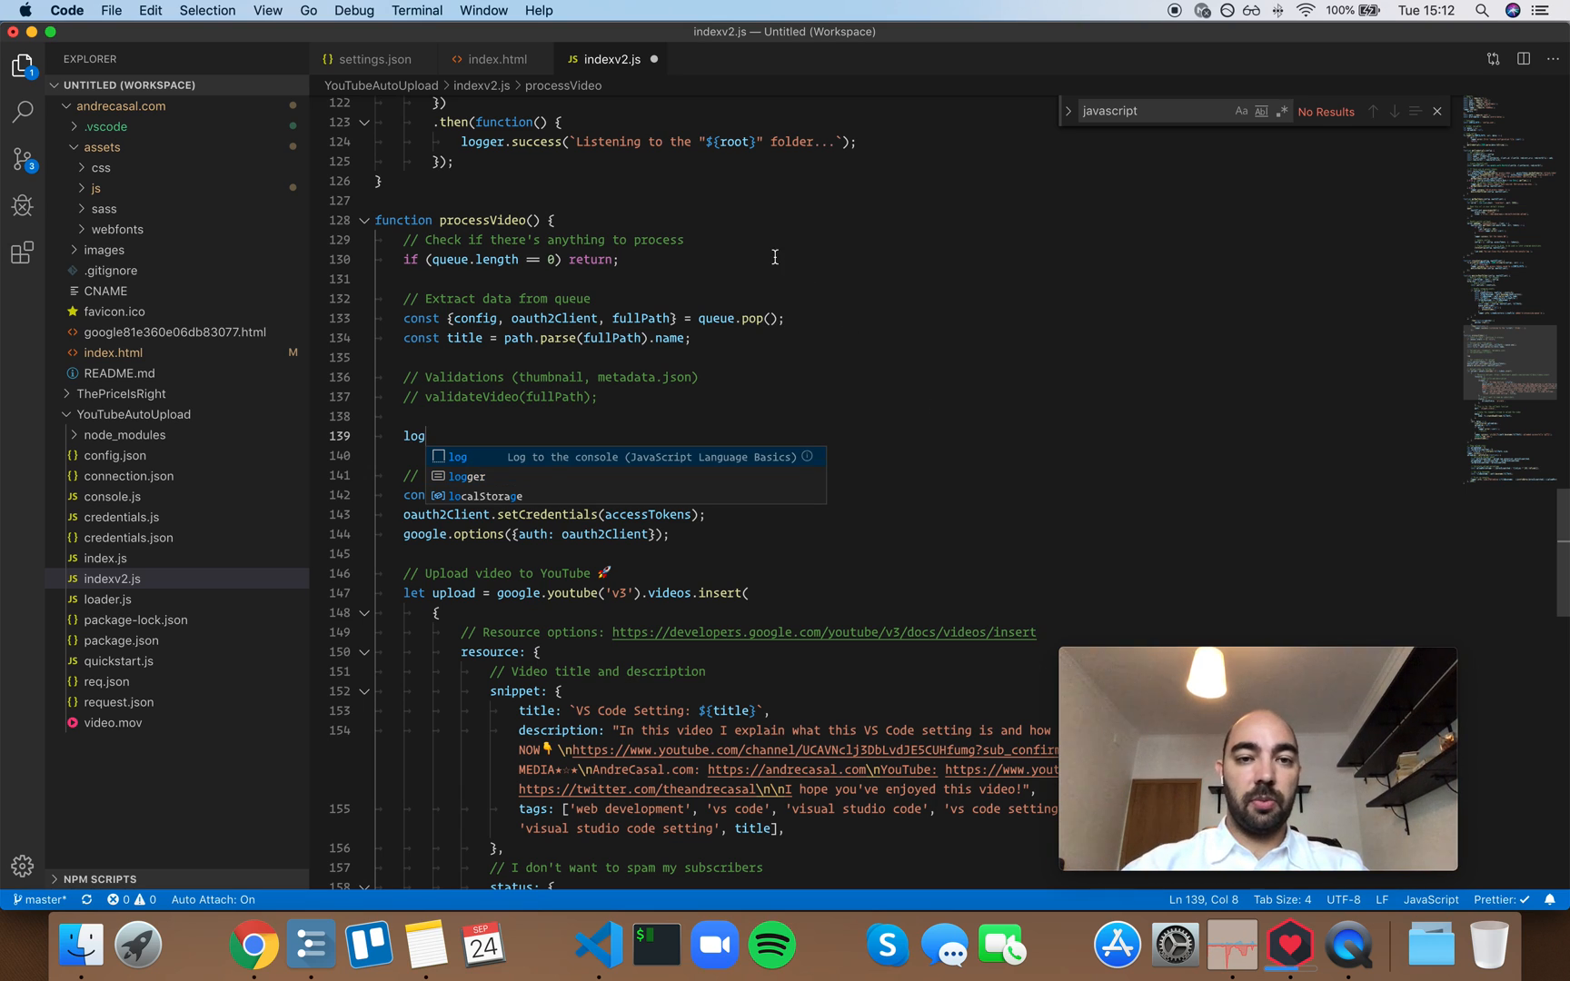
pyautogui.click(371, 60)
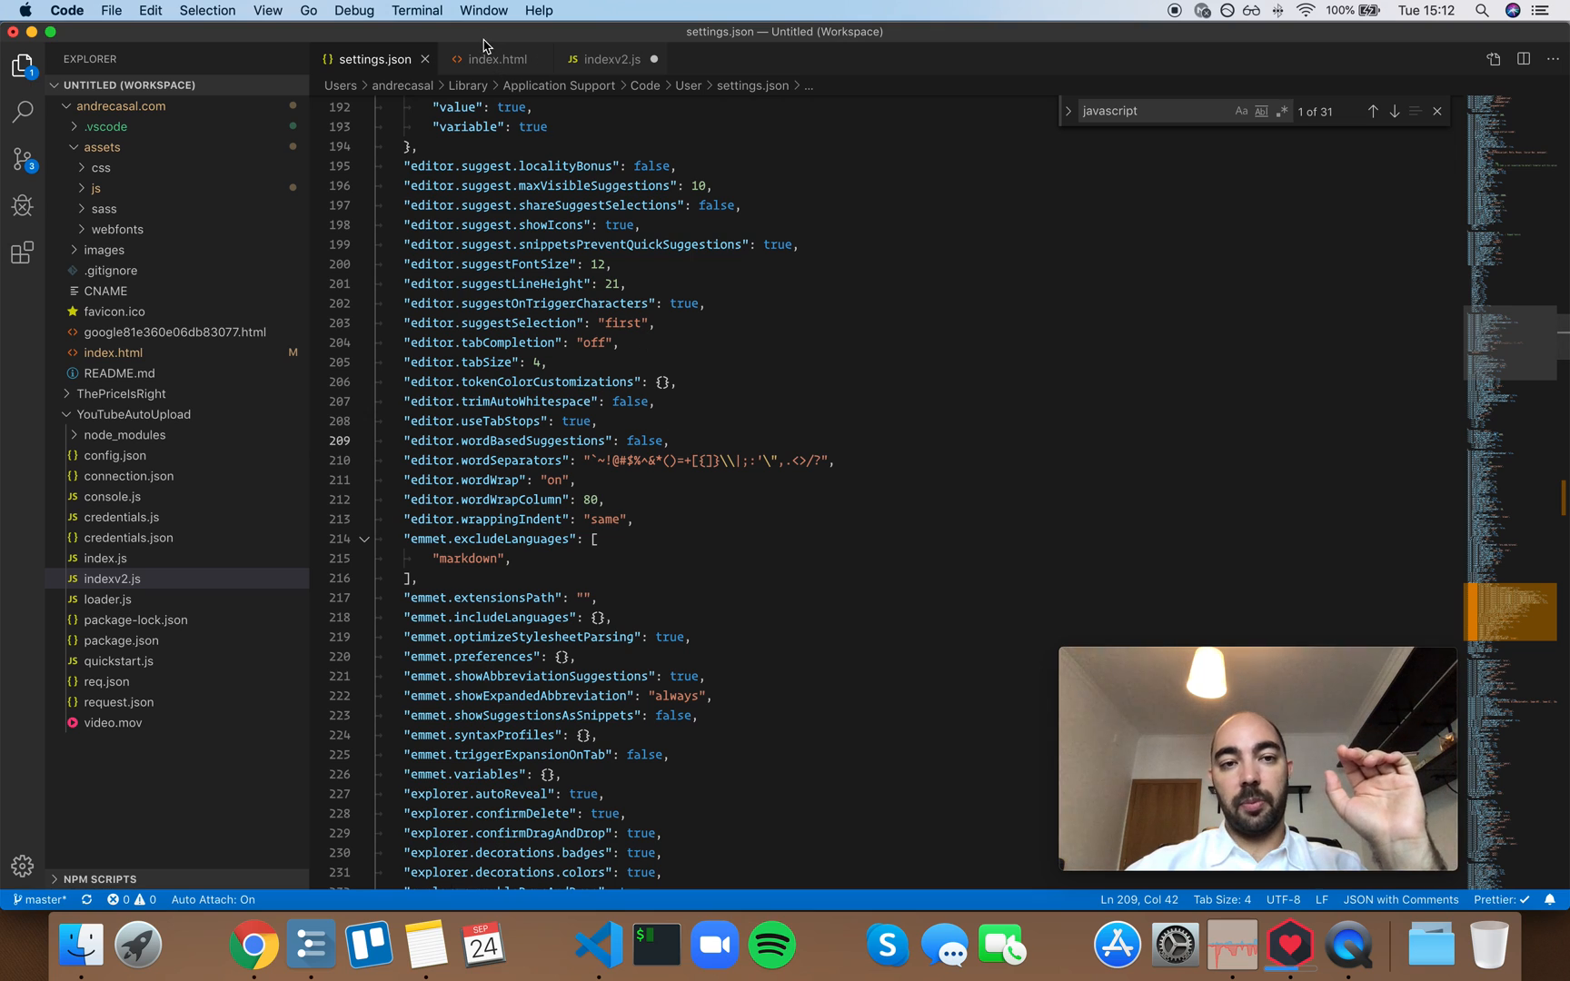
pyautogui.click(498, 60)
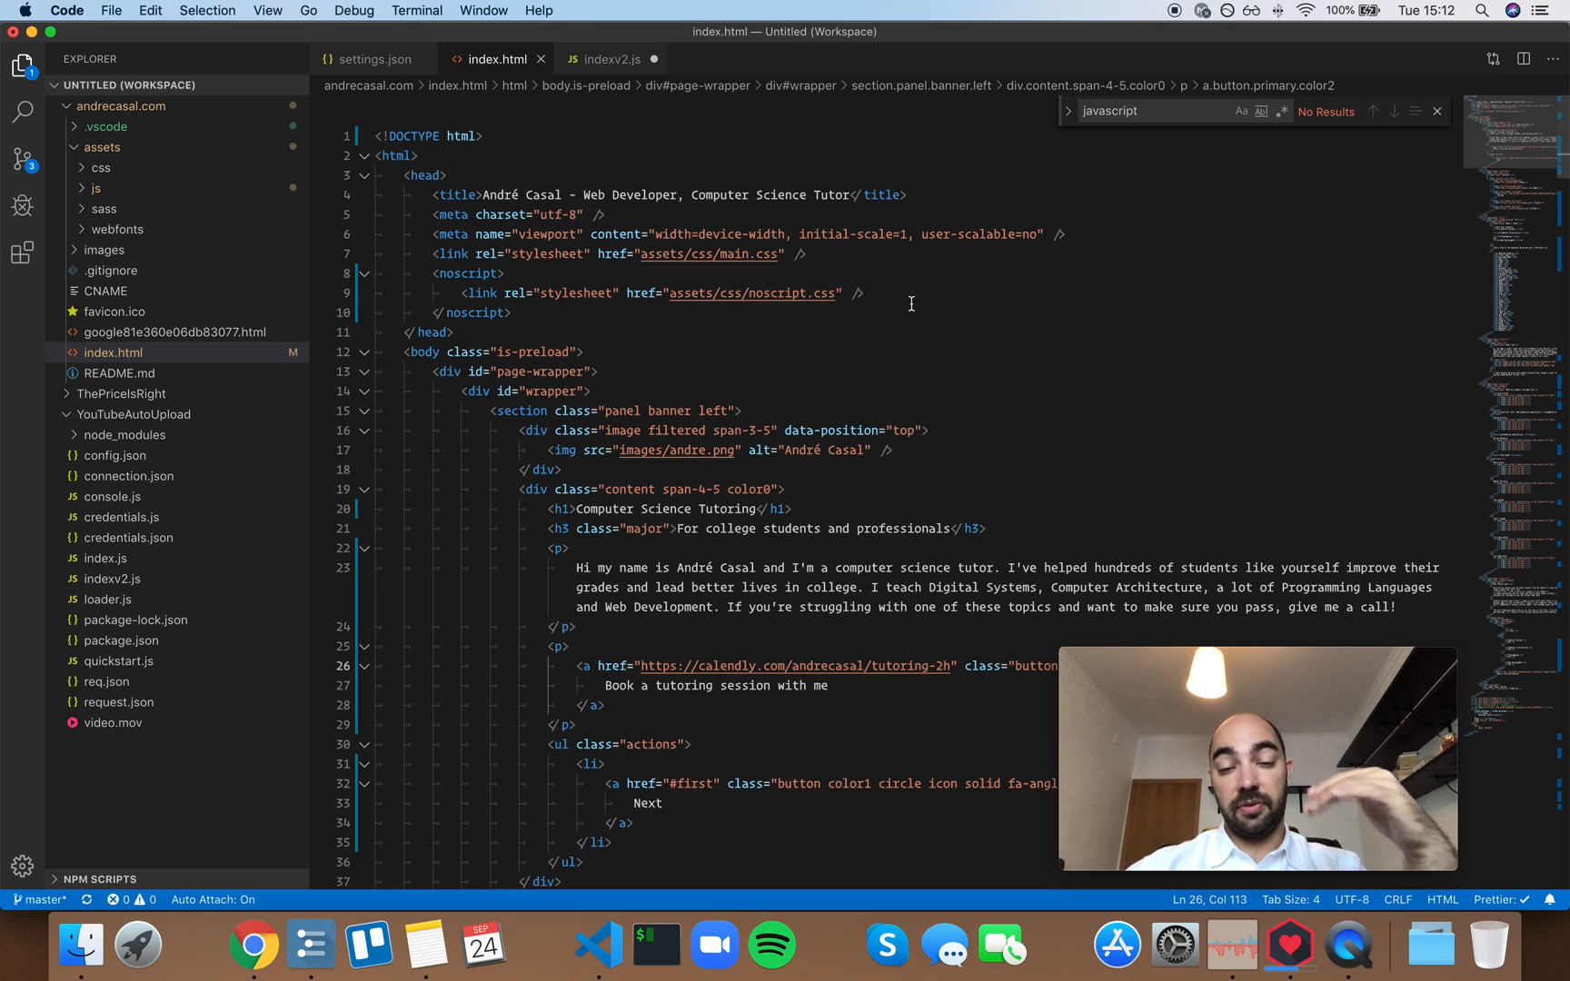
pyautogui.scroll(-3)
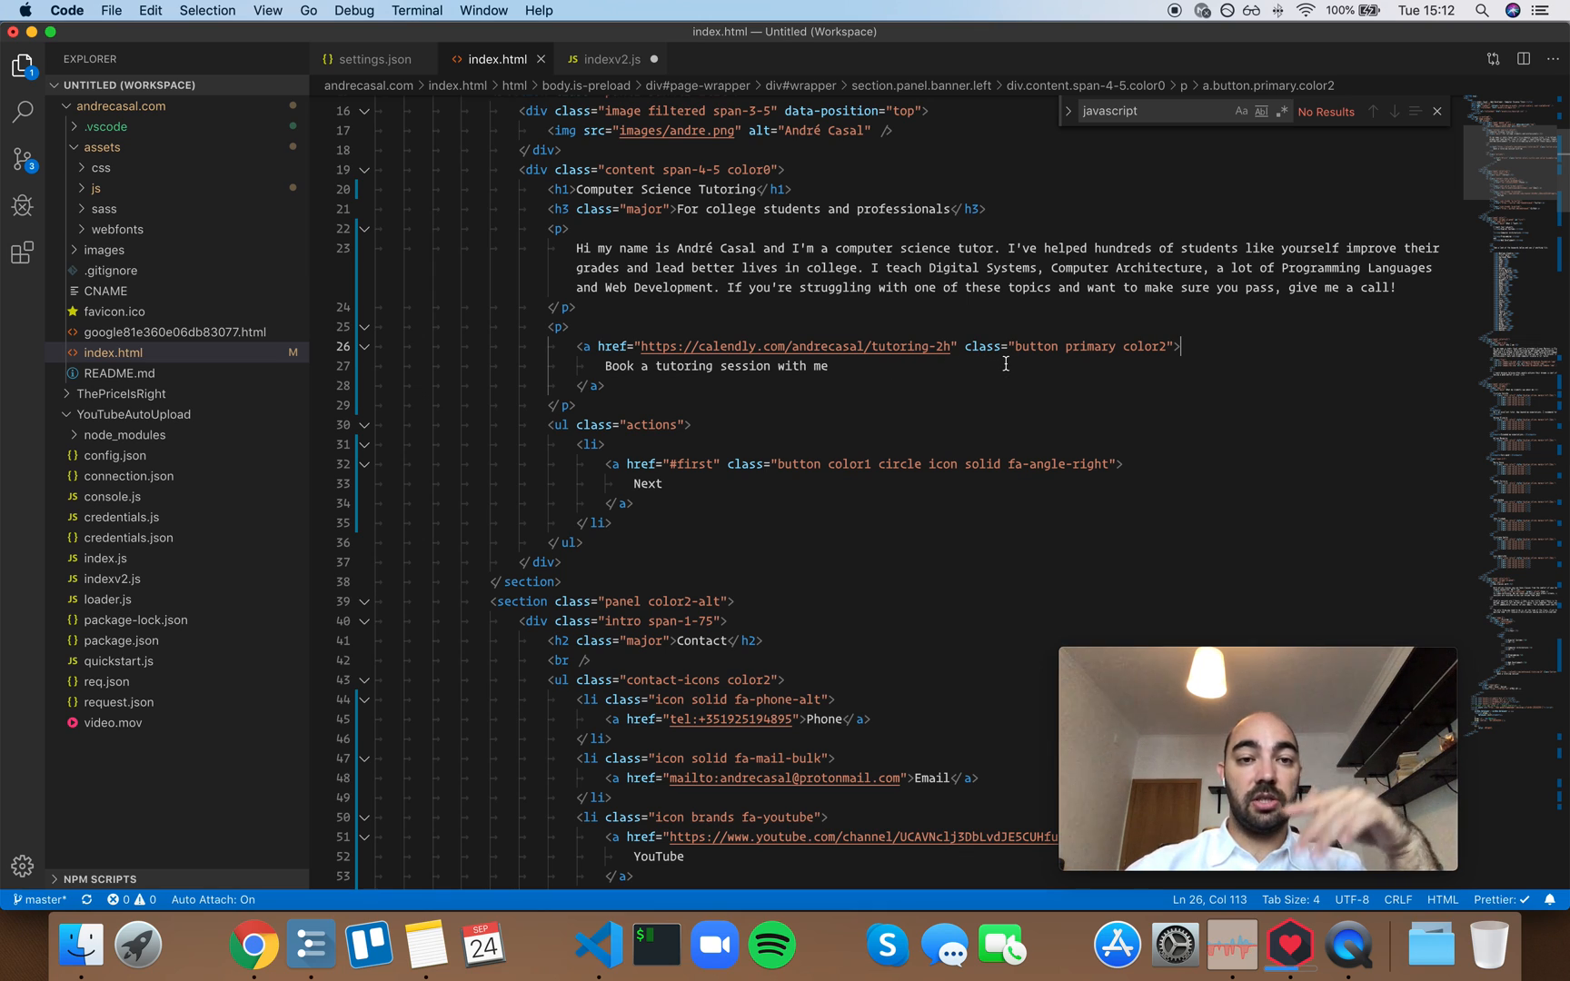
pyautogui.click(372, 60)
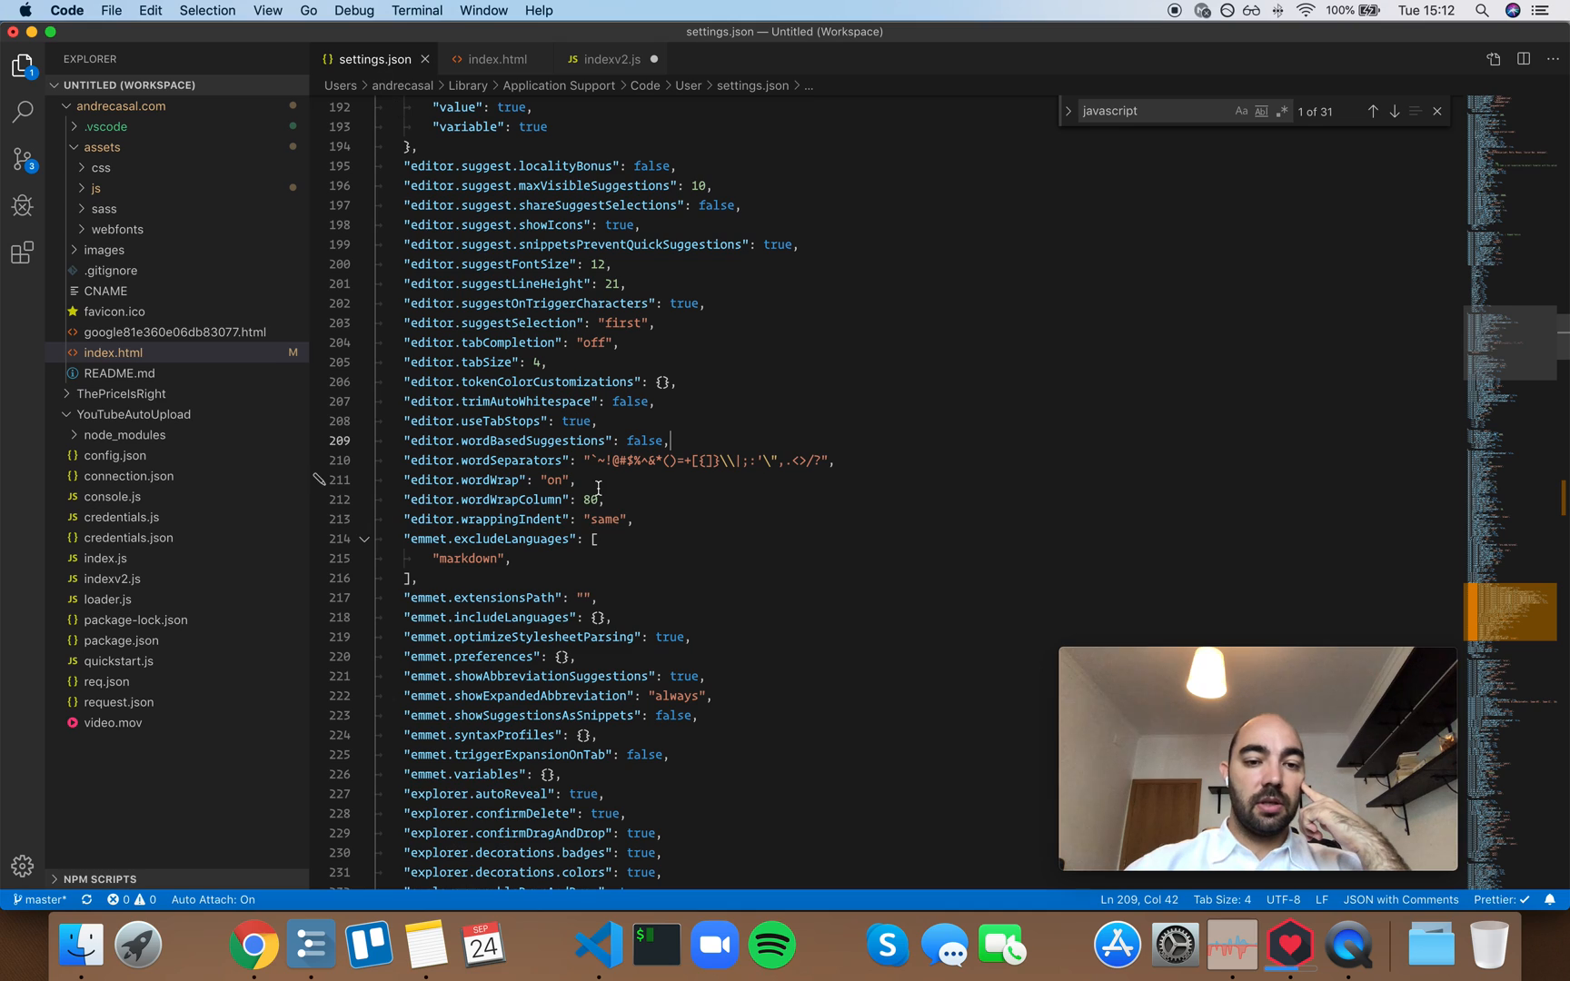